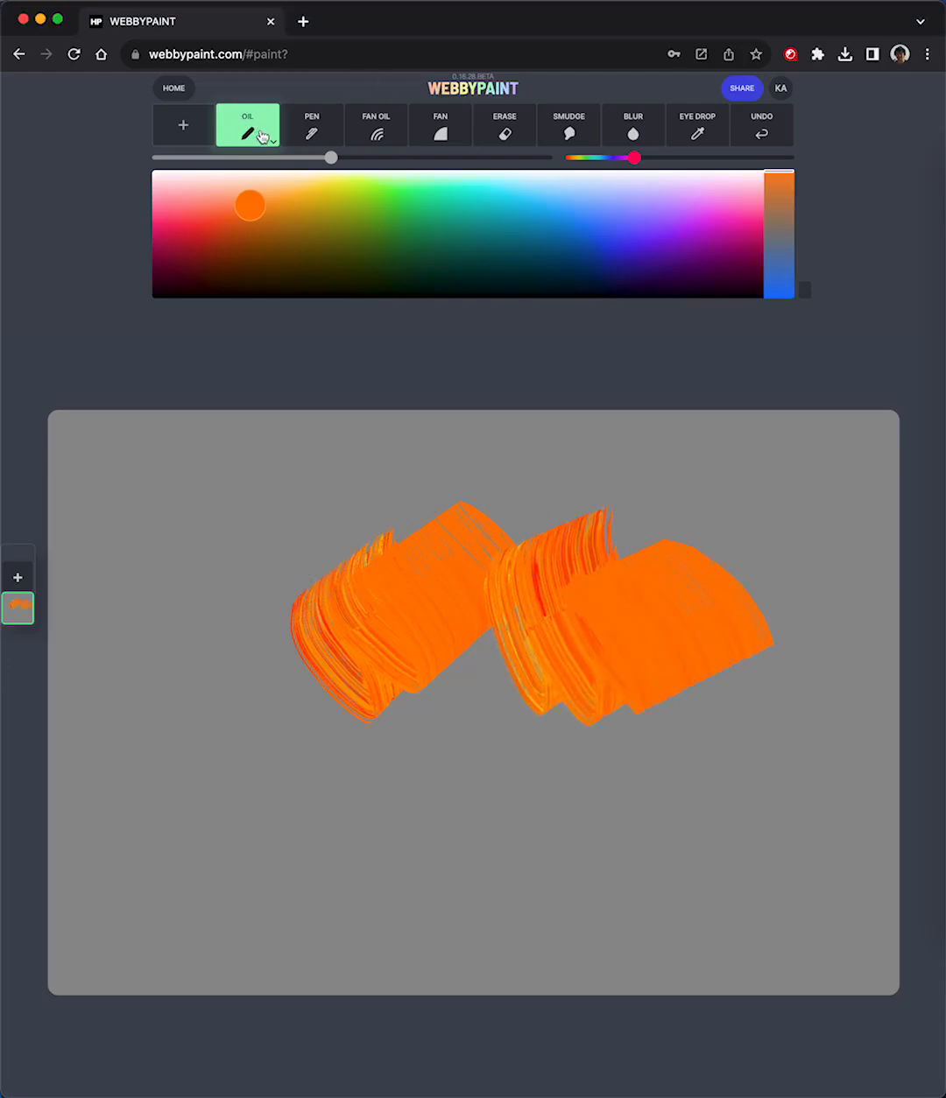
{"action": "mouse_move", "coordinate": [284, 133]}
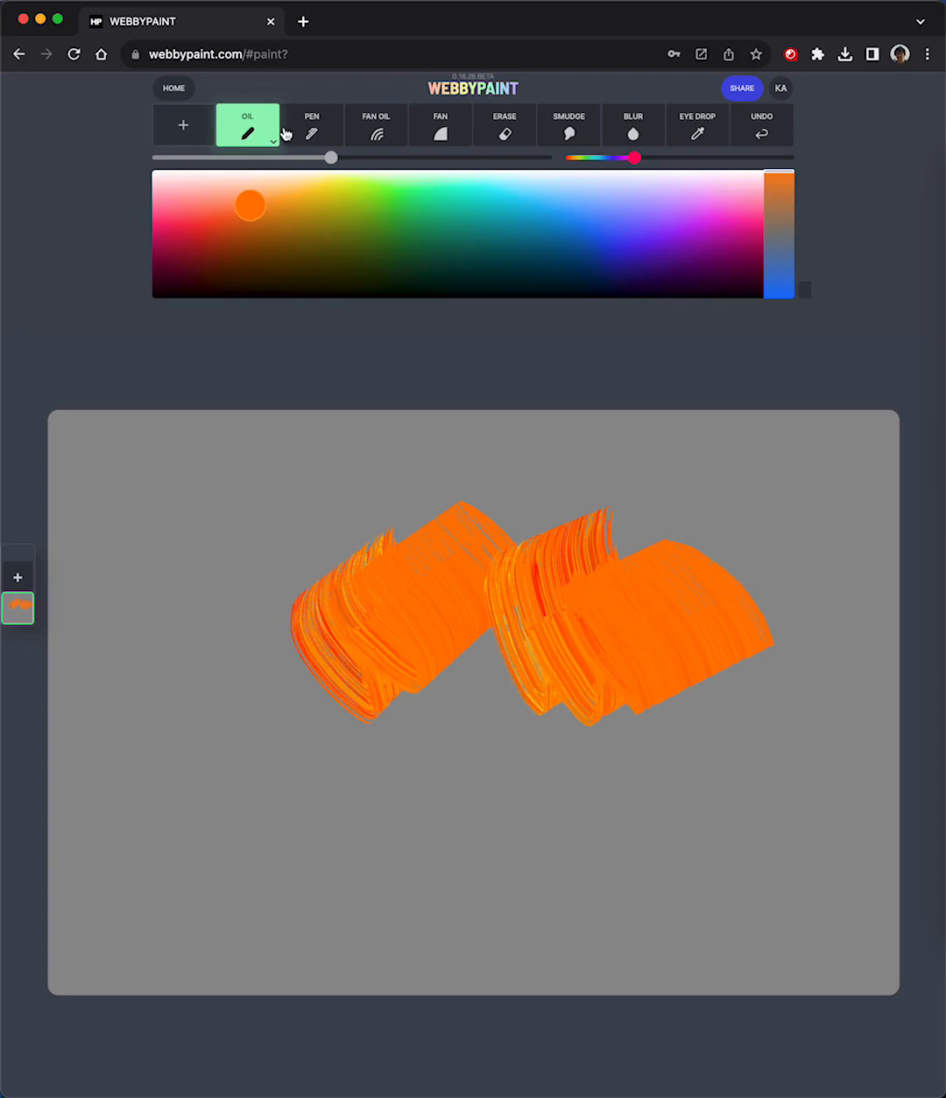
- Cover most of the canvas in orange oil strokes
{"action": "left_click_drag", "start_coordinate": [376, 665], "coordinate": [277, 814]}
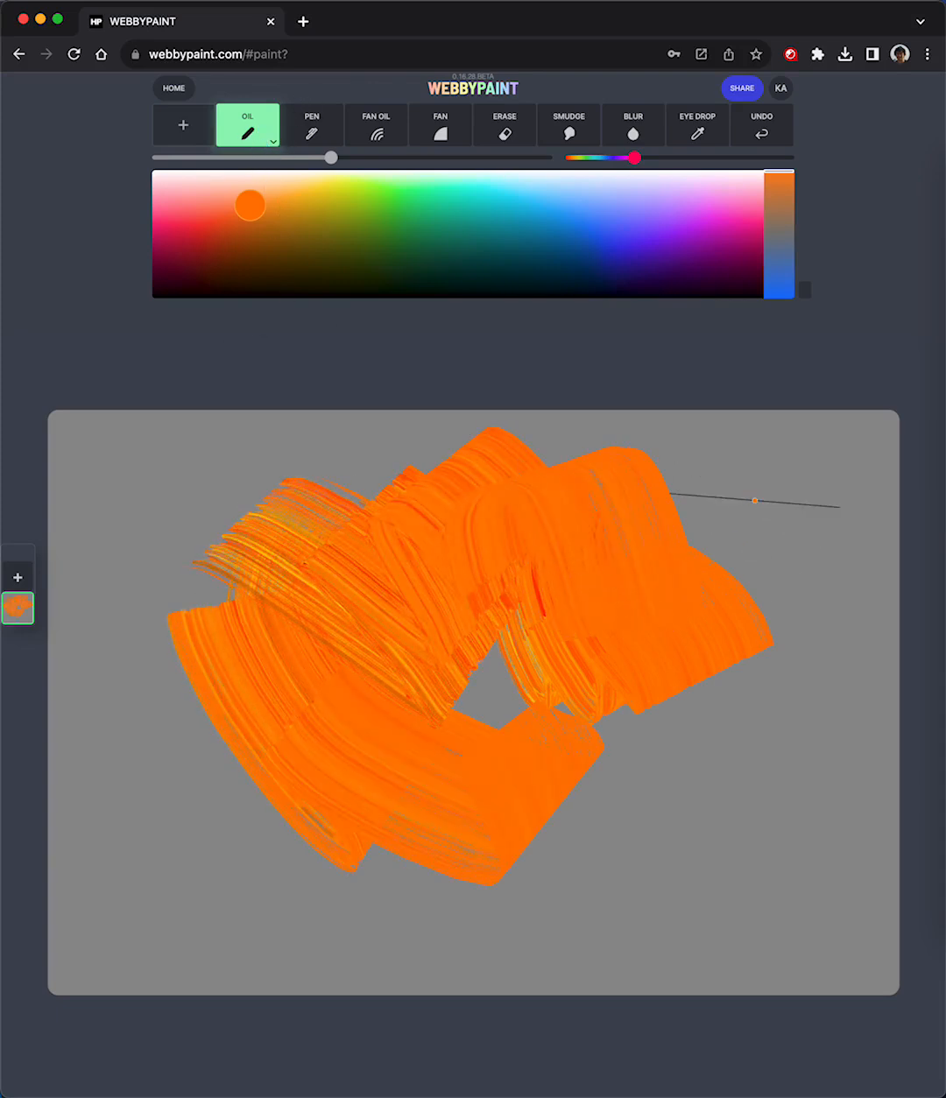
{"action": "left_click_drag", "start_coordinate": [756, 501], "coordinate": [516, 936]}
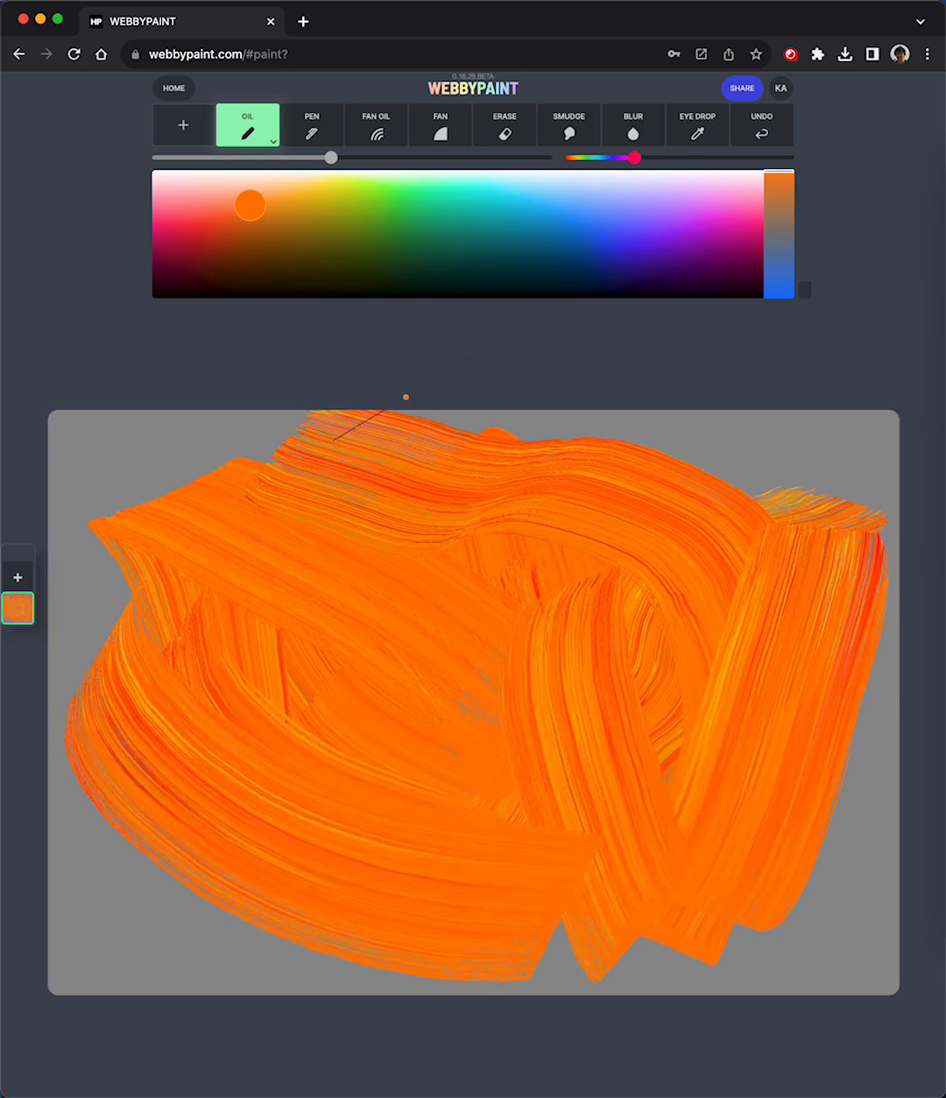
- Raise the colour jitter so strokes turn rainbow-striped, then paint a blue patch over them
{"action": "left_click_drag", "start_coordinate": [629, 157], "coordinate": [658, 157]}
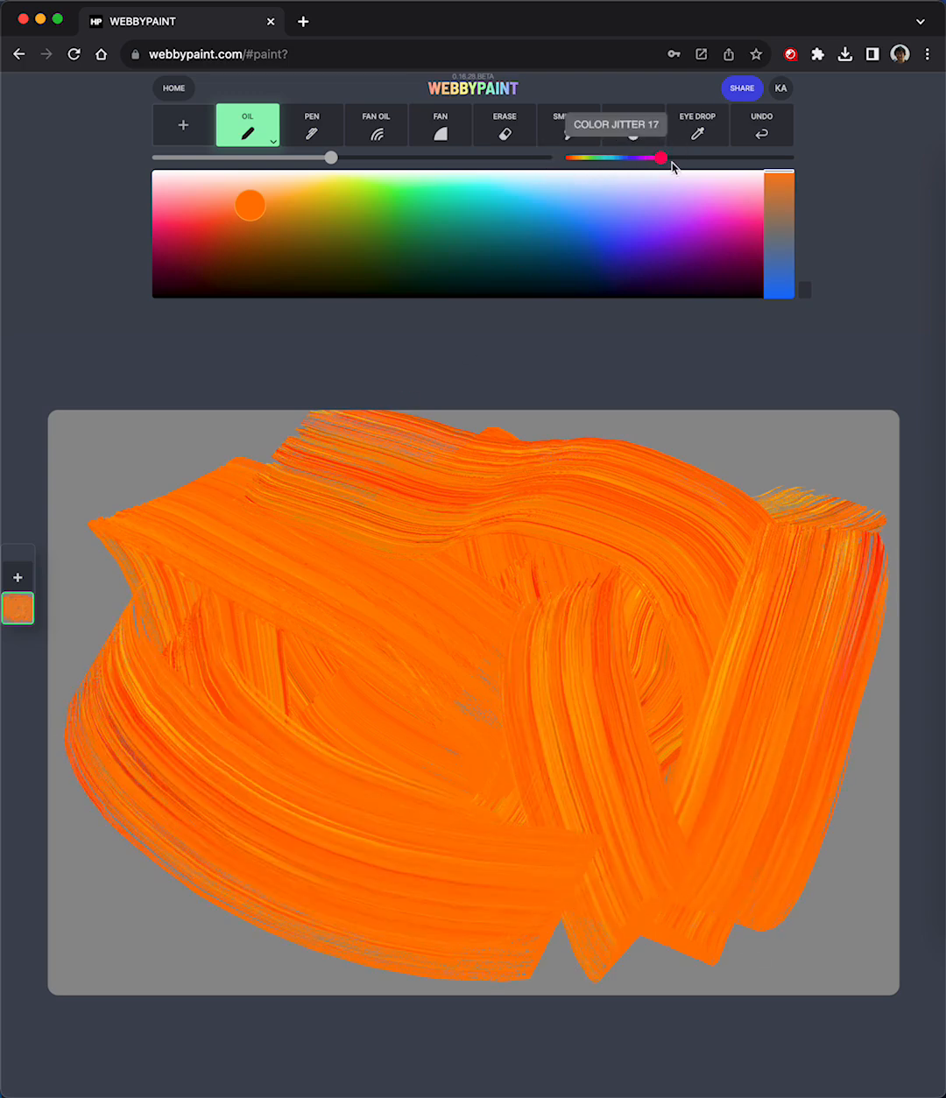
{"action": "left_click_drag", "start_coordinate": [660, 157], "coordinate": [679, 158]}
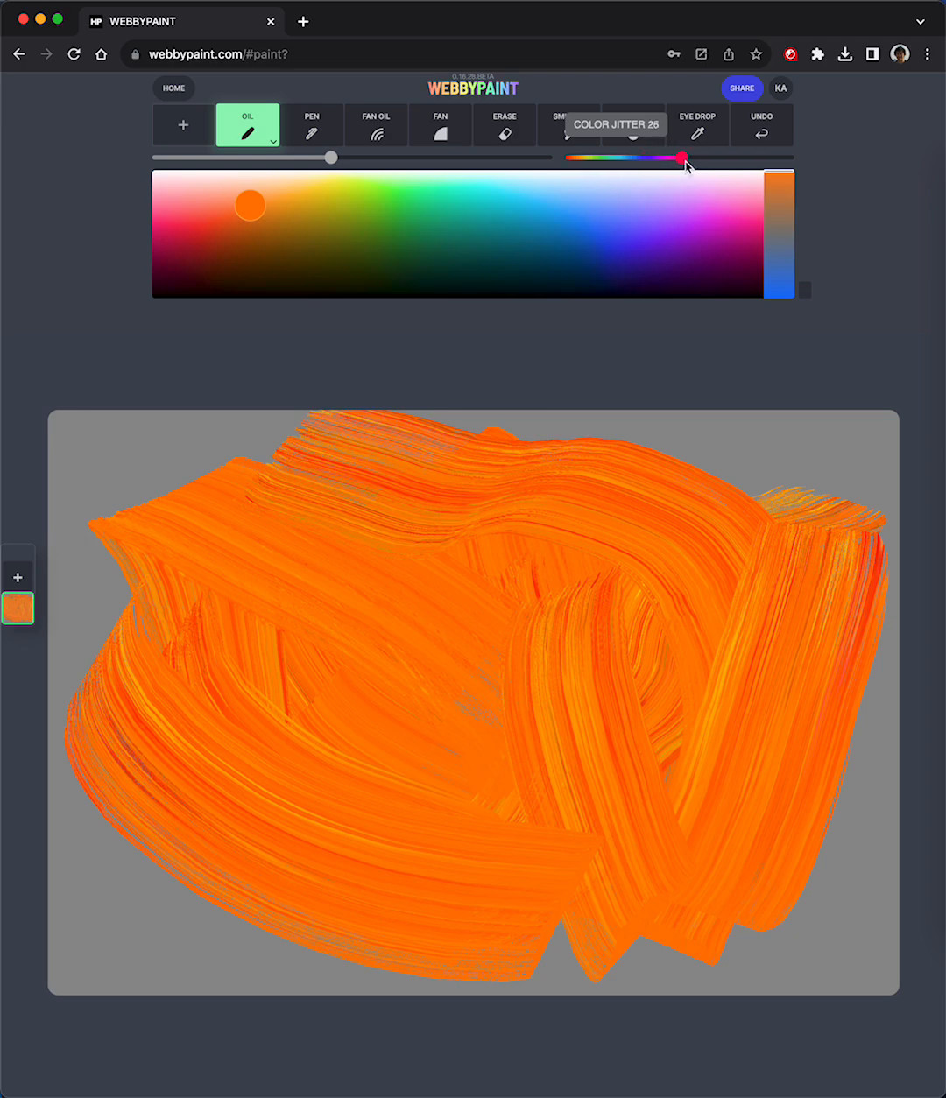
{"action": "left_click_drag", "start_coordinate": [683, 158], "coordinate": [773, 157]}
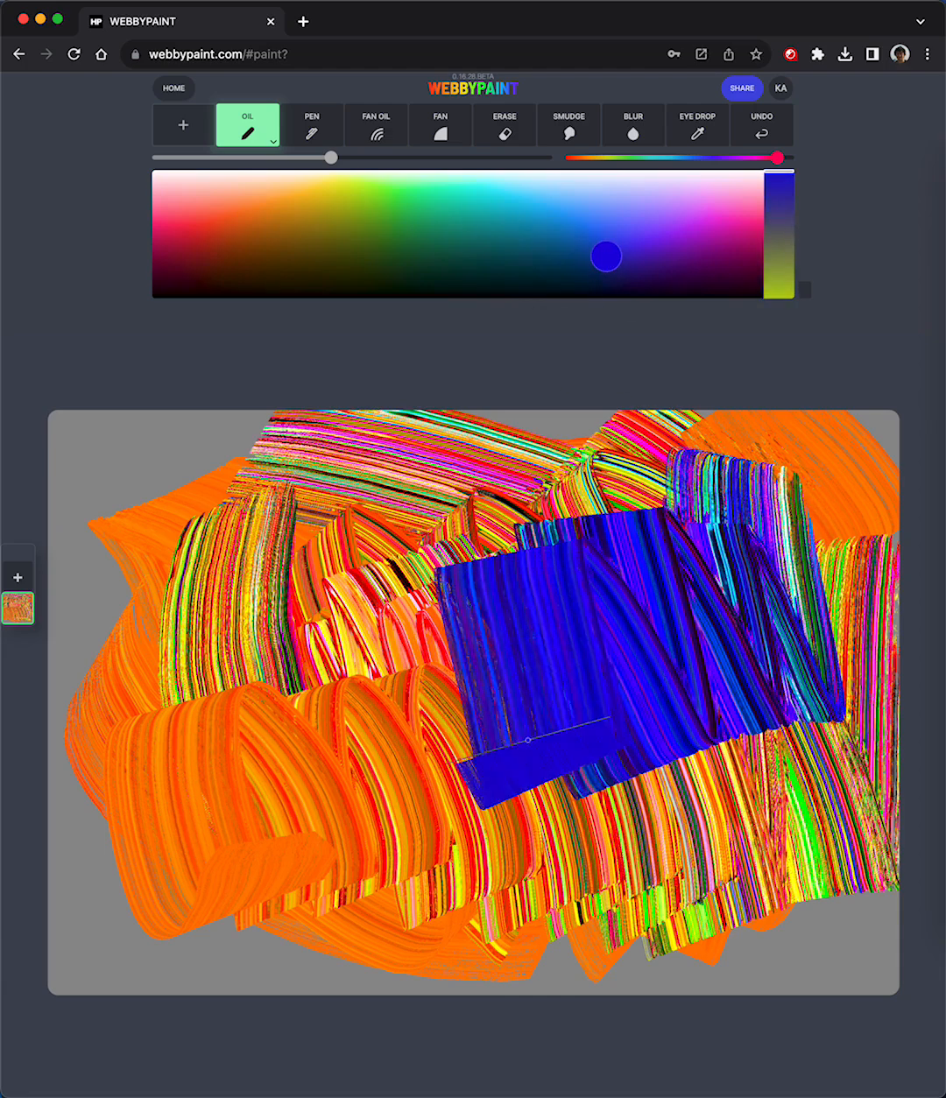
{"action": "left_click_drag", "start_coordinate": [526, 739], "coordinate": [289, 849]}
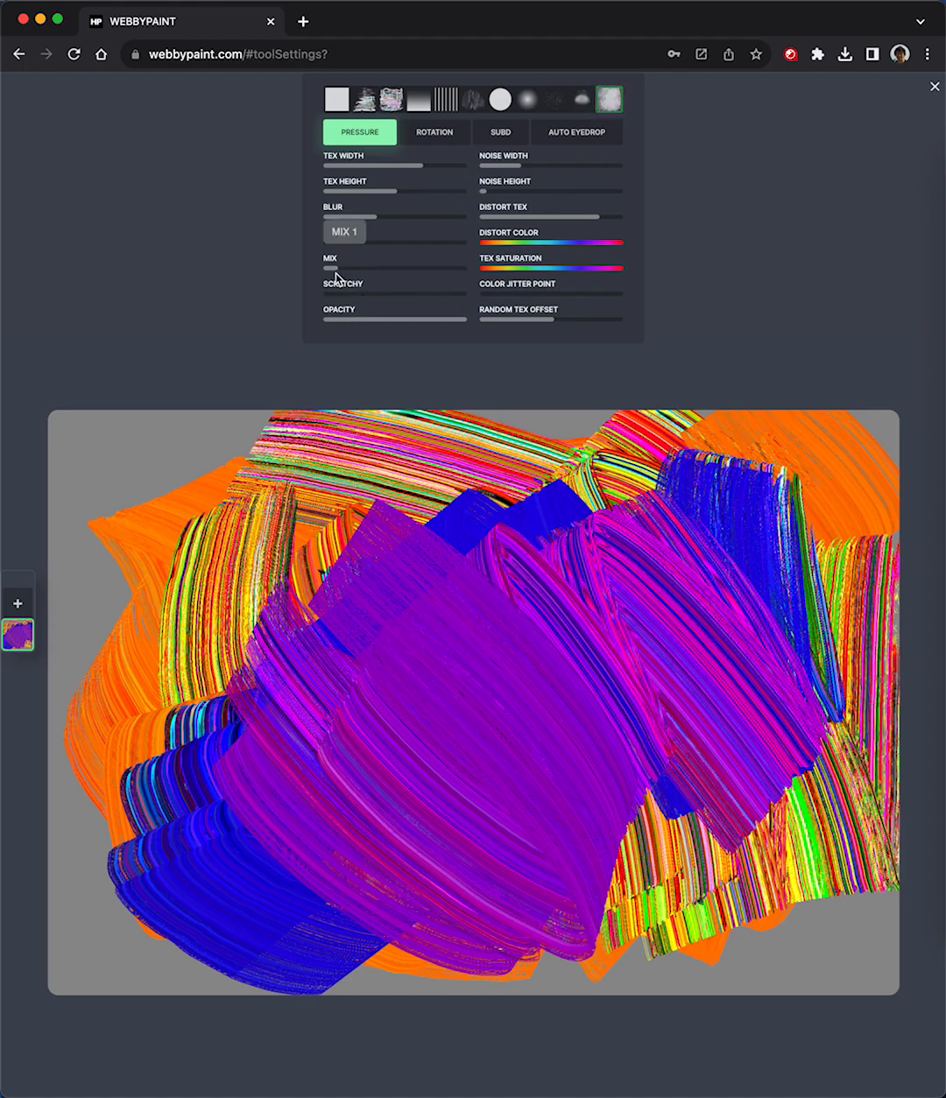
- Raise the oil brush's mix amount and blanket the canvas in broad purple strokes
{"action": "left_click", "coordinate": [343, 232]}
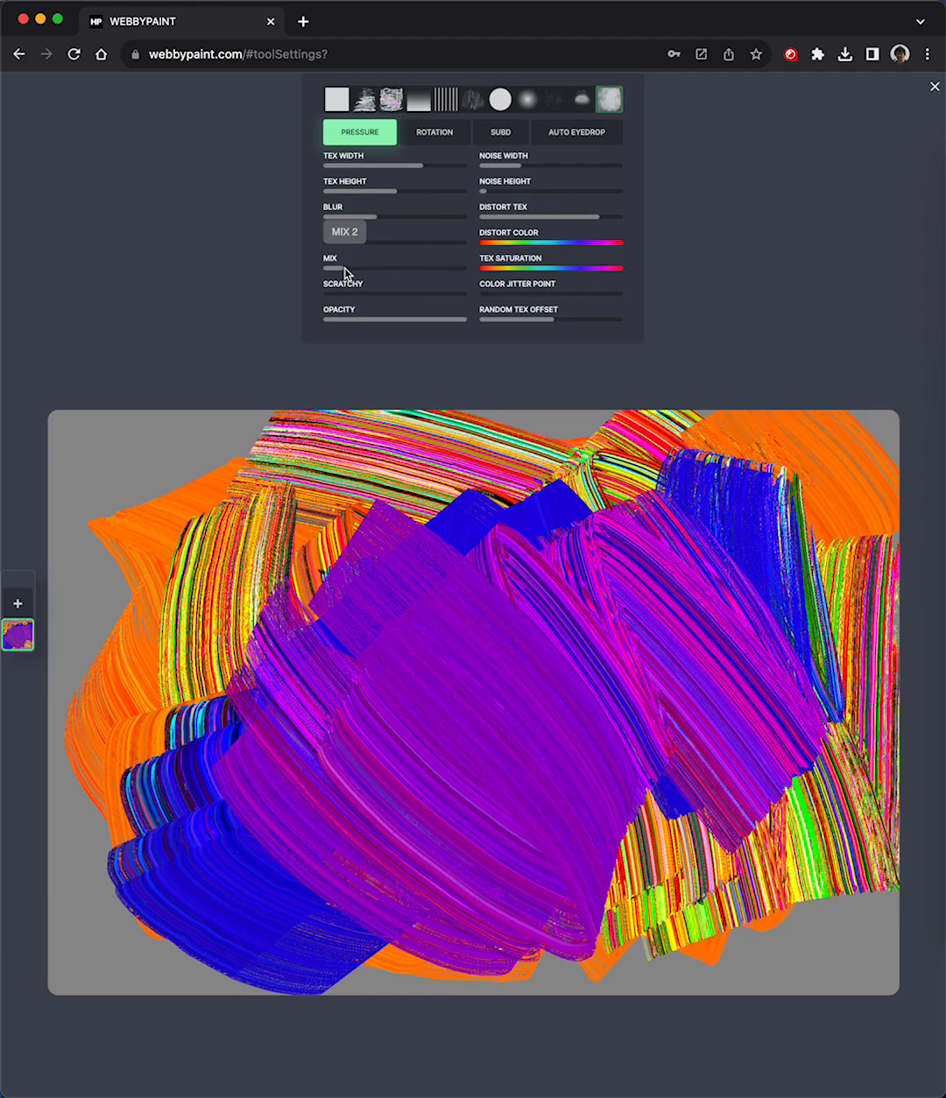
{"action": "left_click", "coordinate": [343, 232]}
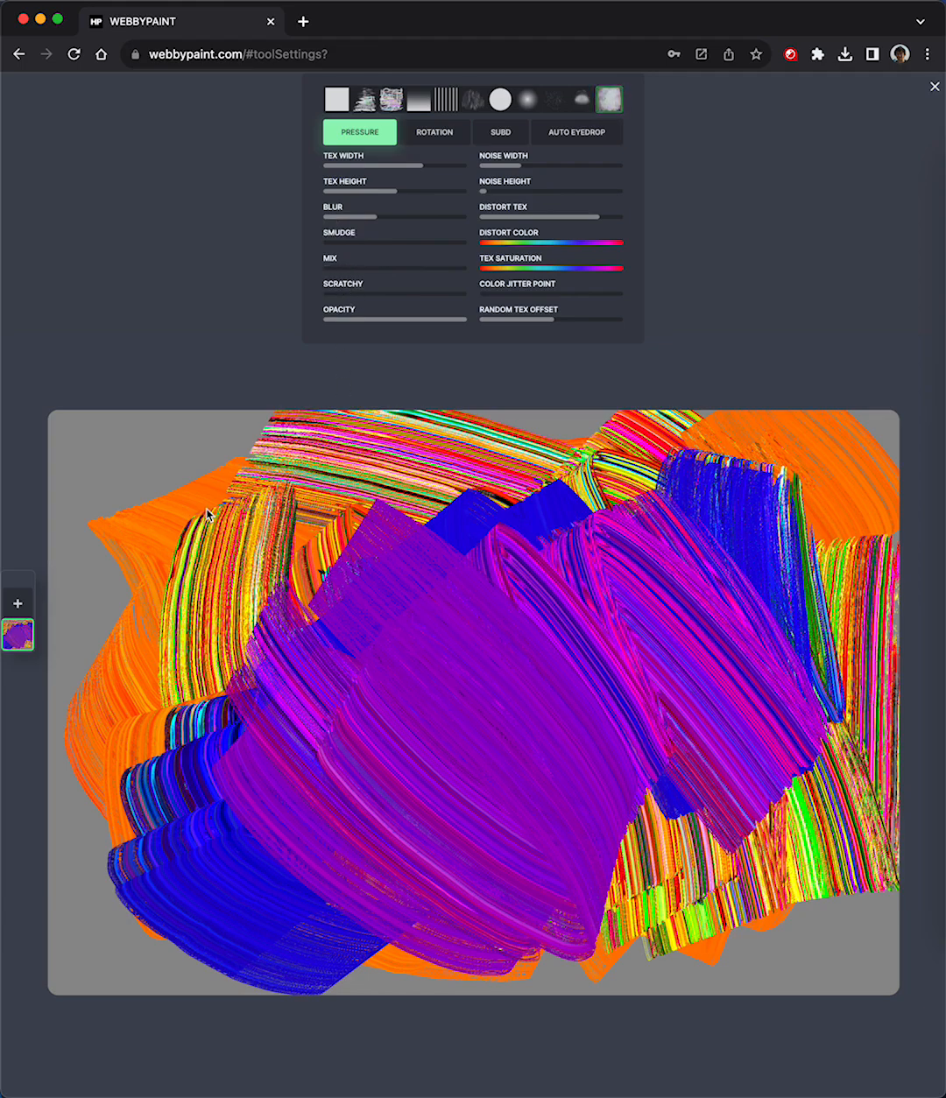
{"action": "left_click_drag", "start_coordinate": [210, 517], "coordinate": [588, 756]}
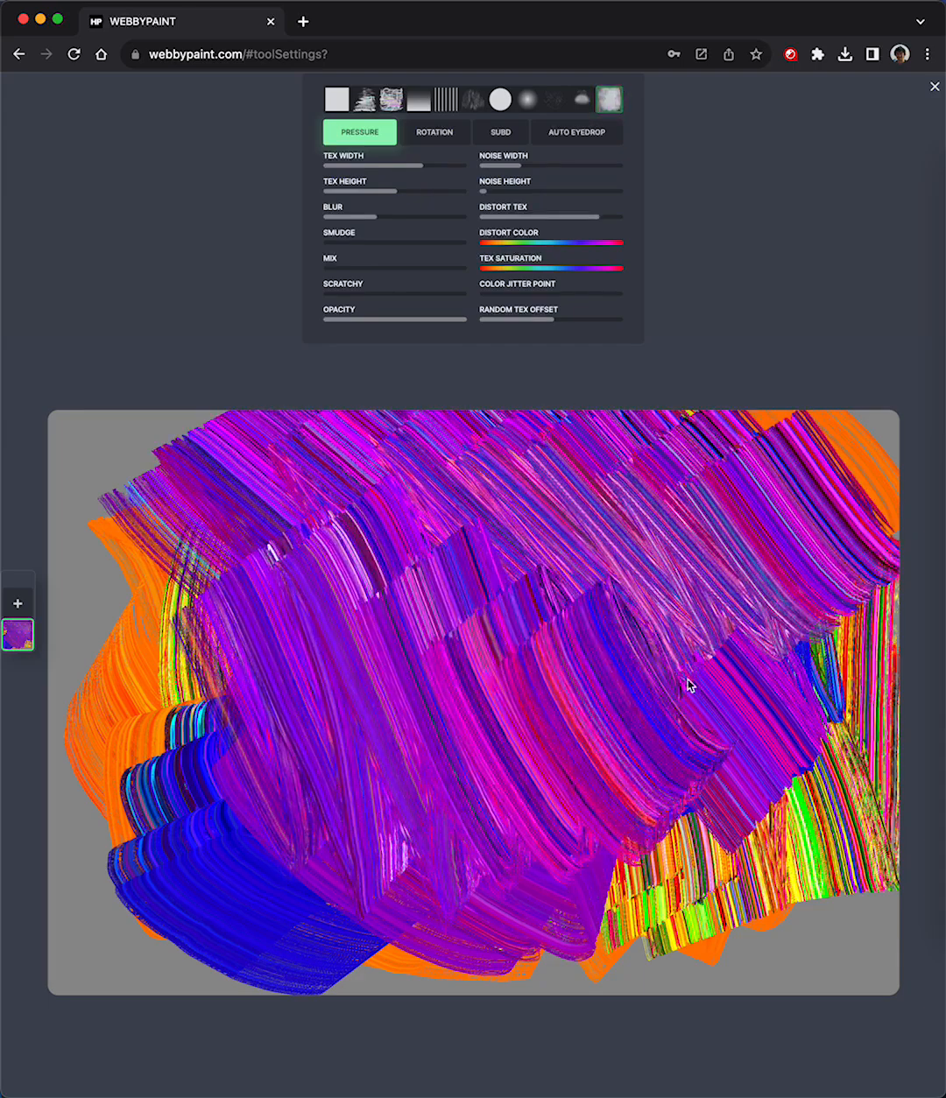
{"action": "left_click_drag", "start_coordinate": [351, 266], "coordinate": [429, 266]}
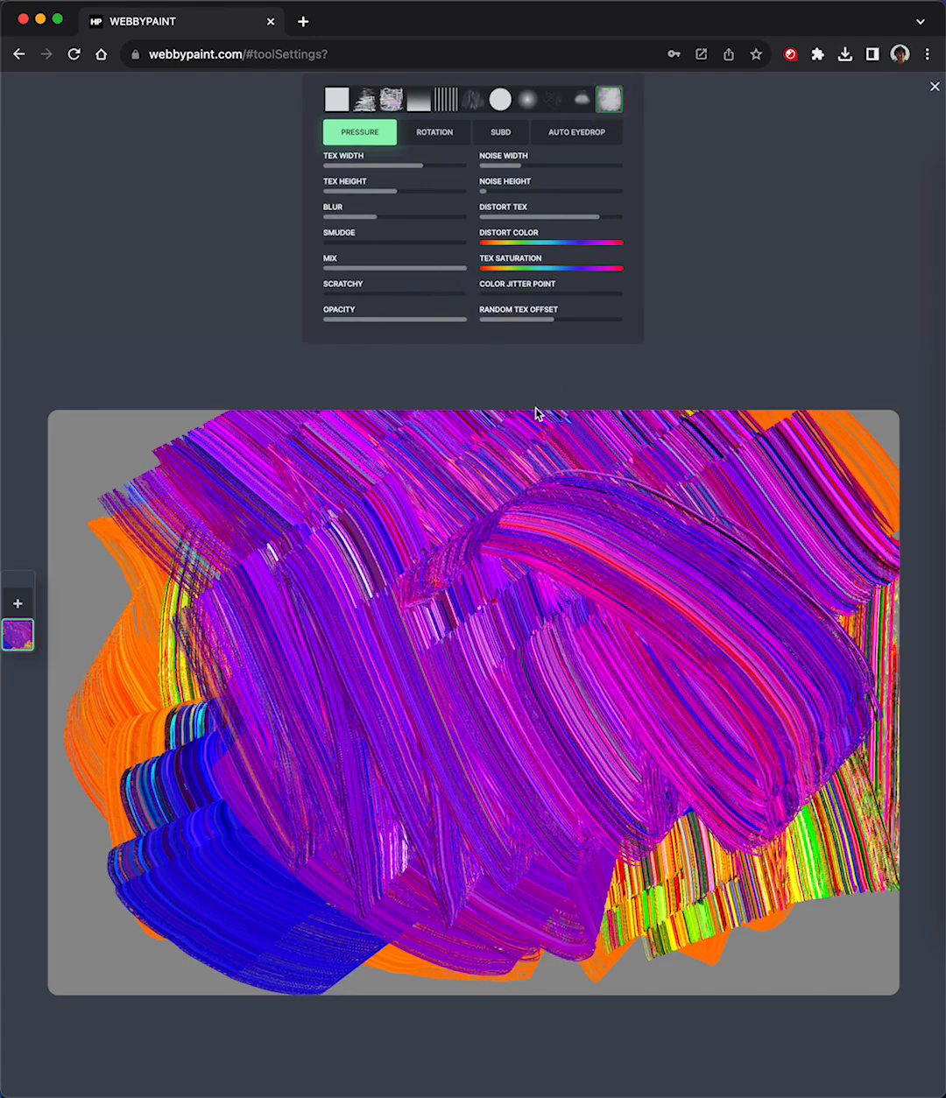
{"action": "left_click_drag", "start_coordinate": [540, 412], "coordinate": [386, 655]}
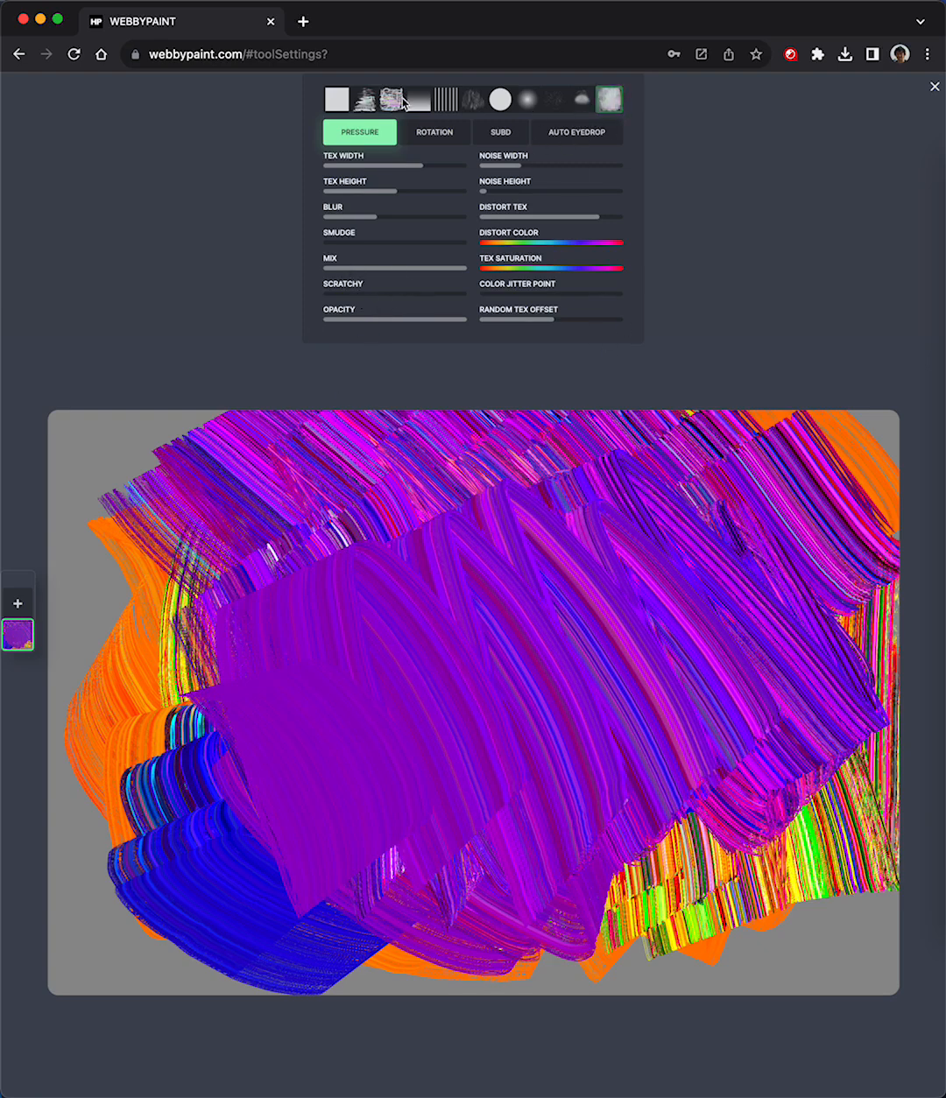
- Try grainy and soft round textures, painting purple strokes with each
{"action": "left_click", "coordinate": [364, 98]}
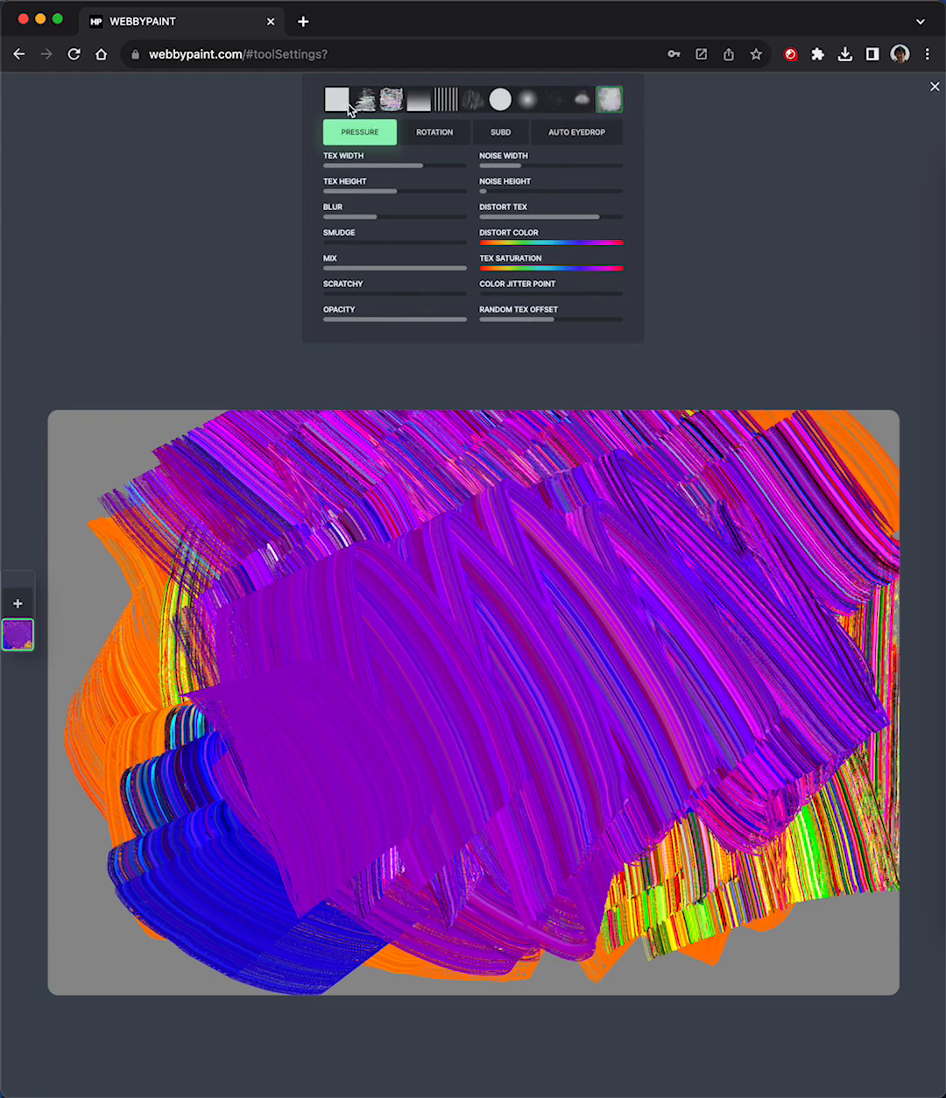
{"action": "left_click", "coordinate": [473, 98]}
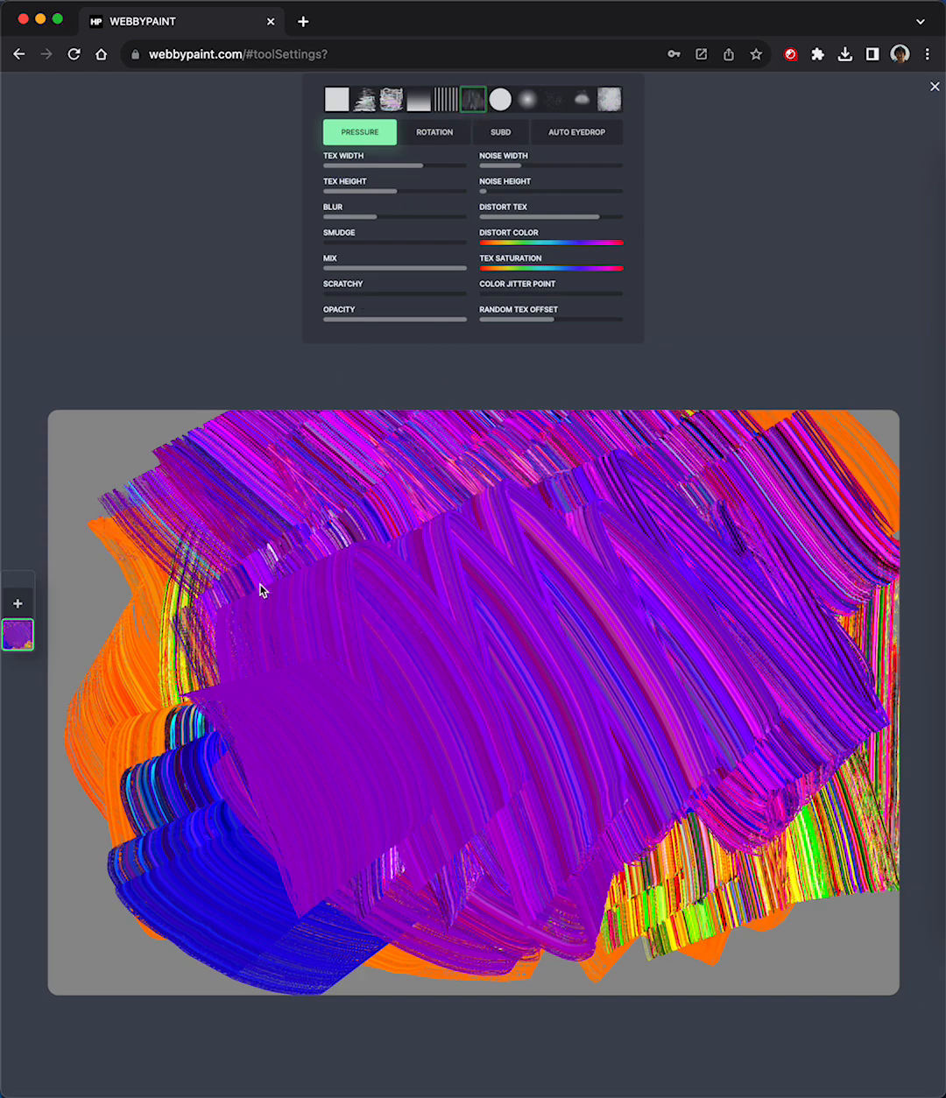
{"action": "left_click_drag", "start_coordinate": [260, 592], "coordinate": [123, 837]}
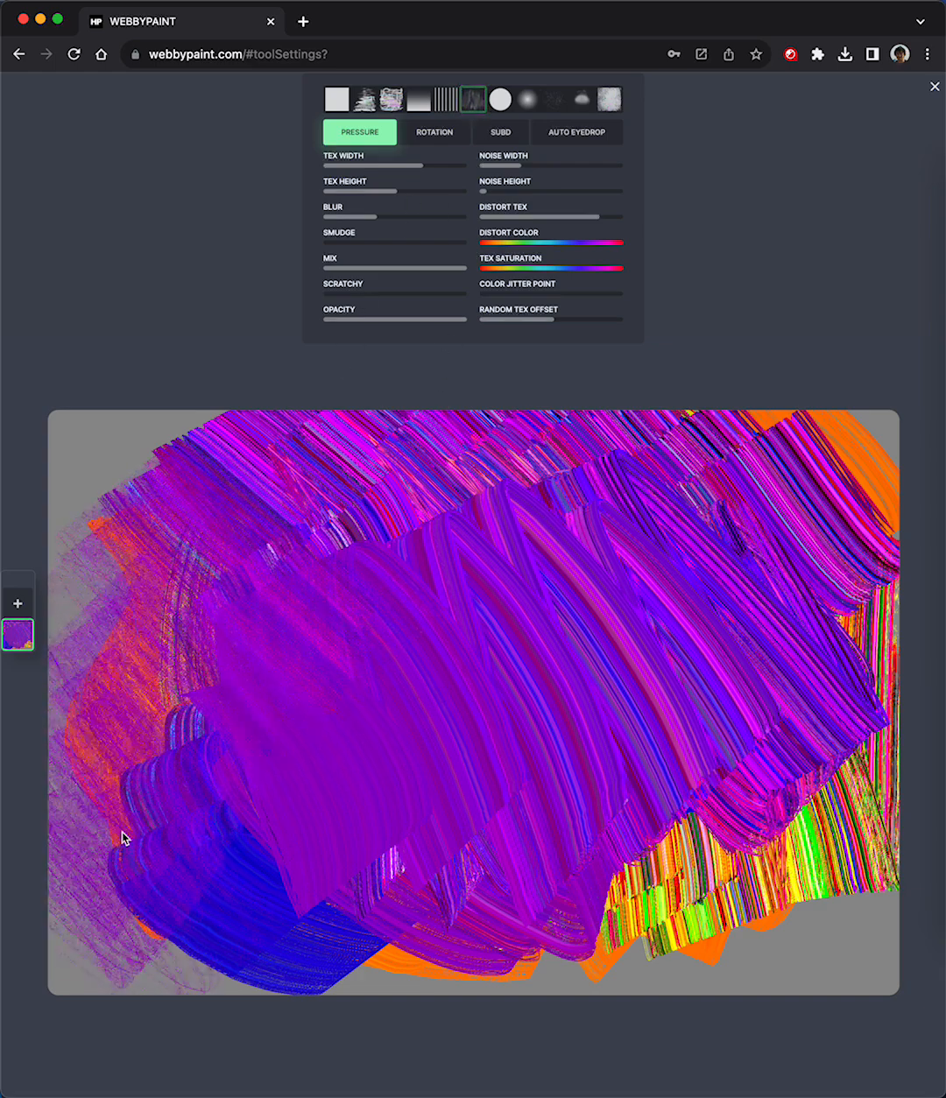
{"action": "left_click", "coordinate": [500, 98]}
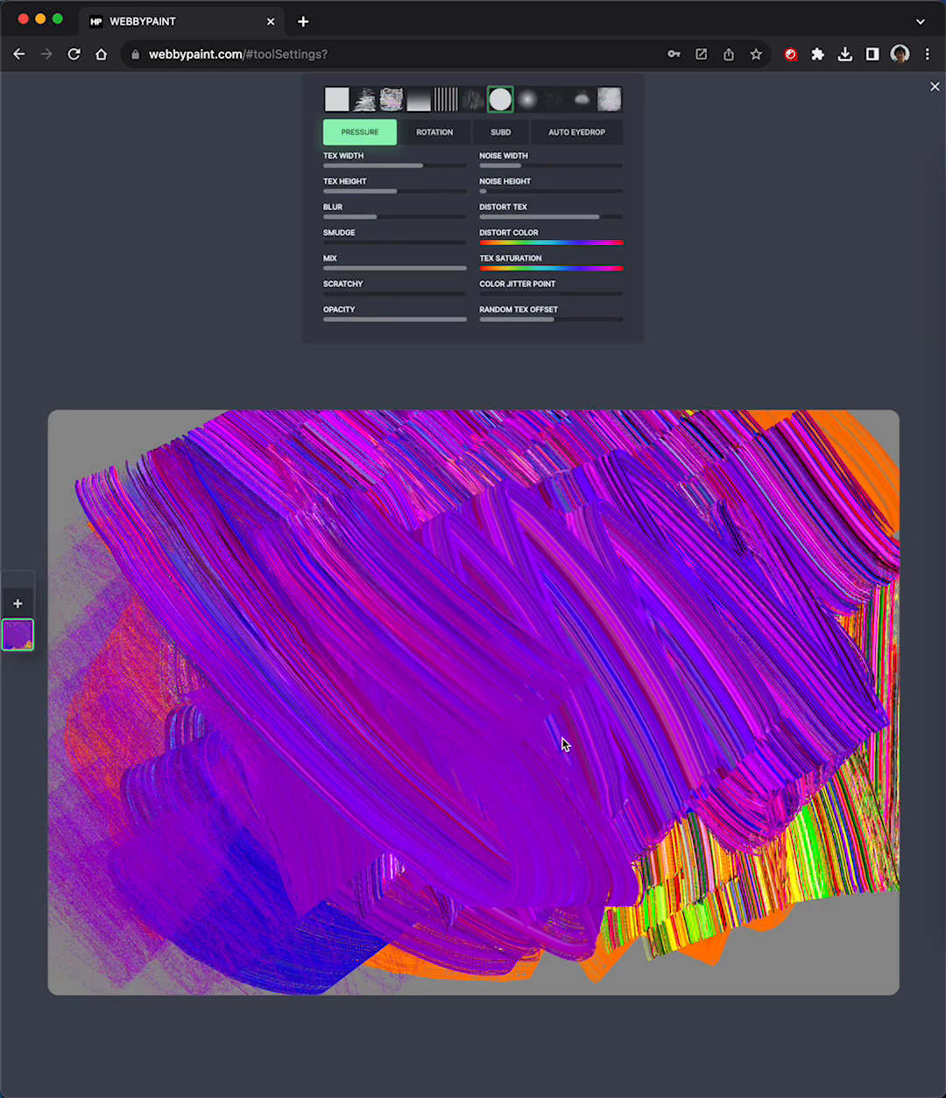
{"action": "left_click_drag", "start_coordinate": [563, 744], "coordinate": [389, 858]}
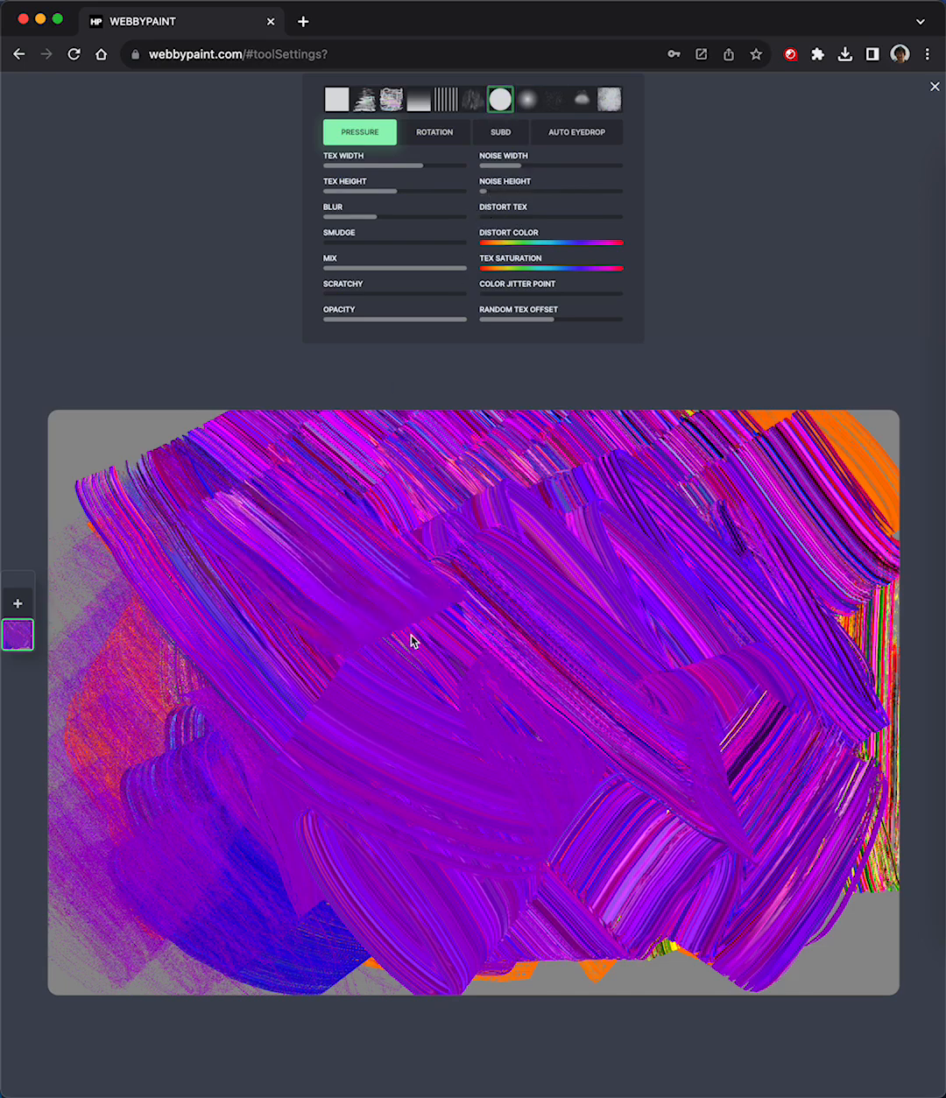
- Adjust the texture width and sweep wide swirled purple loops across the canvas
{"action": "left_click_drag", "start_coordinate": [424, 165], "coordinate": [394, 165]}
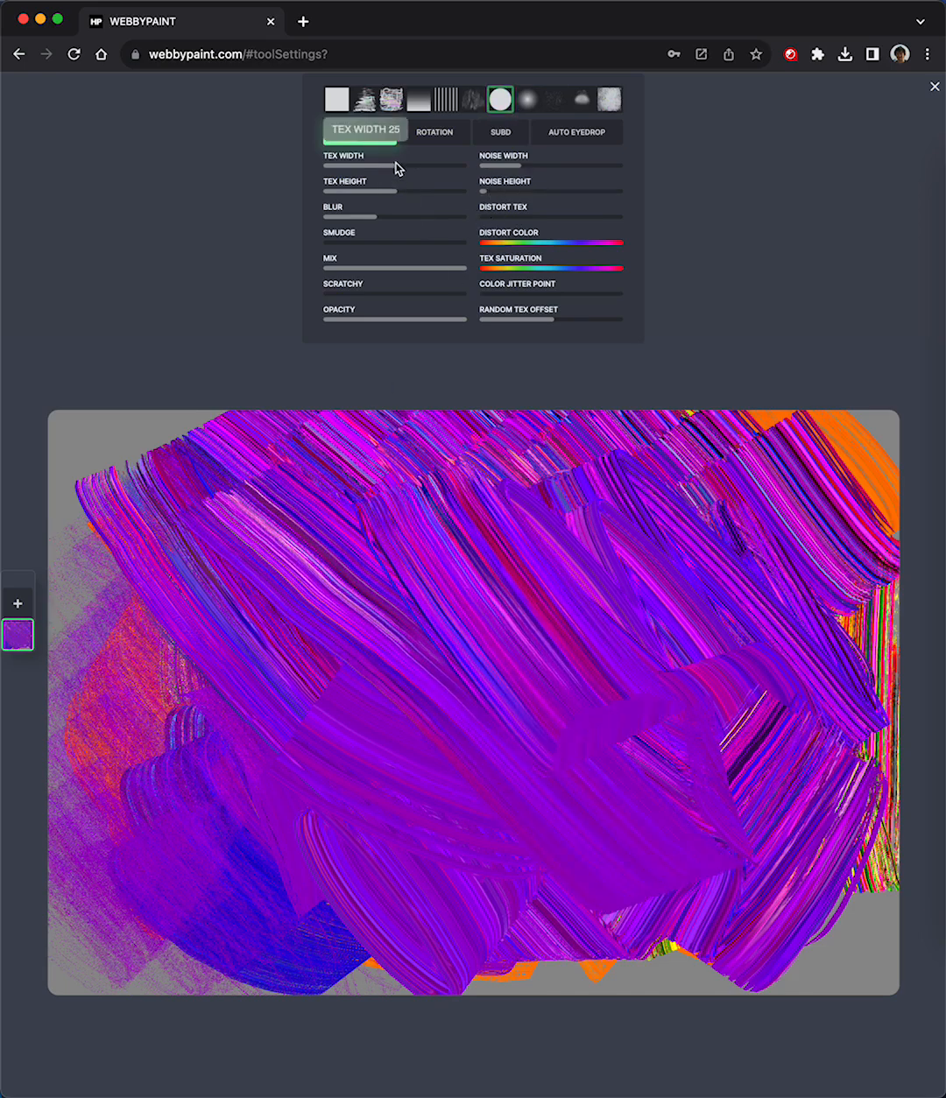
{"action": "left_click_drag", "start_coordinate": [376, 165], "coordinate": [417, 164]}
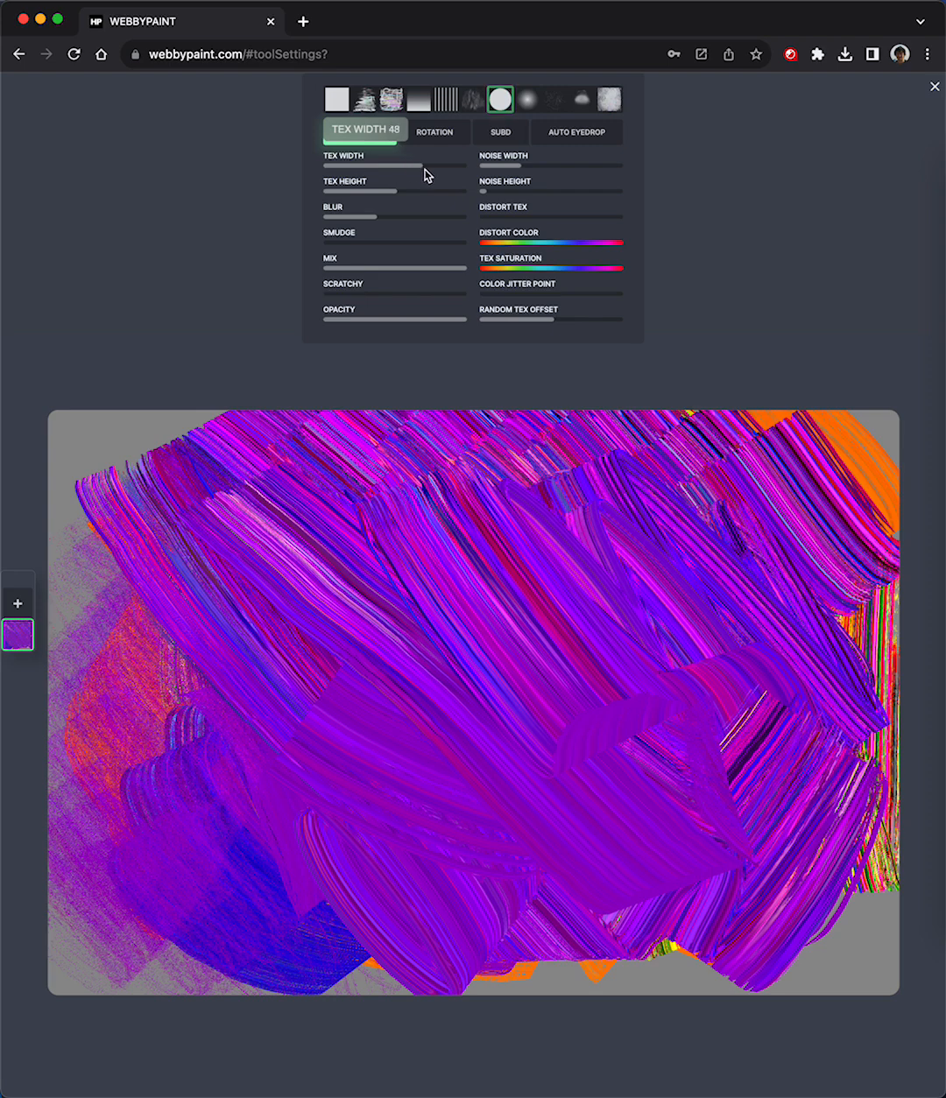
{"action": "left_click_drag", "start_coordinate": [399, 165], "coordinate": [375, 165]}
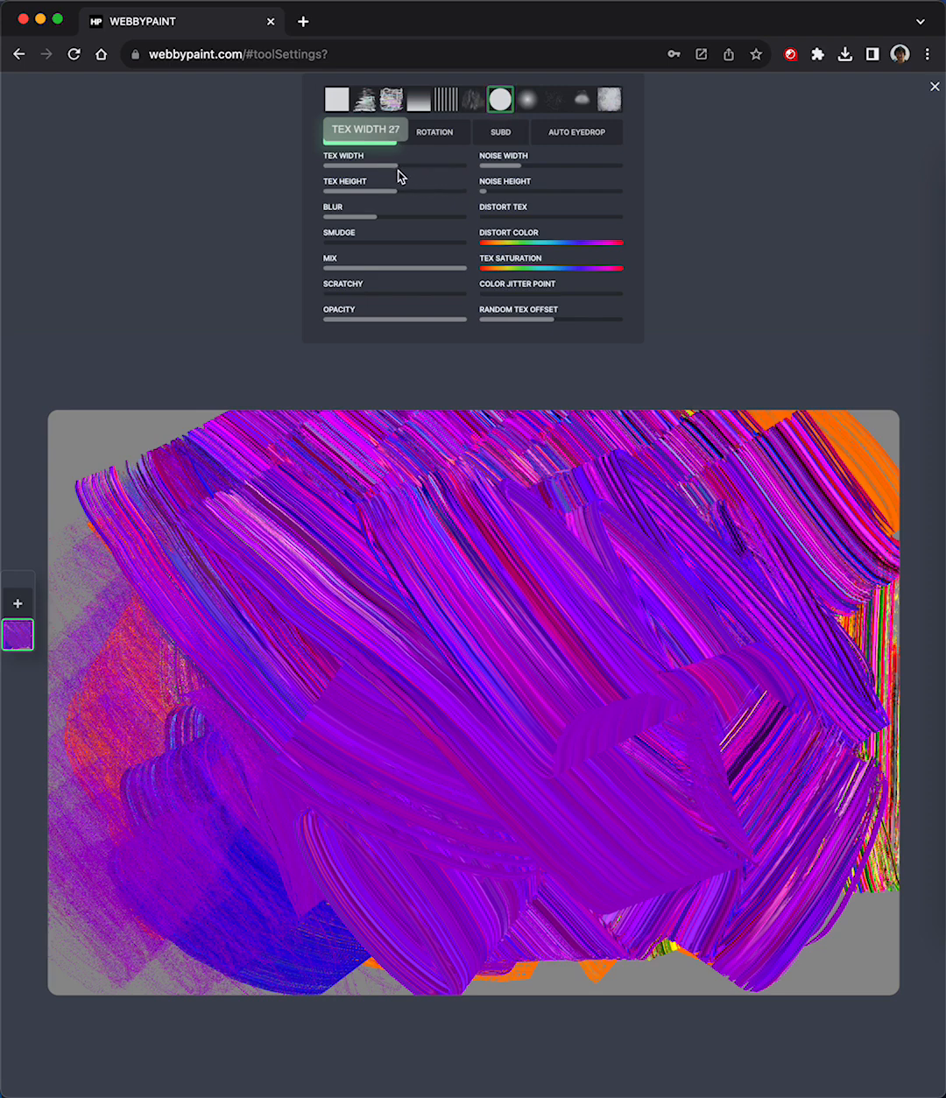
{"action": "left_click_drag", "start_coordinate": [400, 167], "coordinate": [392, 167]}
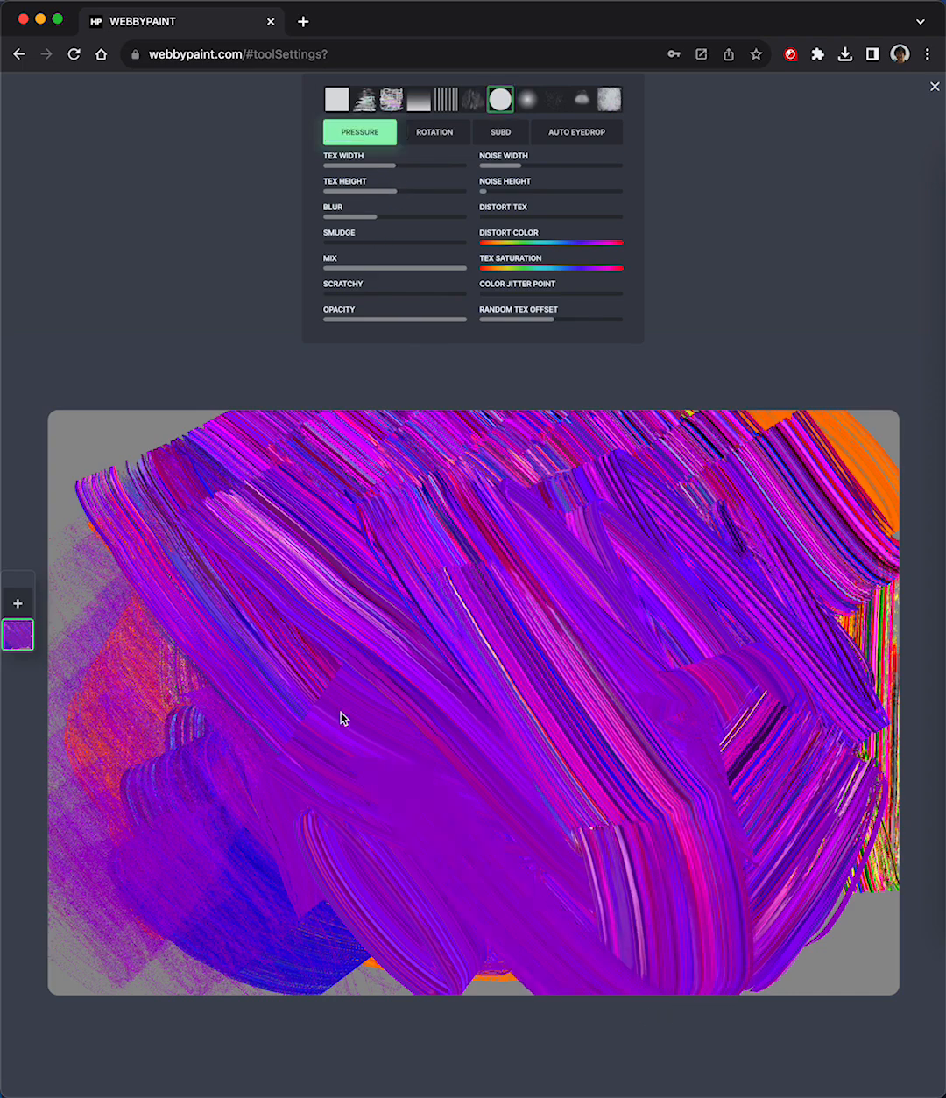
{"action": "left_click_drag", "start_coordinate": [341, 718], "coordinate": [716, 533]}
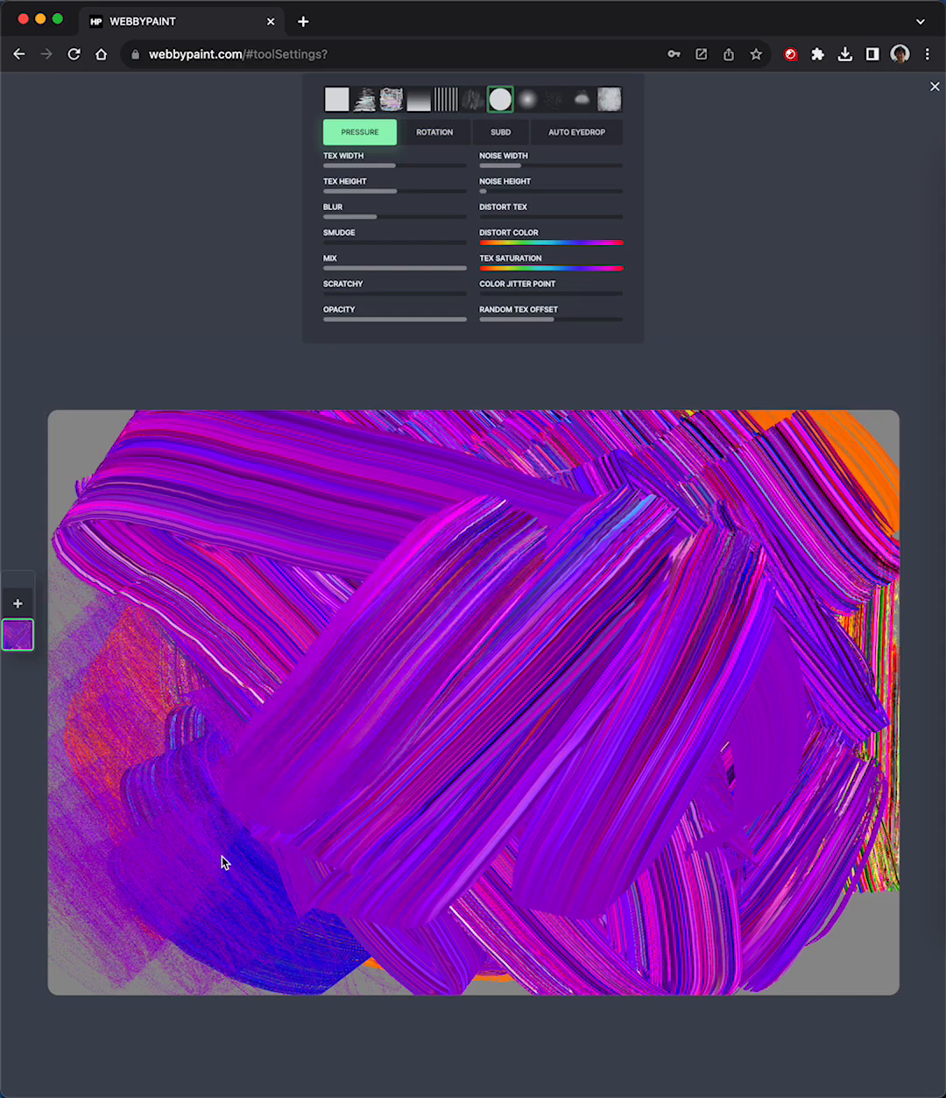
{"action": "left_click_drag", "start_coordinate": [224, 862], "coordinate": [725, 487]}
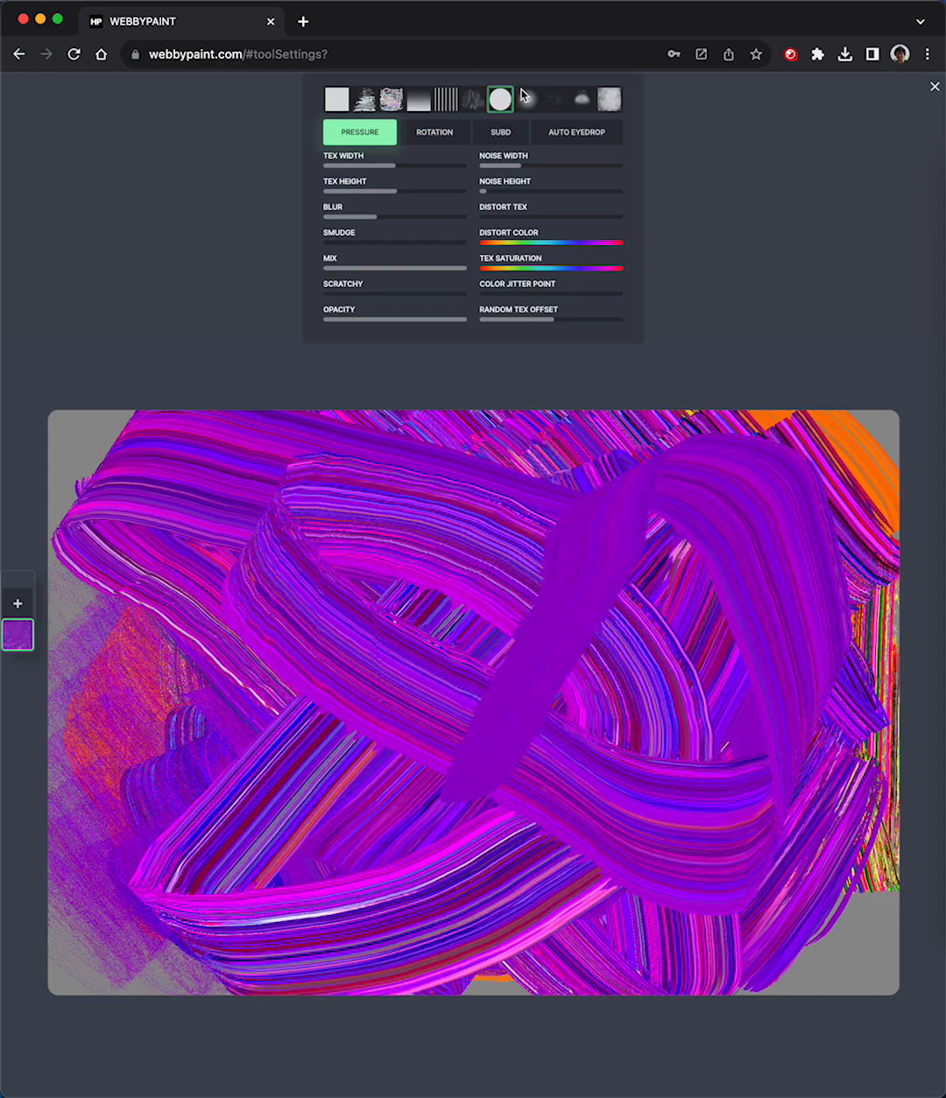
- Switch to a grainy texture and spread speckled purple over the centre and top
{"action": "left_click", "coordinate": [582, 98]}
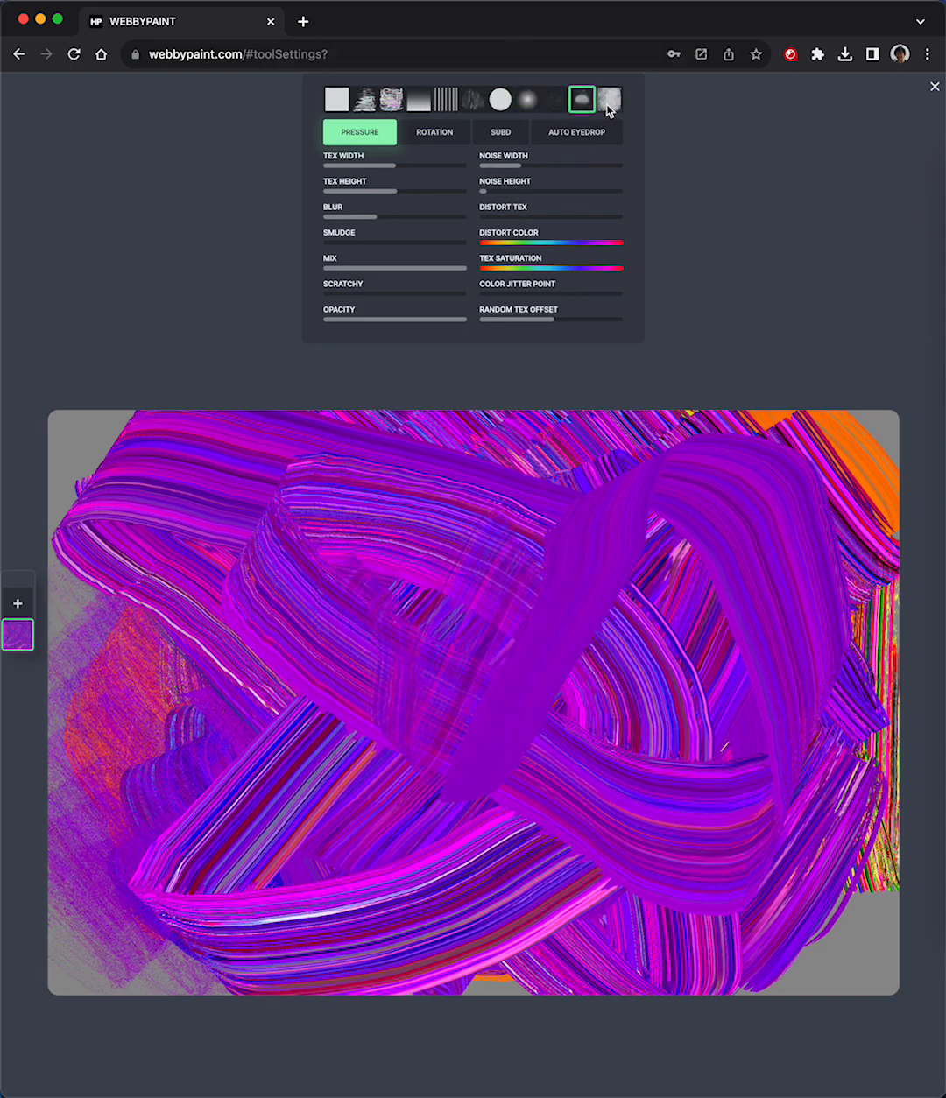
{"action": "left_click", "coordinate": [609, 98]}
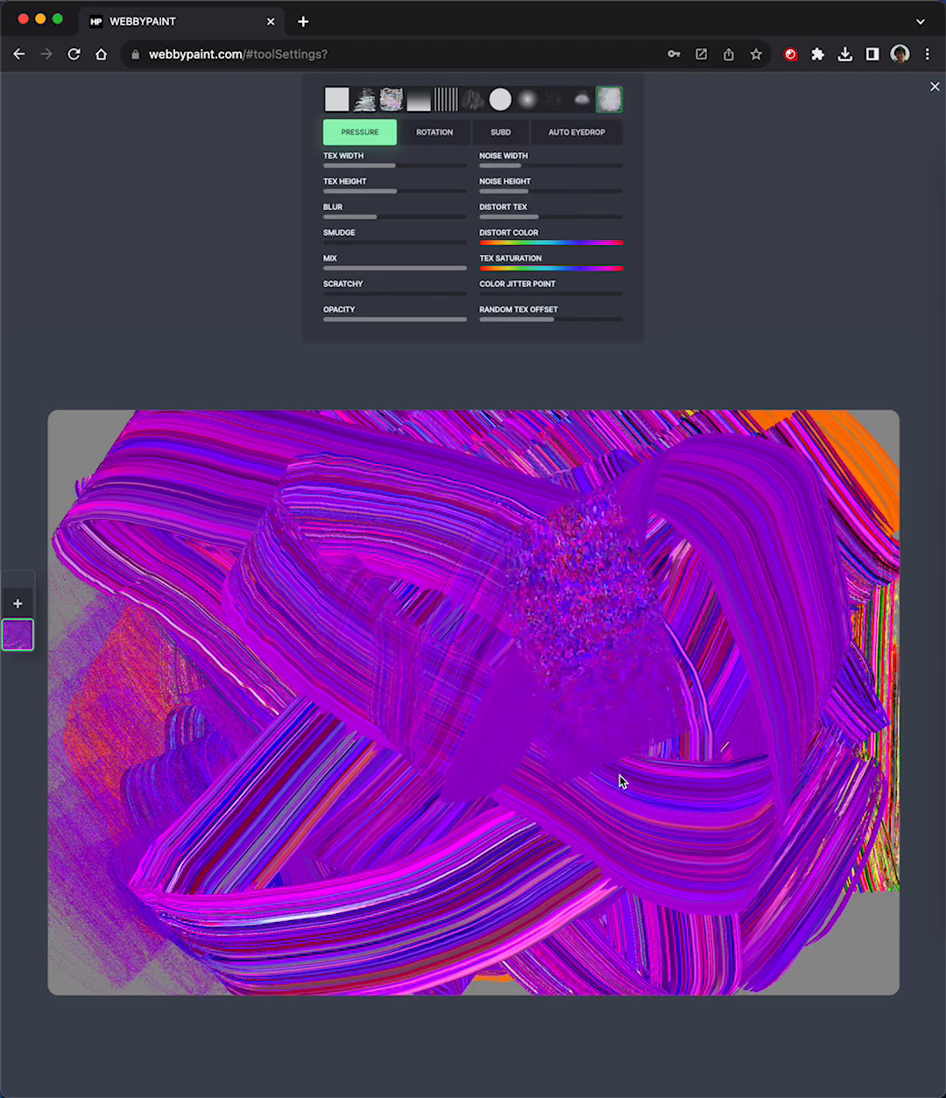
{"action": "left_click_drag", "start_coordinate": [621, 781], "coordinate": [704, 833]}
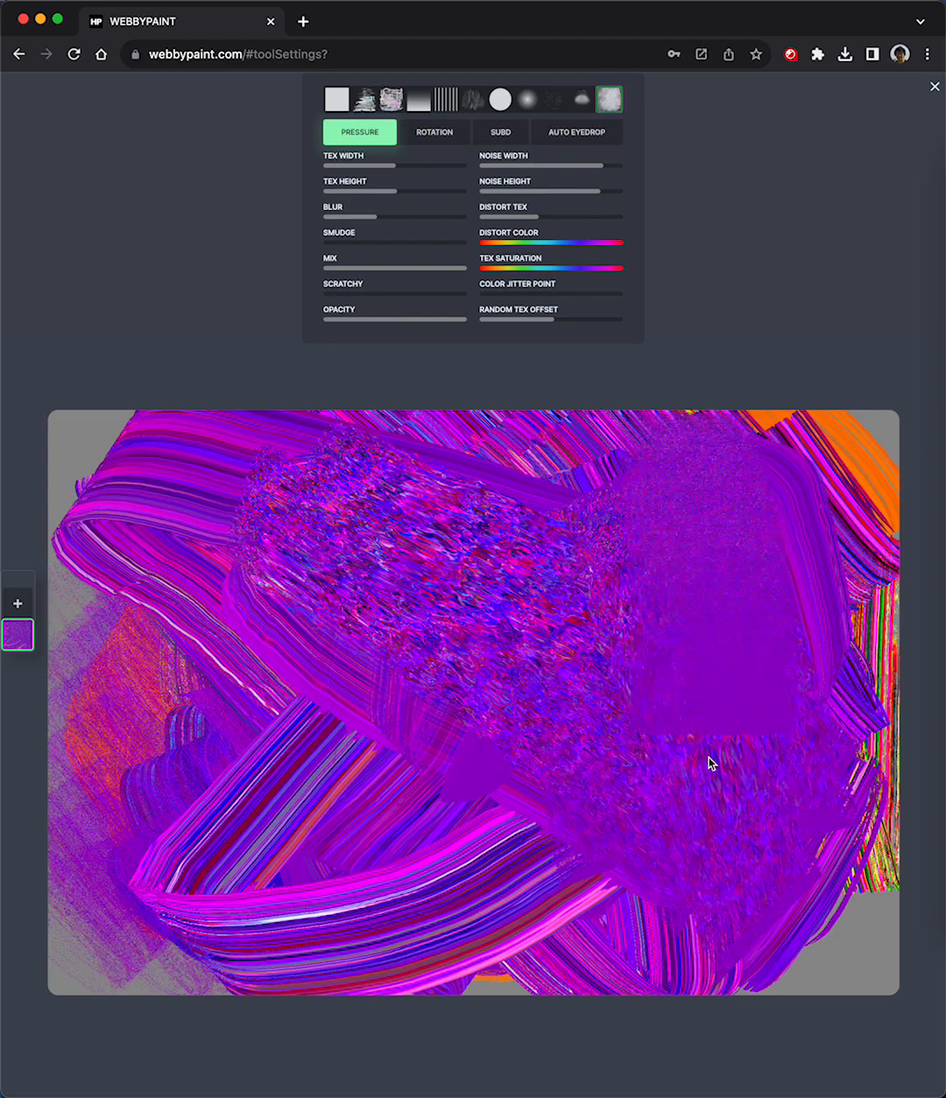
{"action": "left_click_drag", "start_coordinate": [709, 762], "coordinate": [505, 522]}
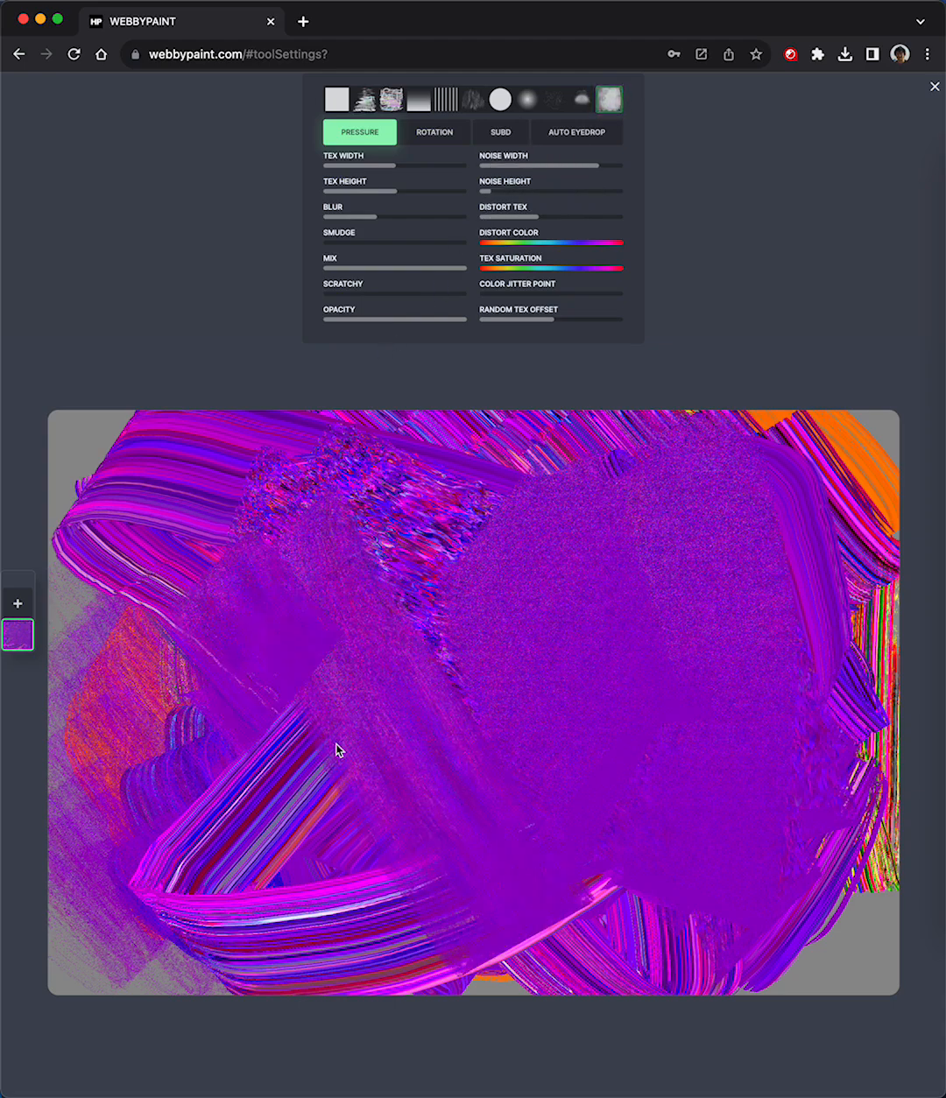
{"action": "left_click_drag", "start_coordinate": [339, 749], "coordinate": [252, 526]}
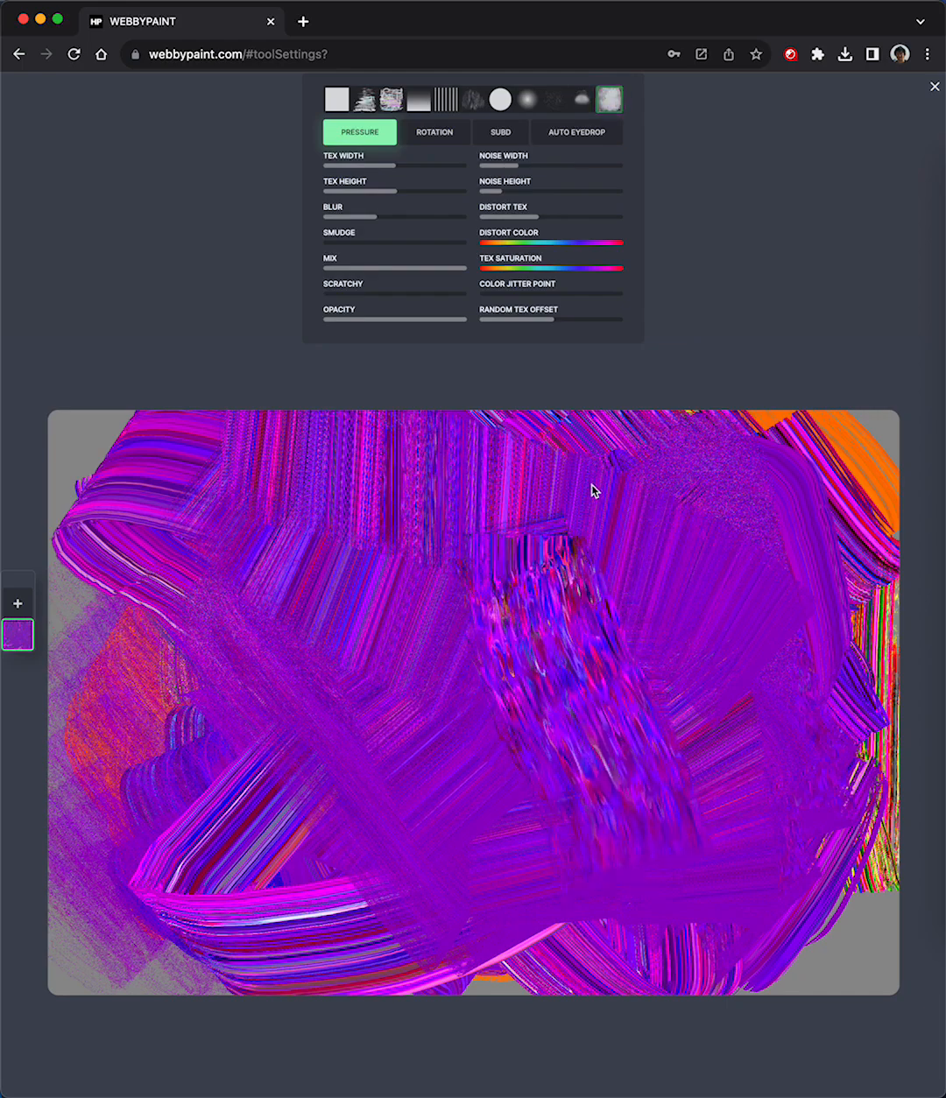
- Pick a distorting texture and smear rippled purple strokes over the centre
{"action": "left_click", "coordinate": [480, 189]}
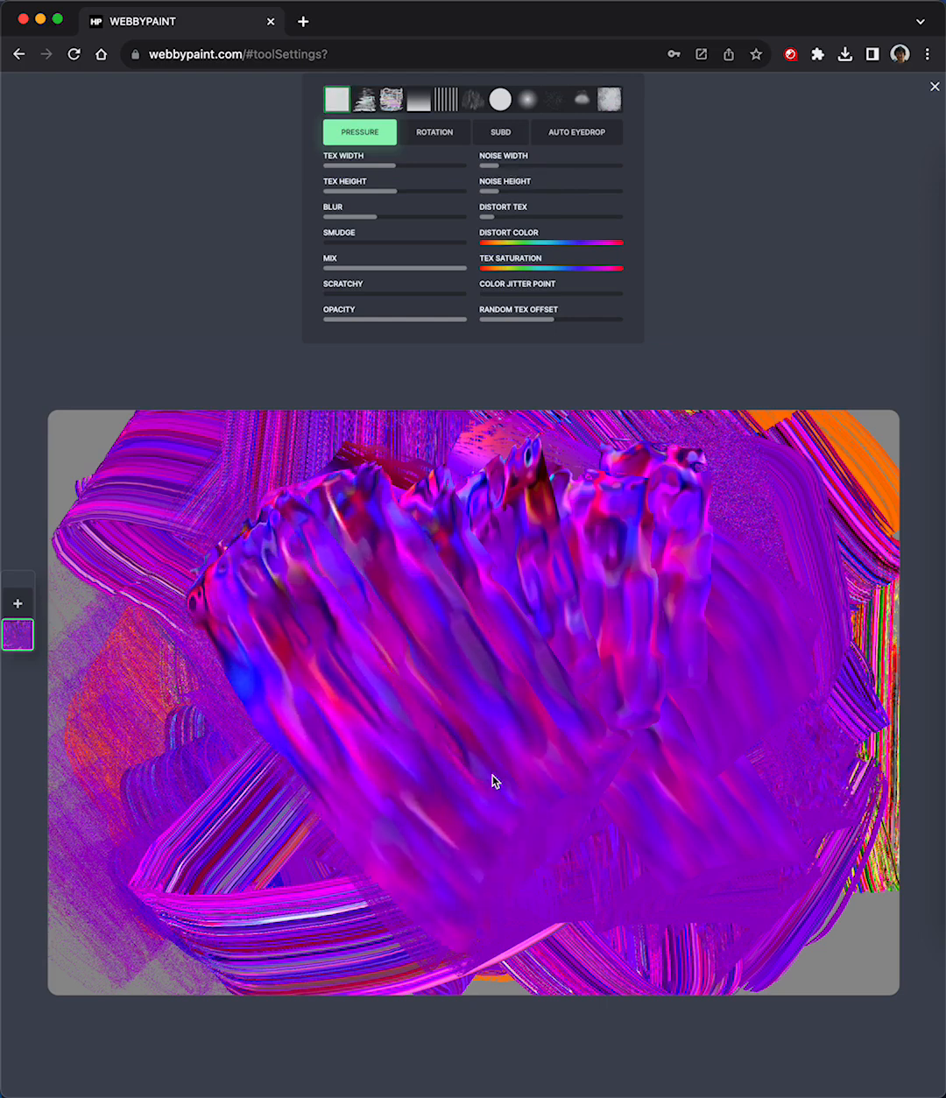
{"action": "left_click_drag", "start_coordinate": [492, 781], "coordinate": [692, 735]}
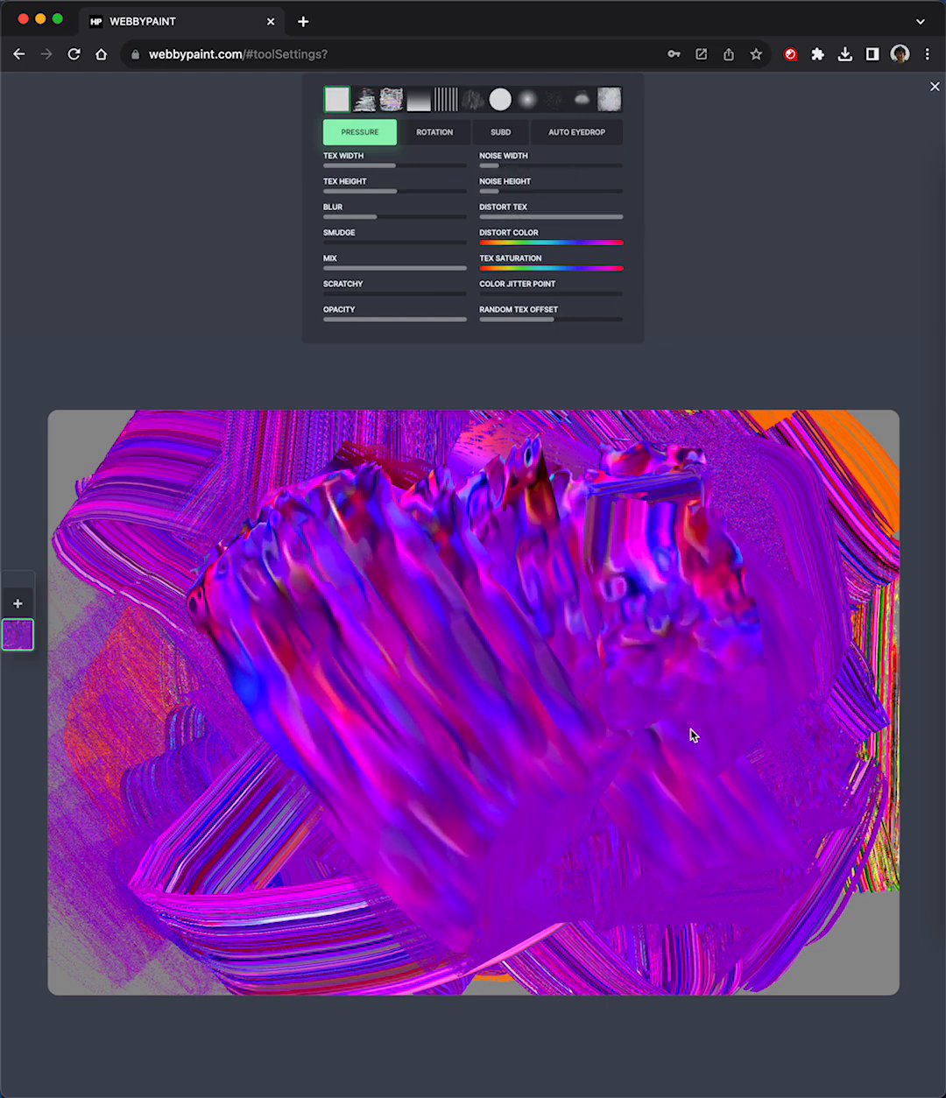
{"action": "left_click_drag", "start_coordinate": [692, 735], "coordinate": [464, 477]}
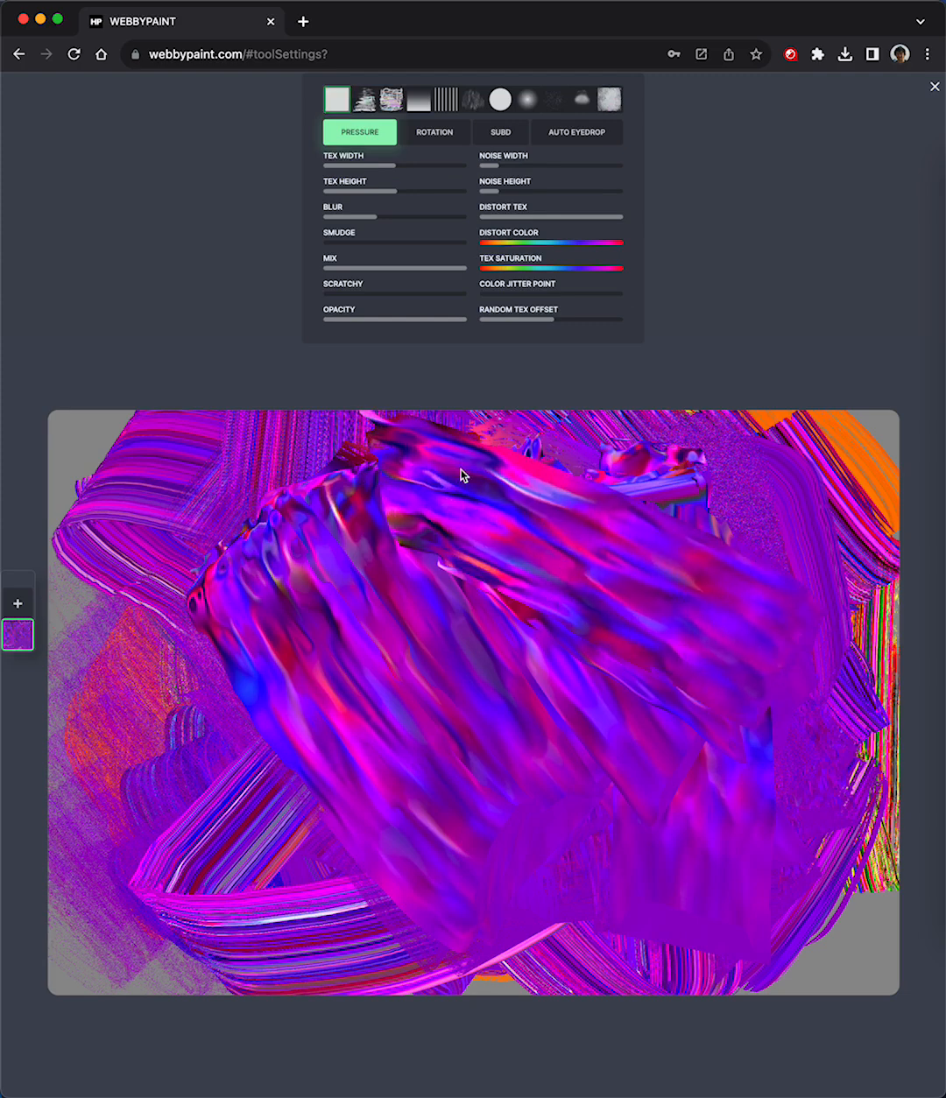
- Scribble teal lines over the purple, then sweep broad lined teal strokes with another texture
{"action": "left_click", "coordinate": [445, 98]}
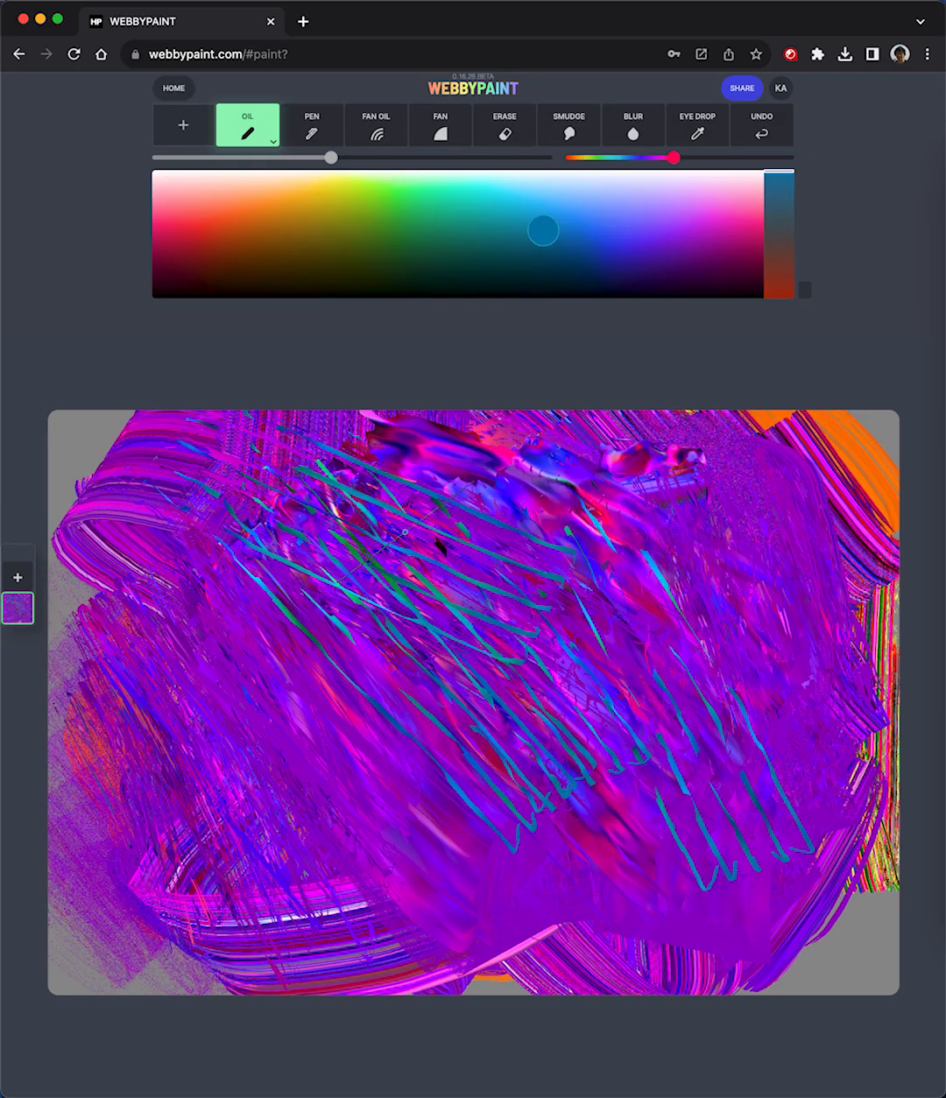
{"action": "left_click", "coordinate": [273, 140]}
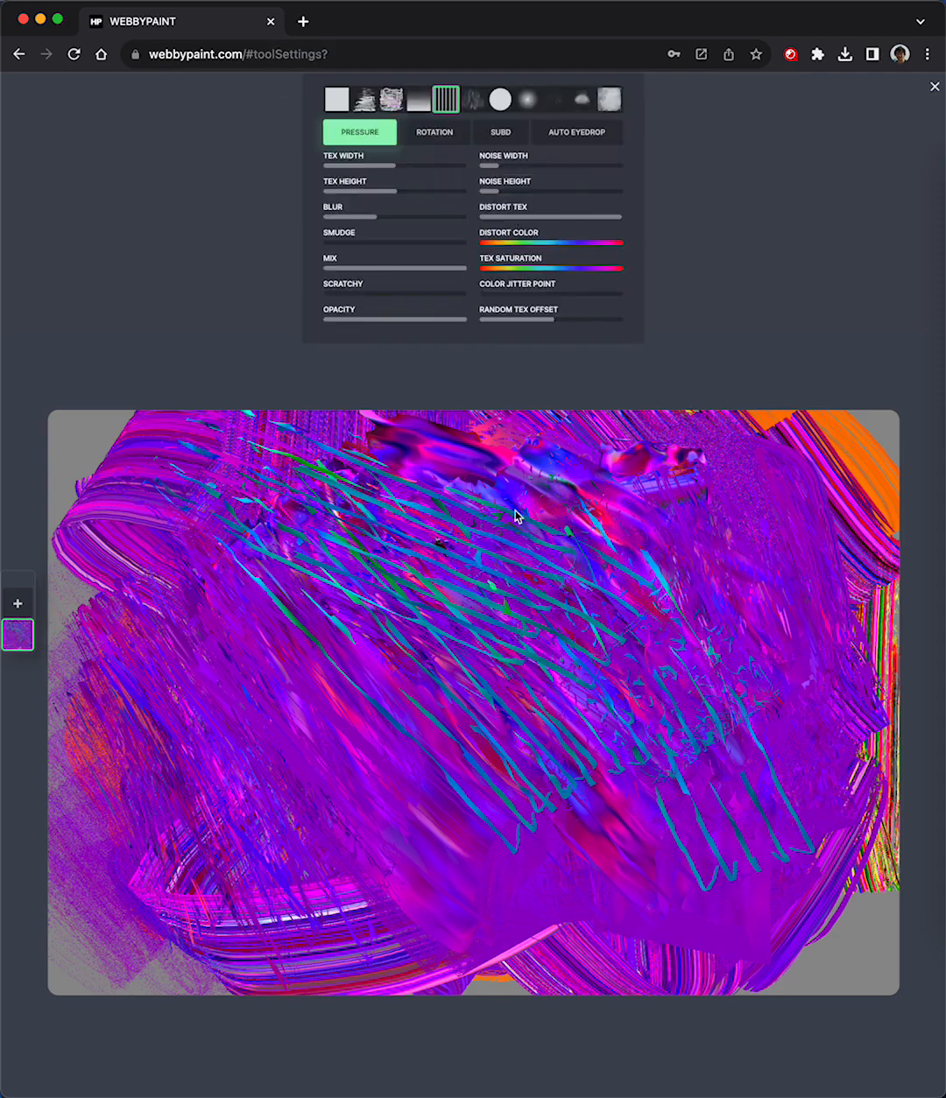
{"action": "left_click_drag", "start_coordinate": [526, 526], "coordinate": [821, 818]}
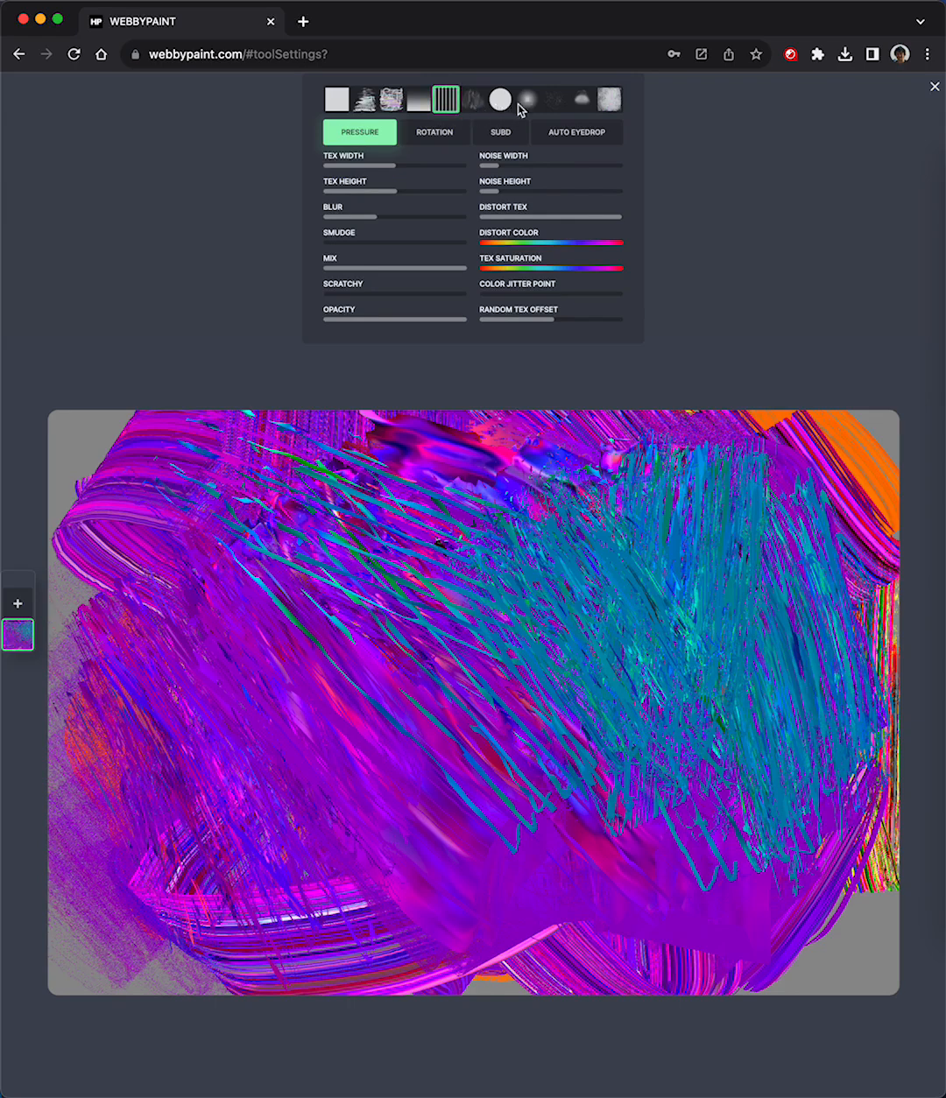
{"action": "left_click", "coordinate": [582, 98]}
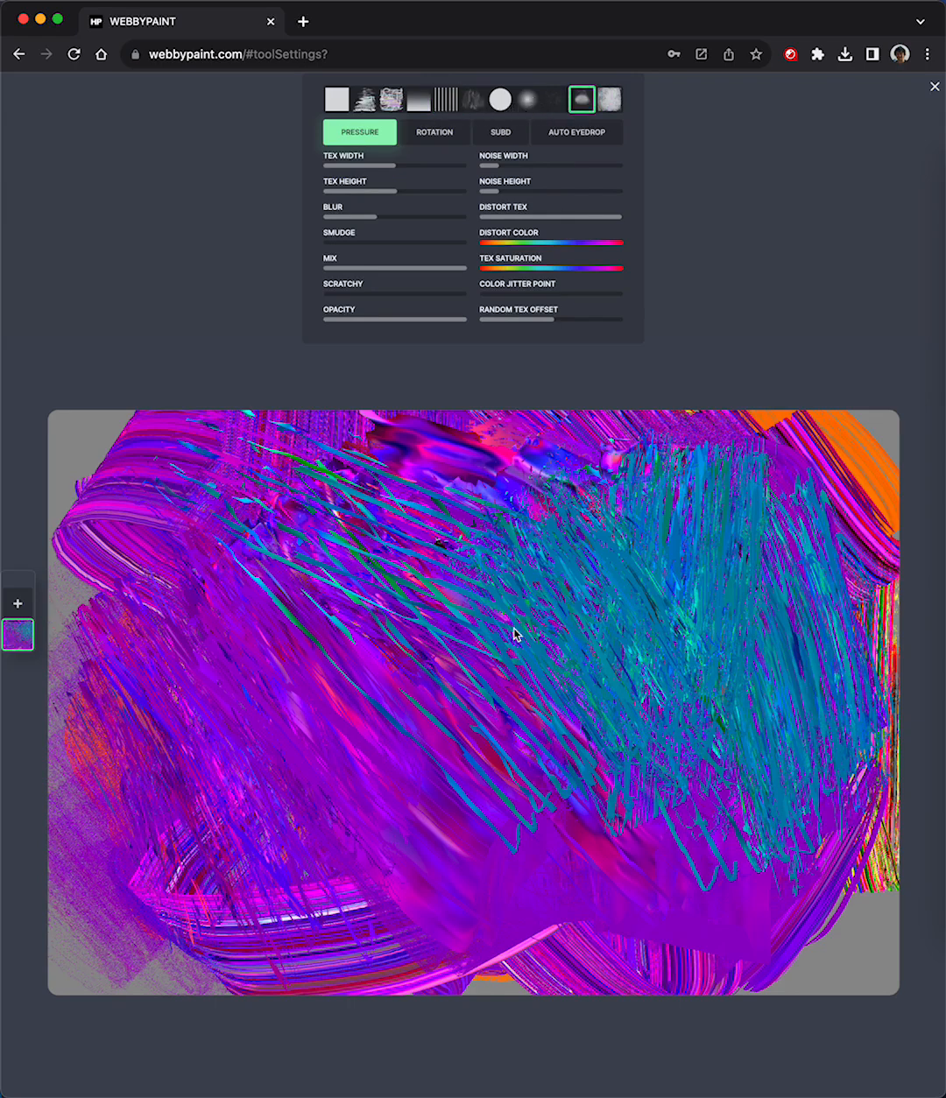
{"action": "left_click_drag", "start_coordinate": [516, 637], "coordinate": [220, 560]}
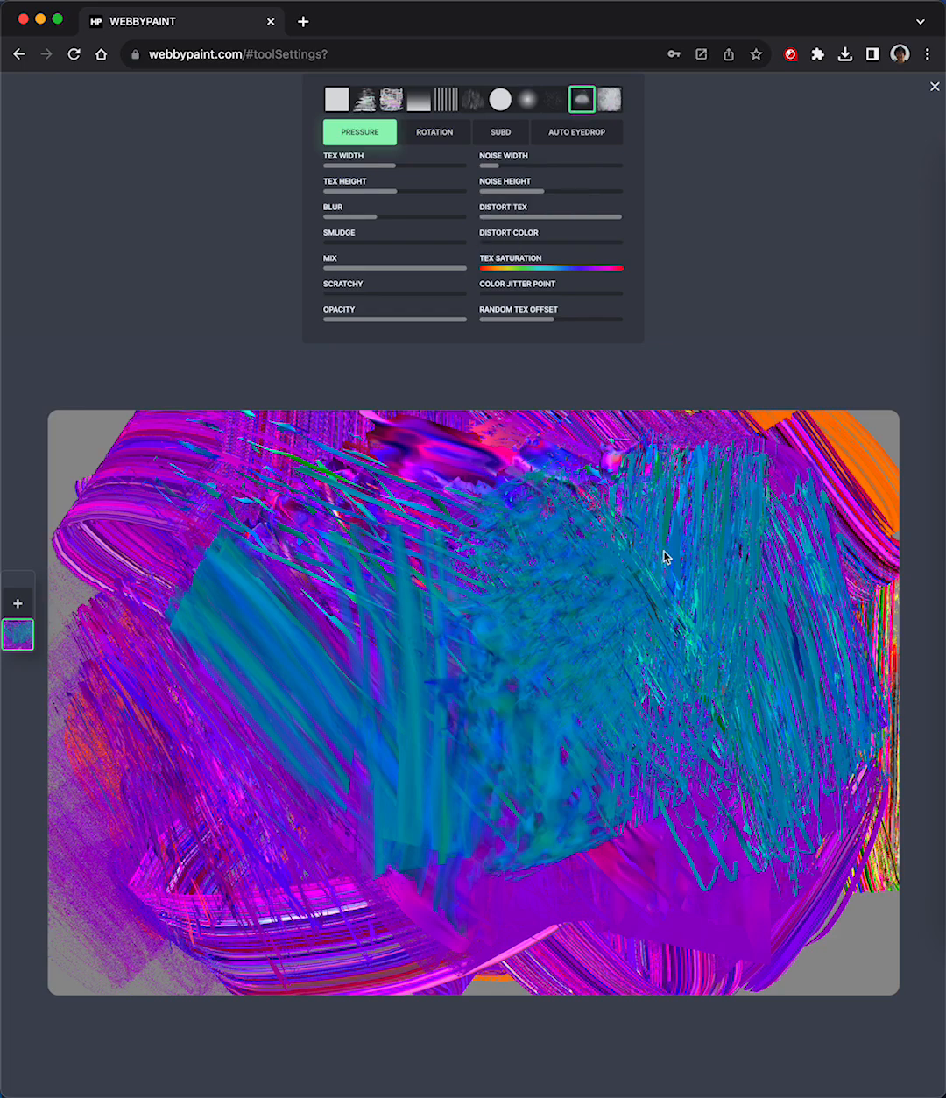
- Pick dark green and paint a diagonal band through the middle
{"action": "left_click", "coordinate": [933, 86]}
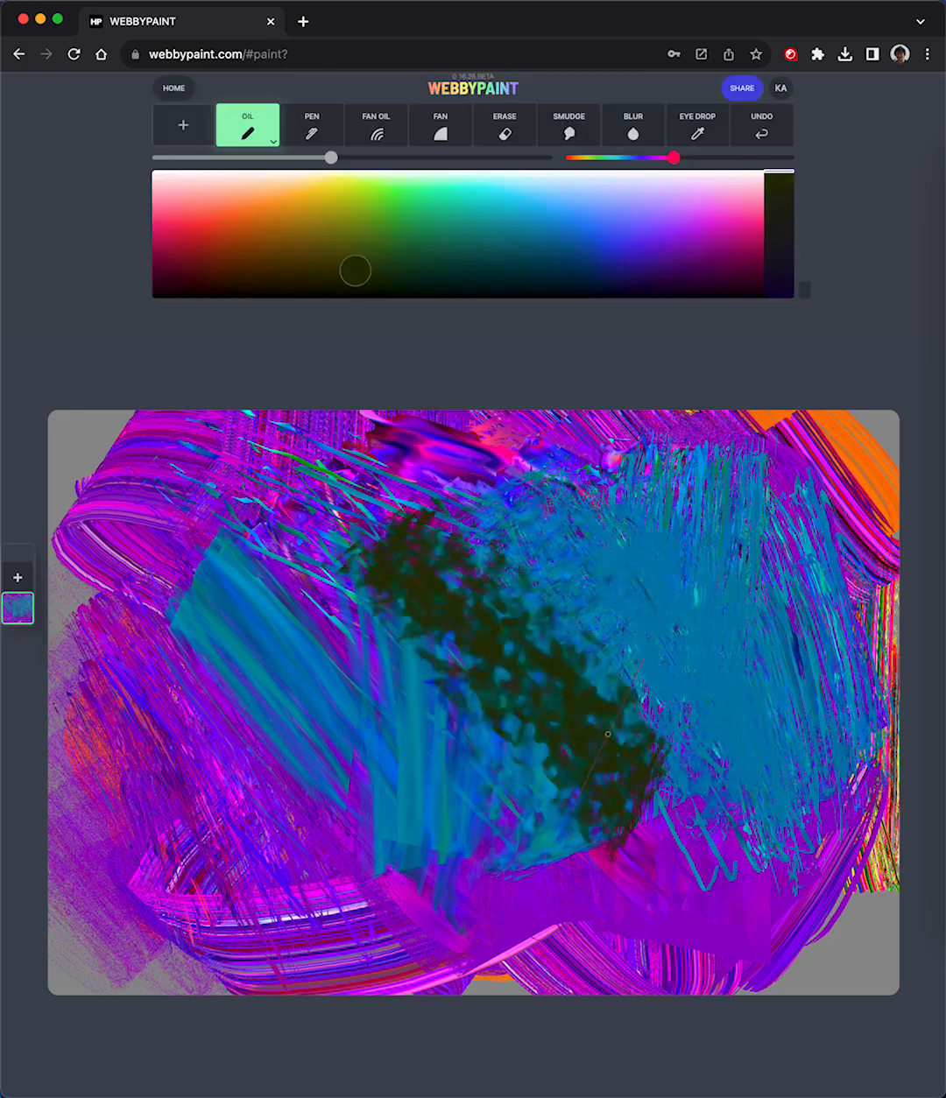
{"action": "left_click_drag", "start_coordinate": [403, 560], "coordinate": [665, 866]}
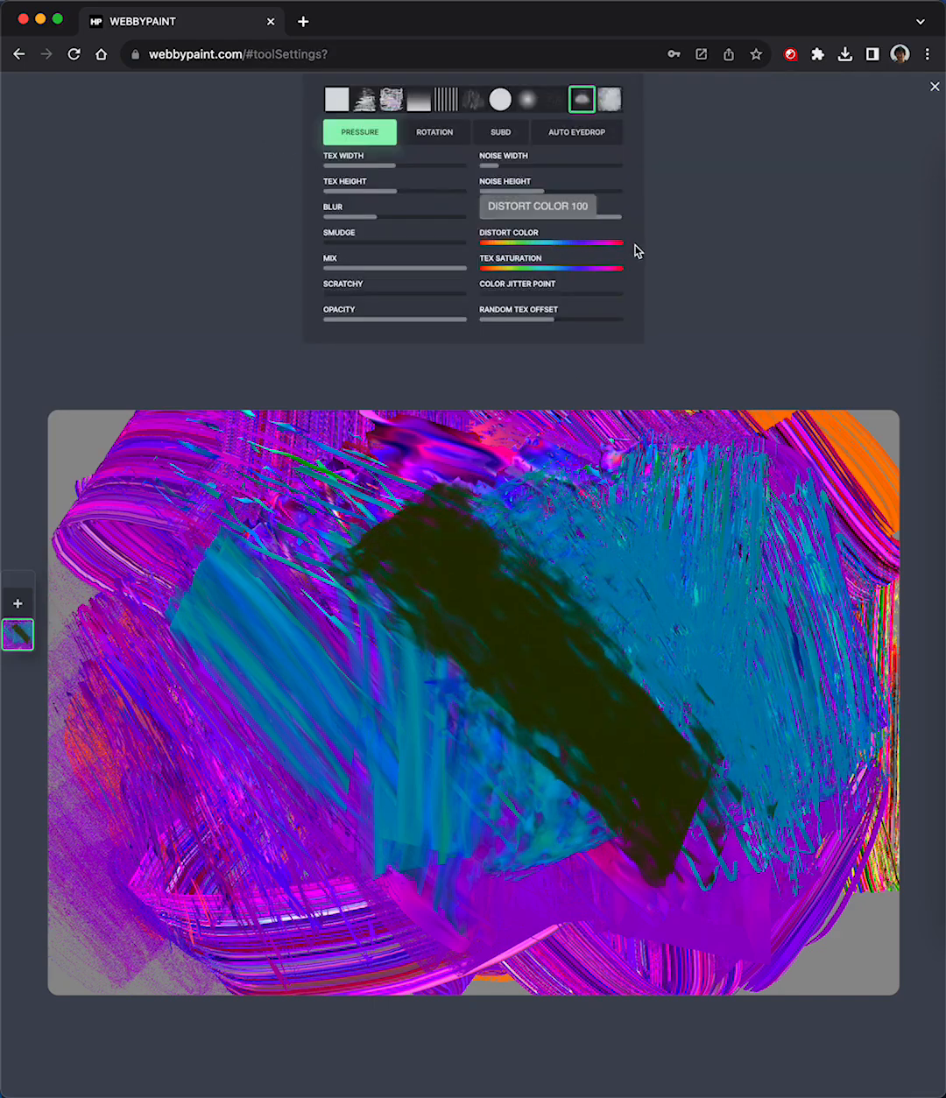
- Set colour distortion, lower texture saturation and paint a second grainy green band
{"action": "left_click", "coordinate": [525, 266]}
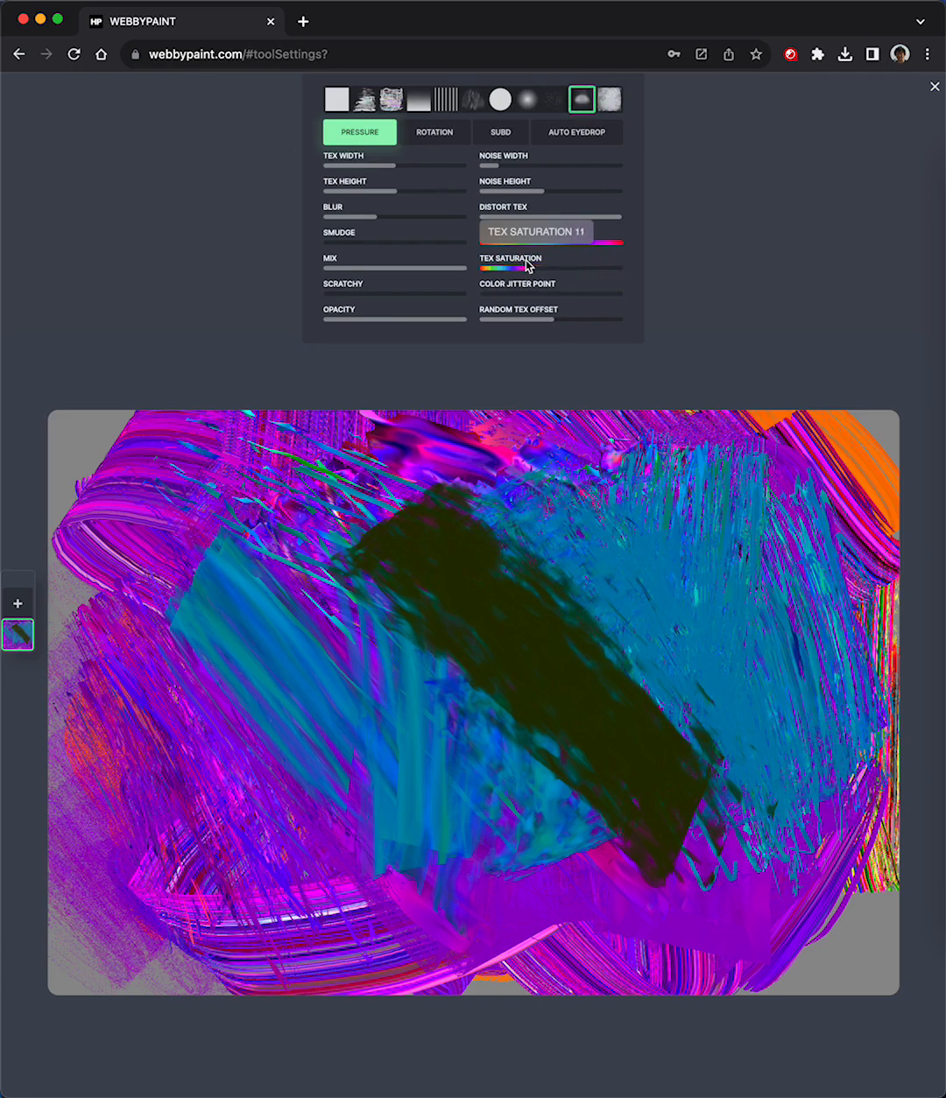
{"action": "left_click", "coordinate": [390, 98]}
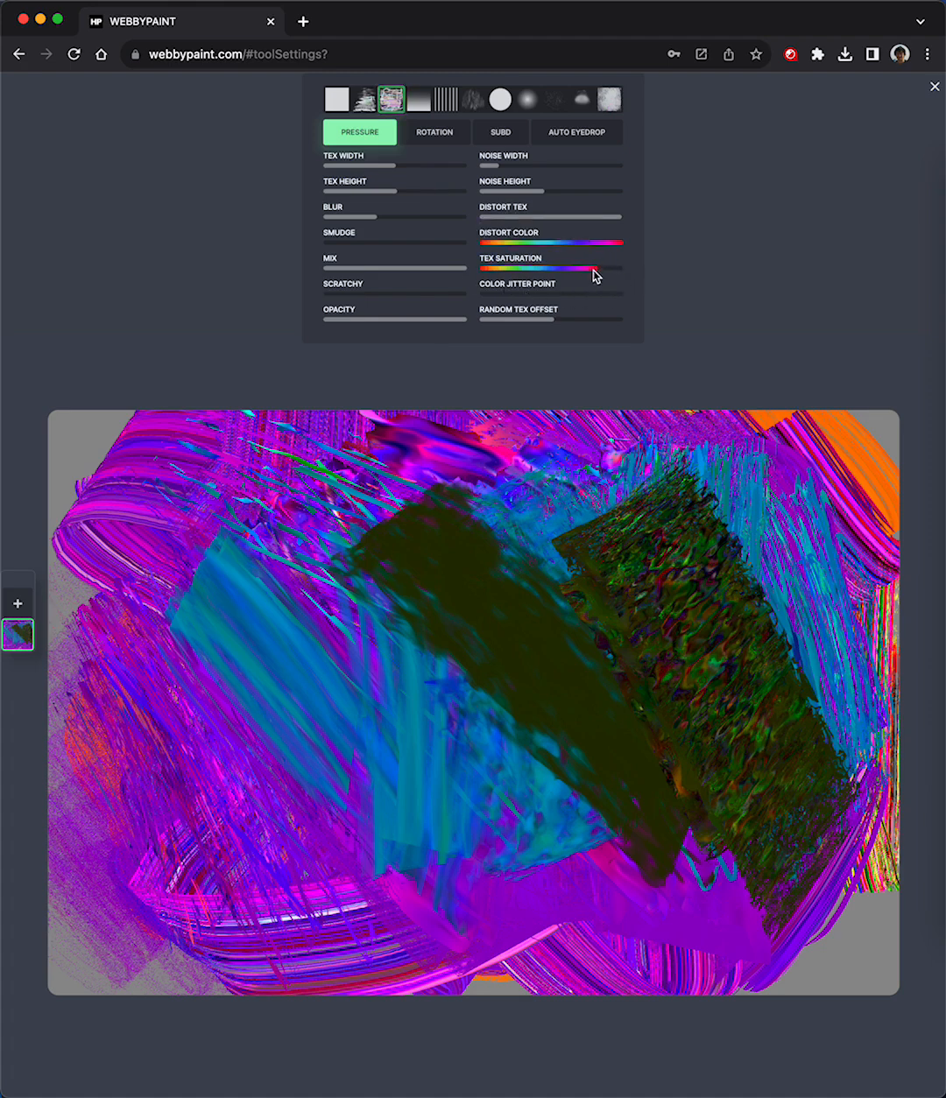
{"action": "left_click_drag", "start_coordinate": [595, 269], "coordinate": [487, 270]}
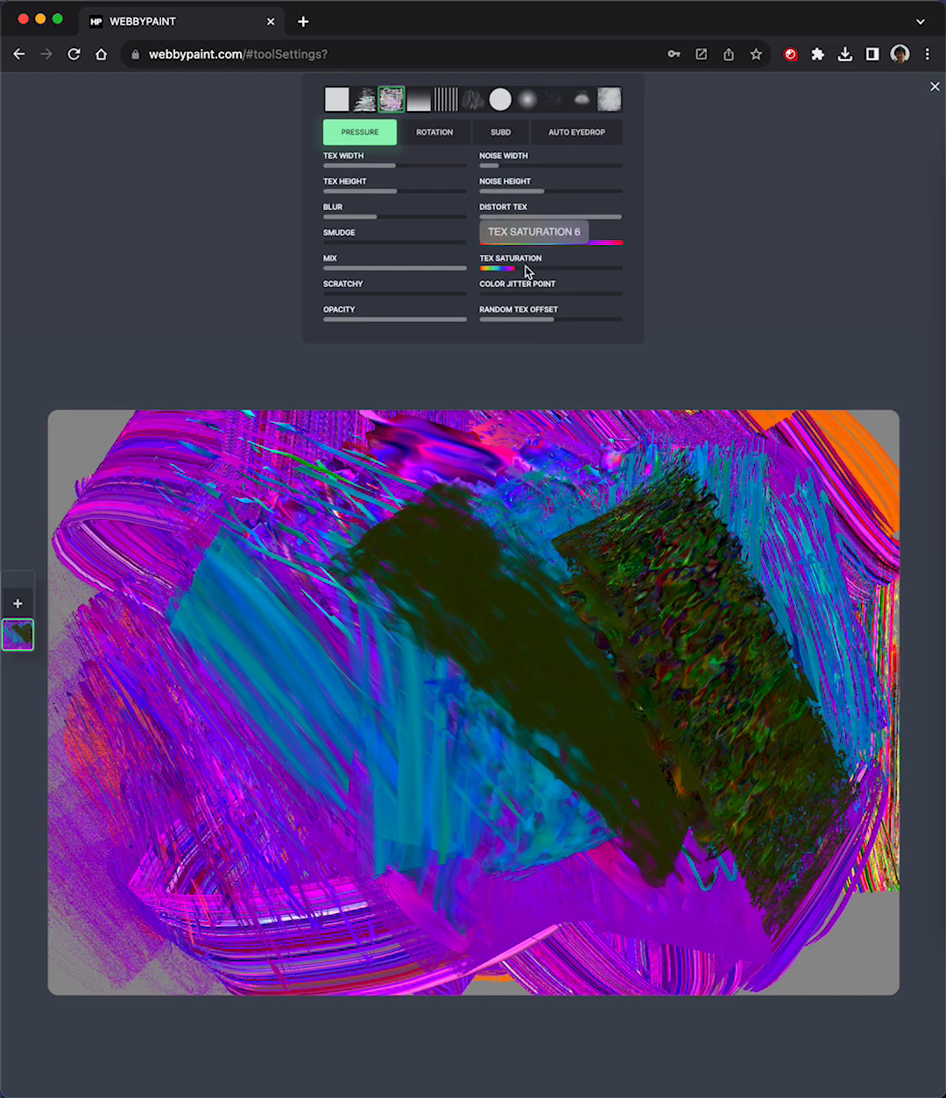
{"action": "left_click_drag", "start_coordinate": [525, 269], "coordinate": [476, 270]}
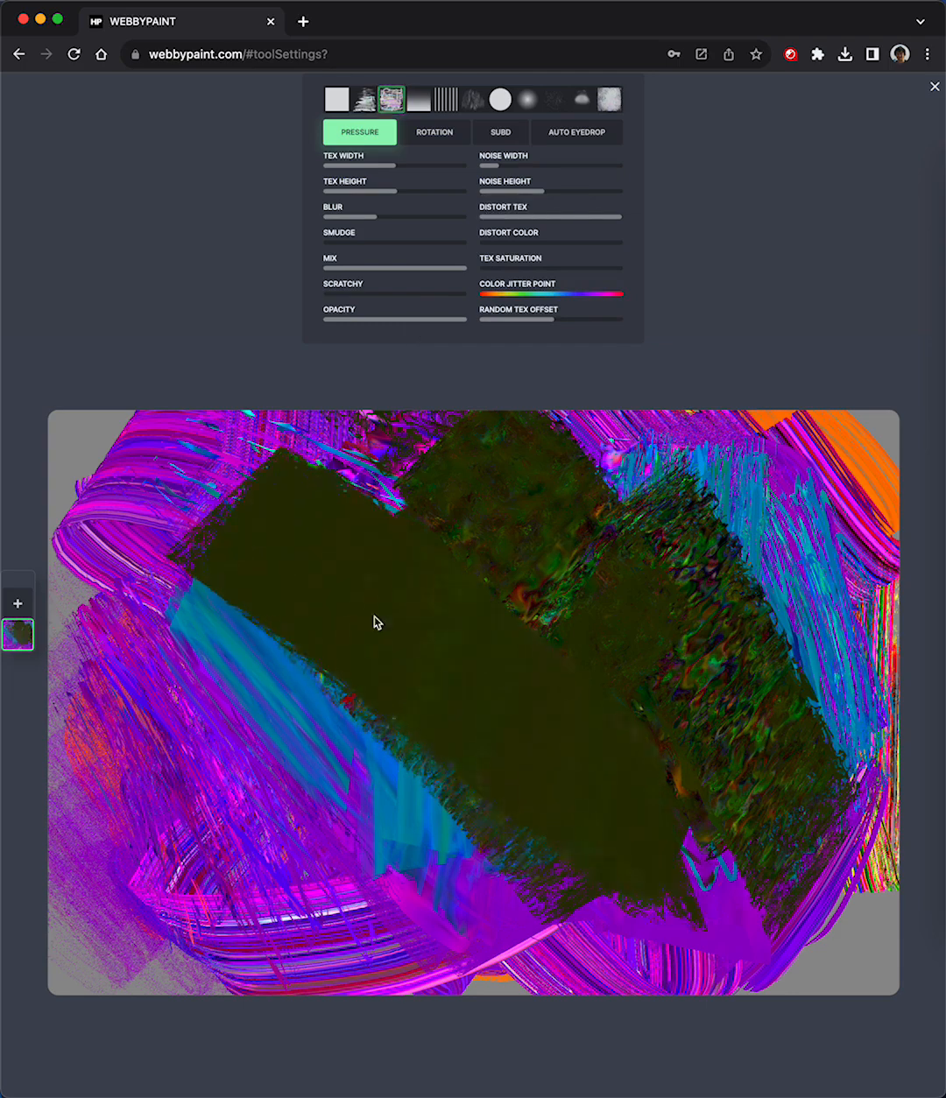
- Spread large dark green strokes until they cover most of the canvas
{"action": "left_click", "coordinate": [336, 98]}
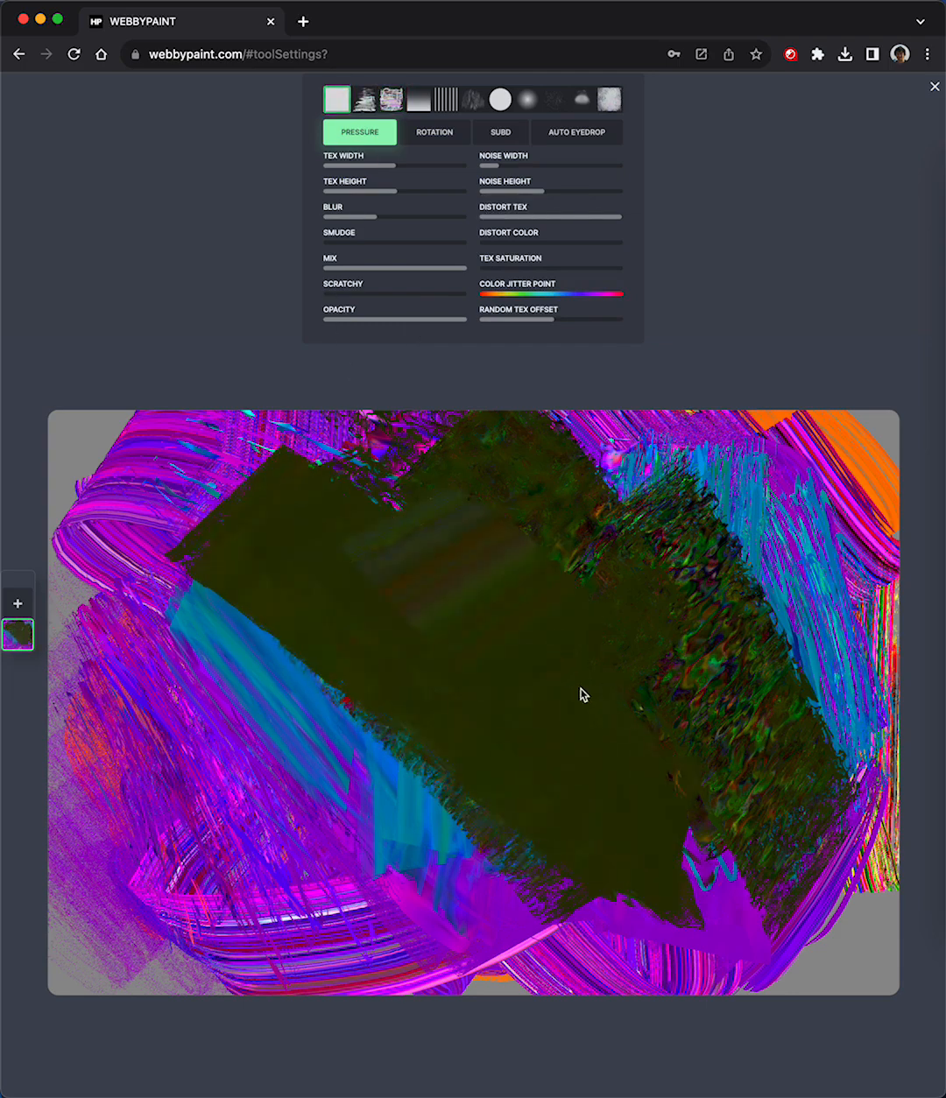
{"action": "left_click_drag", "start_coordinate": [585, 693], "coordinate": [774, 781]}
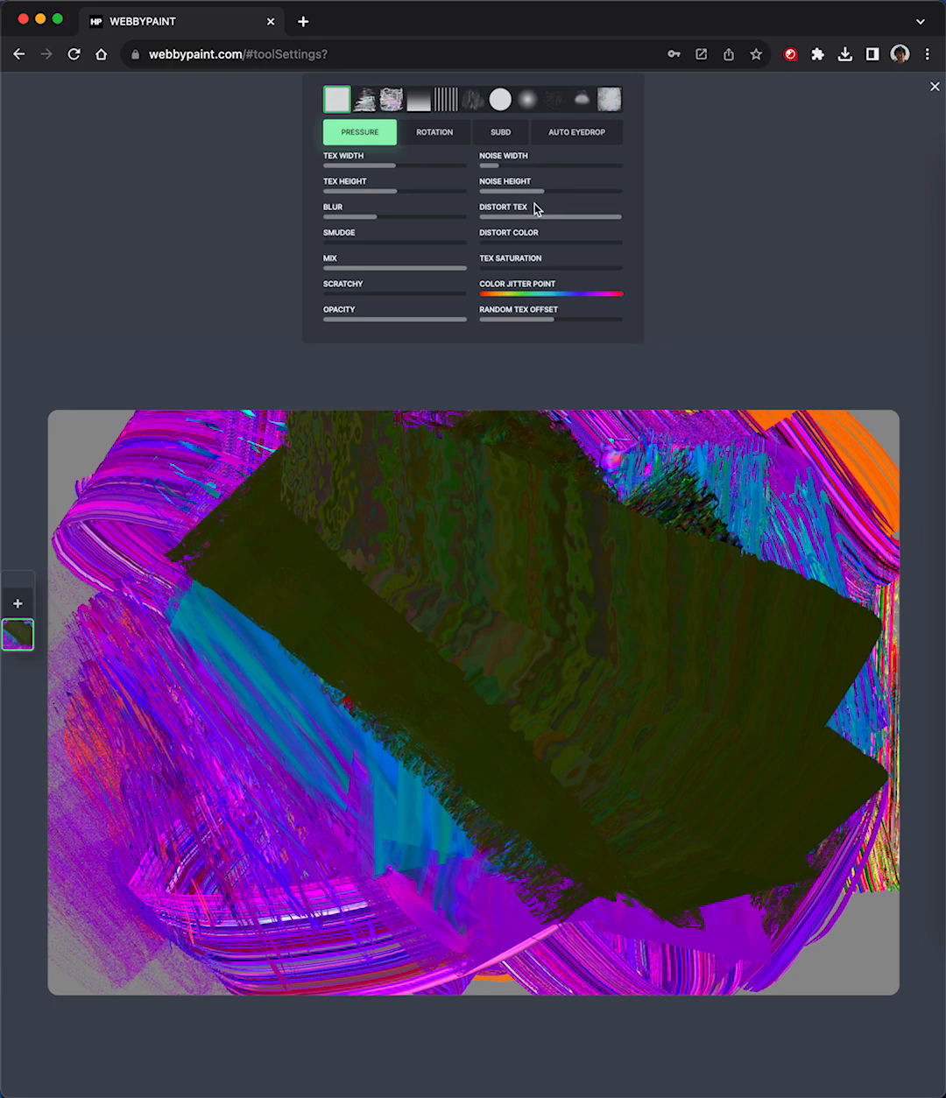
{"action": "mouse_move", "coordinate": [543, 227]}
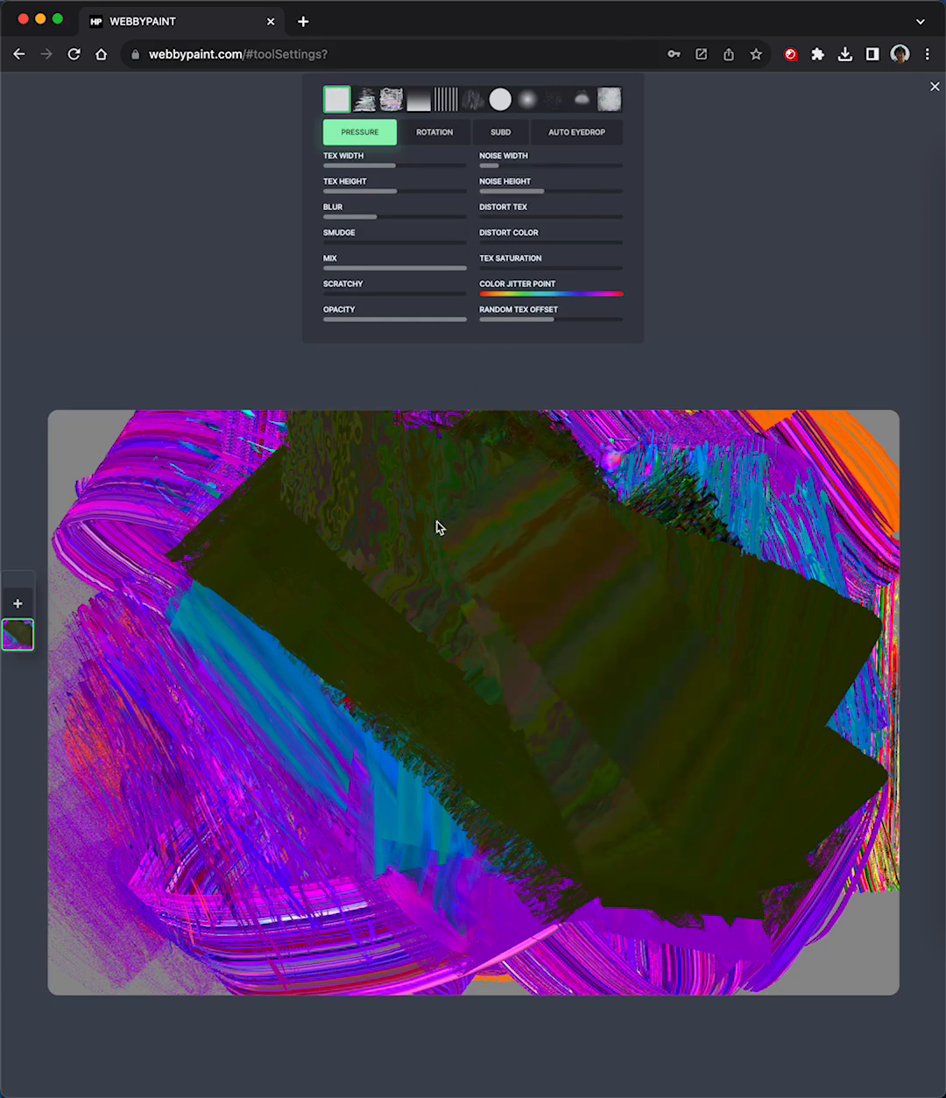
{"action": "left_click_drag", "start_coordinate": [341, 218], "coordinate": [359, 217]}
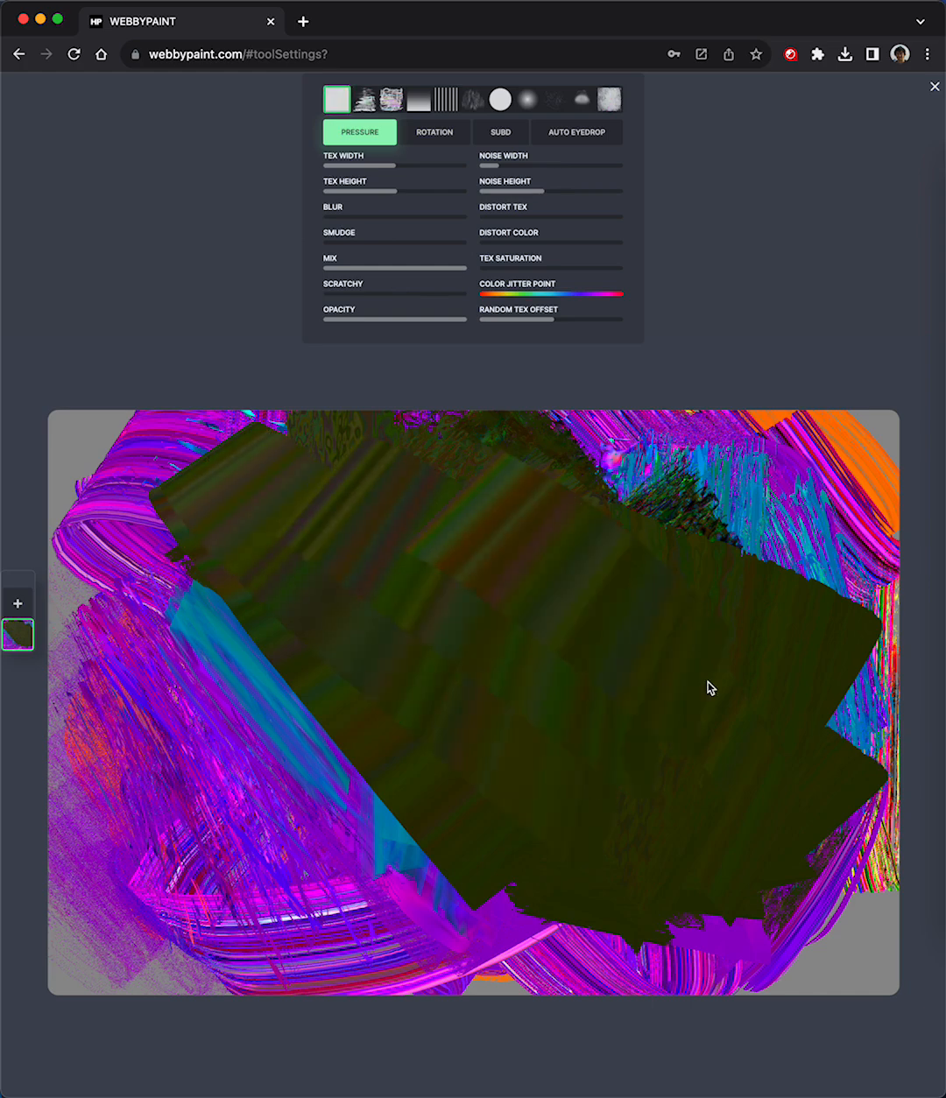
{"action": "left_click_drag", "start_coordinate": [709, 686], "coordinate": [273, 746]}
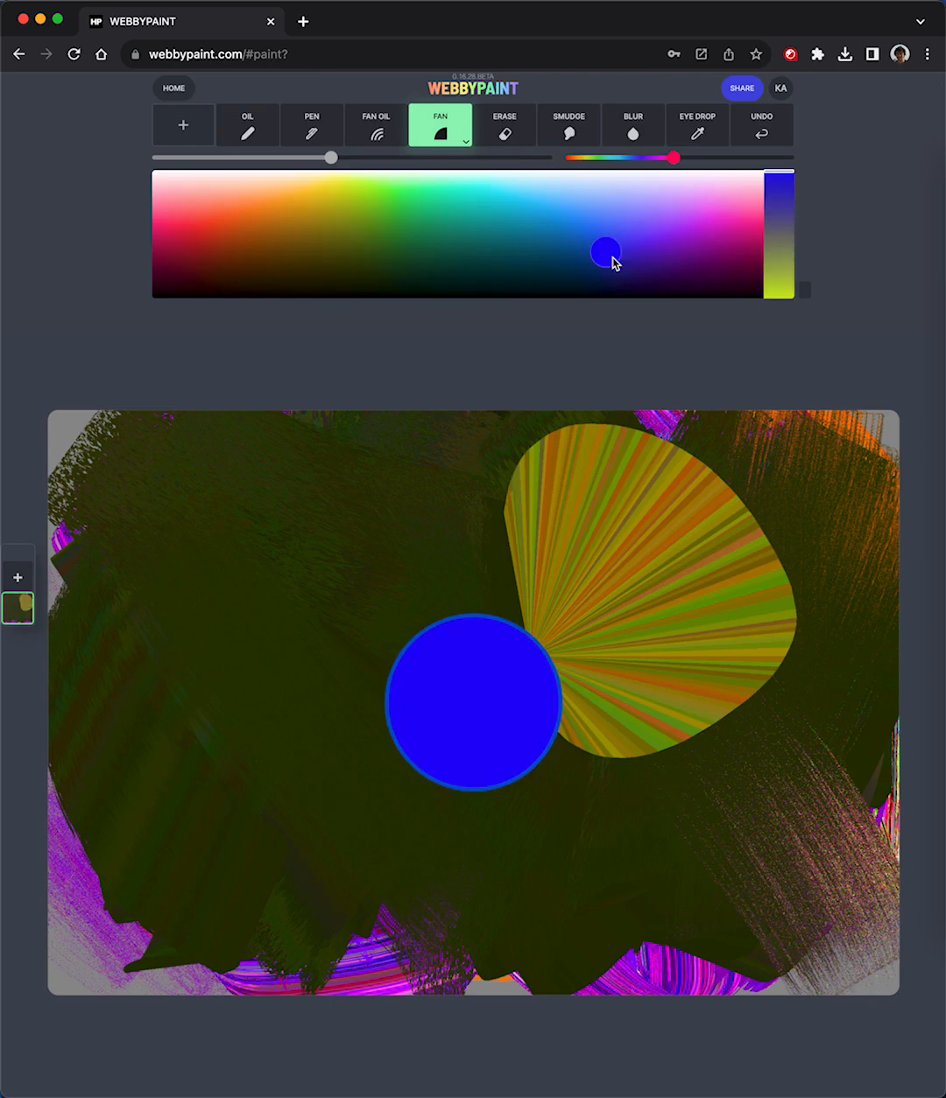
- Smear blue strokes across the dark green and yellow fan in the middle of the canvas
{"action": "left_click", "coordinate": [567, 124]}
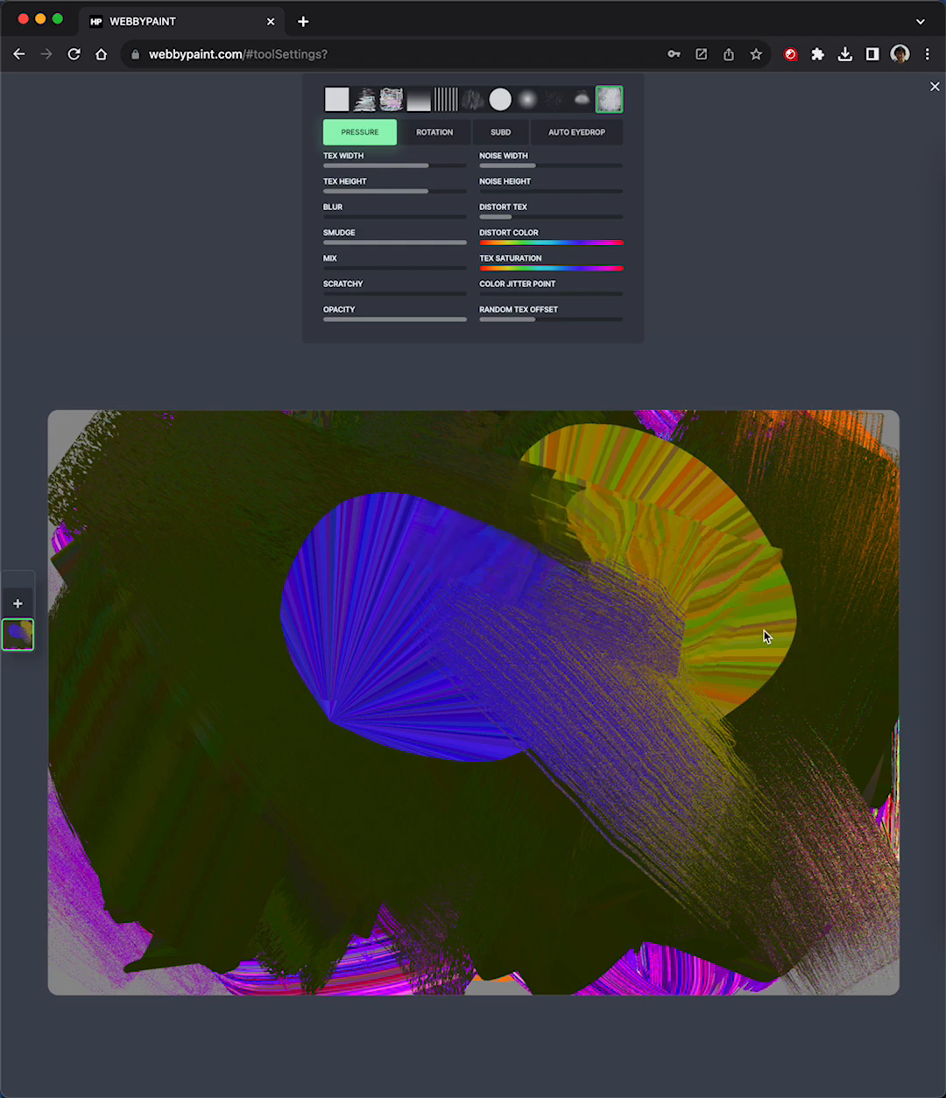
{"action": "left_click_drag", "start_coordinate": [767, 637], "coordinate": [587, 543]}
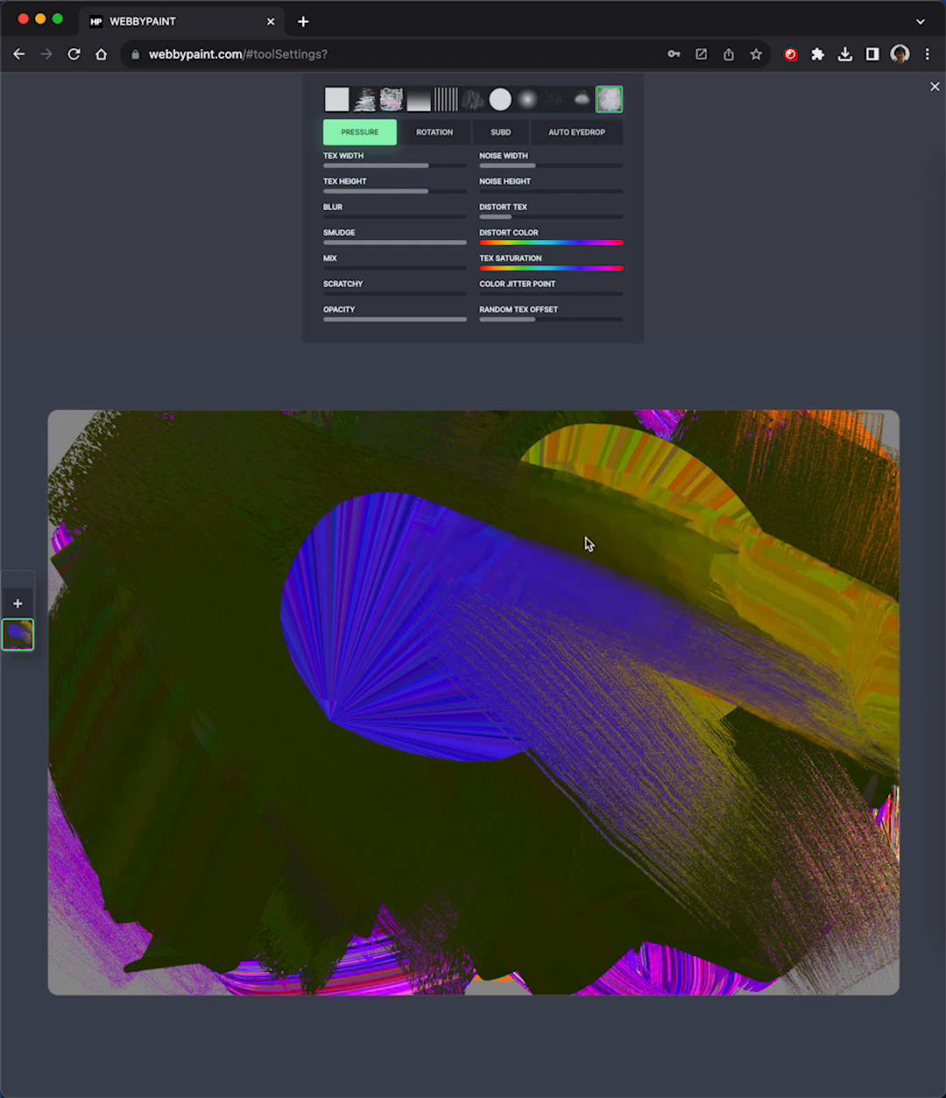
{"action": "left_click_drag", "start_coordinate": [587, 543], "coordinate": [661, 582]}
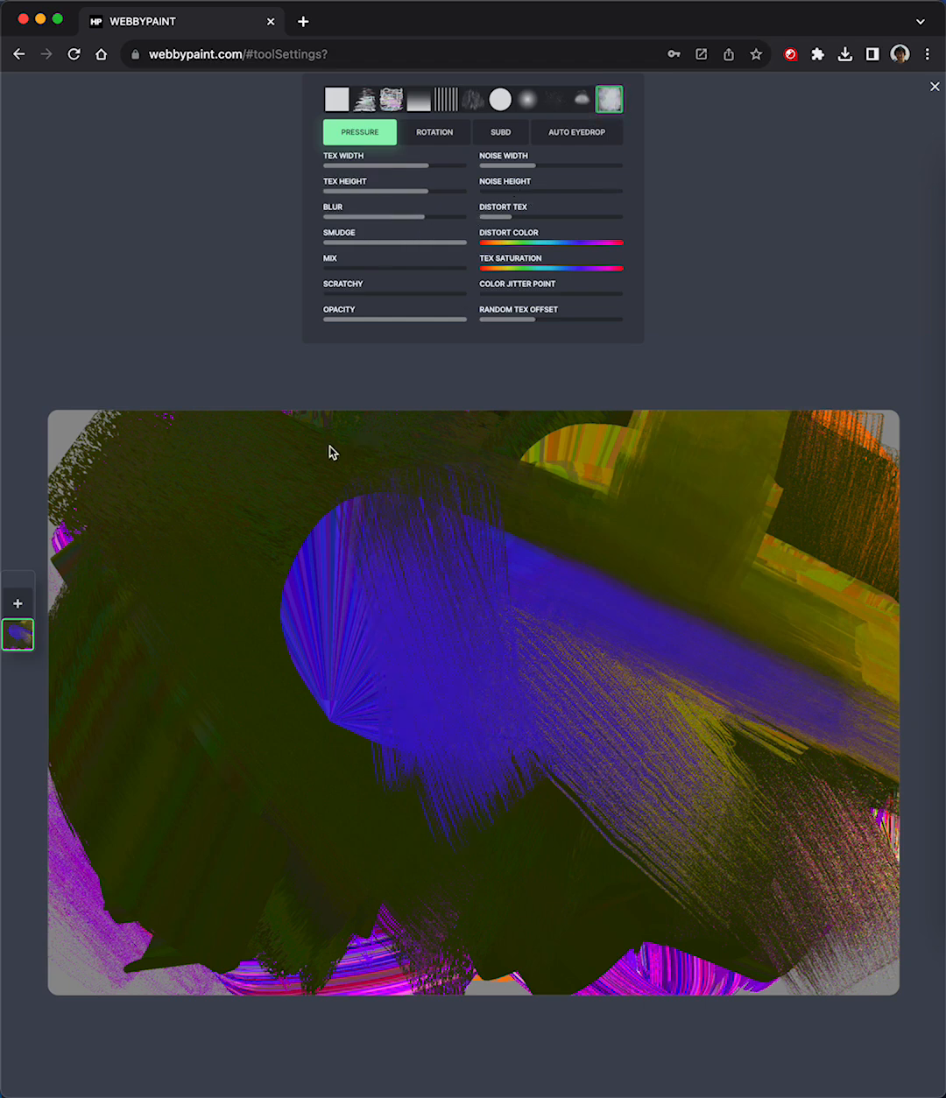
{"action": "left_click_drag", "start_coordinate": [331, 451], "coordinate": [557, 690]}
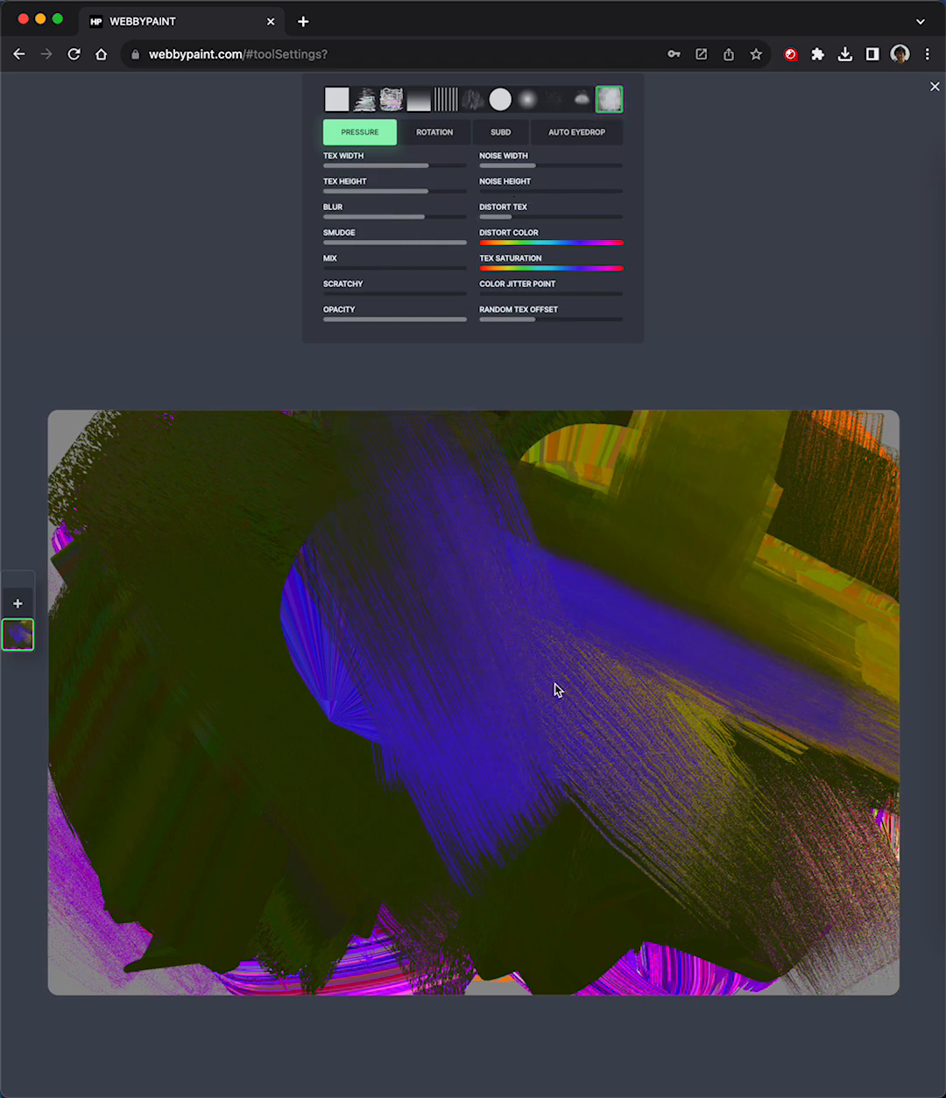
{"action": "left_click_drag", "start_coordinate": [555, 690], "coordinate": [627, 568]}
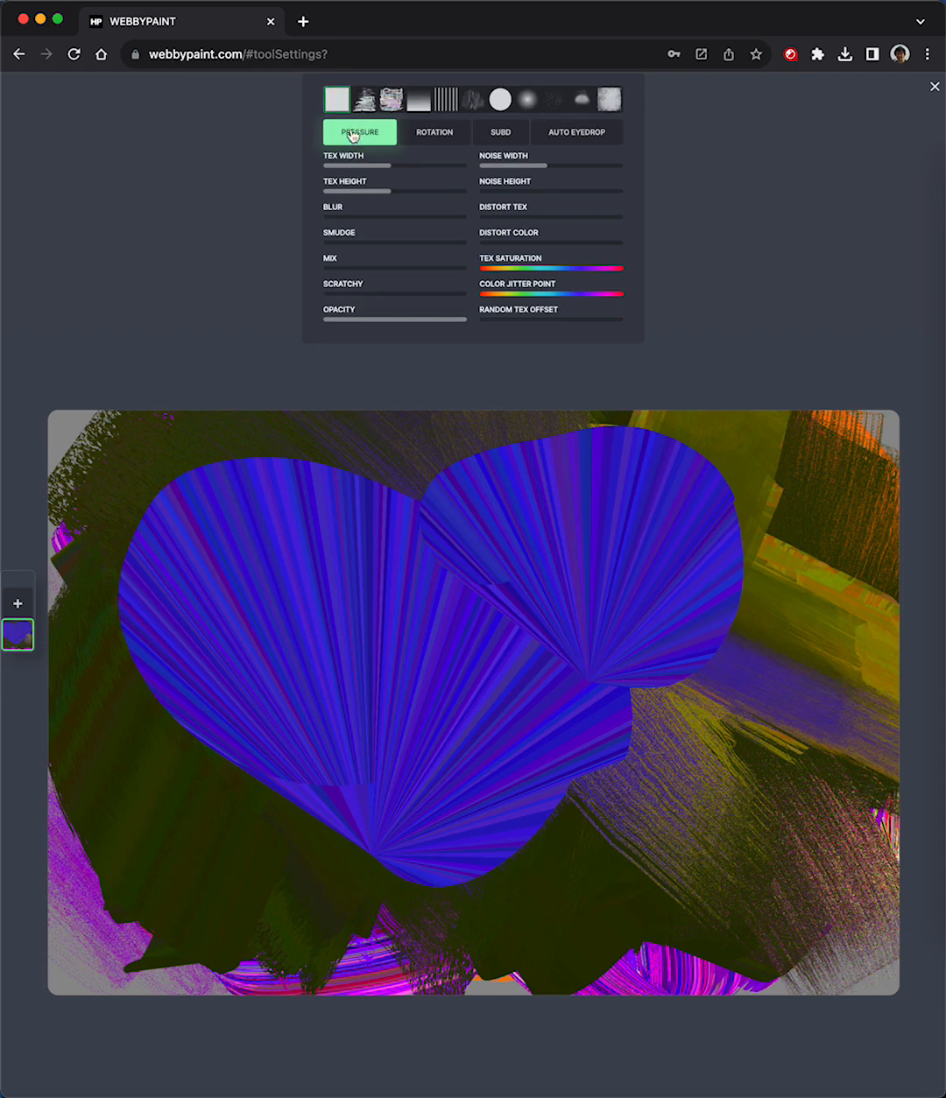
- Show the pen pressure options and paint small blue fan strokes at the lower middle
{"action": "left_click", "coordinate": [358, 131]}
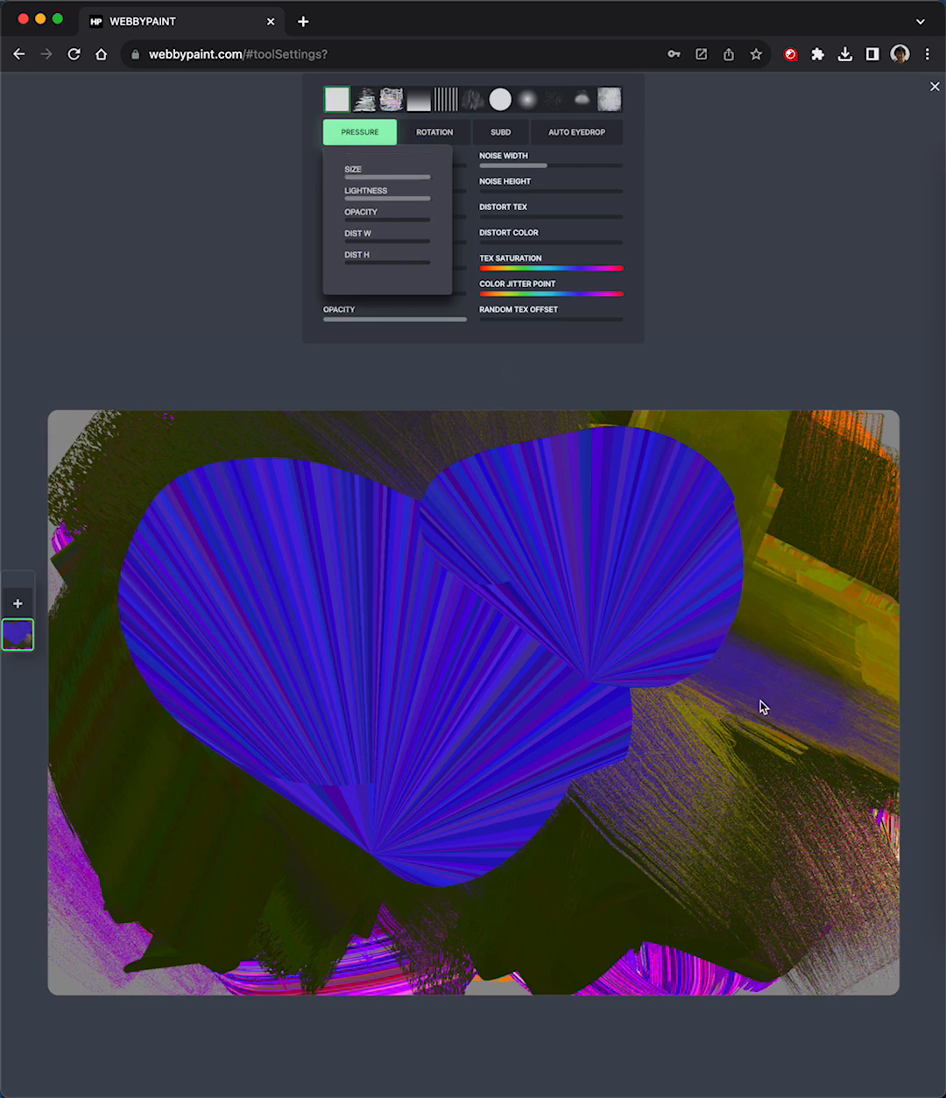
{"action": "left_click_drag", "start_coordinate": [761, 707], "coordinate": [540, 799]}
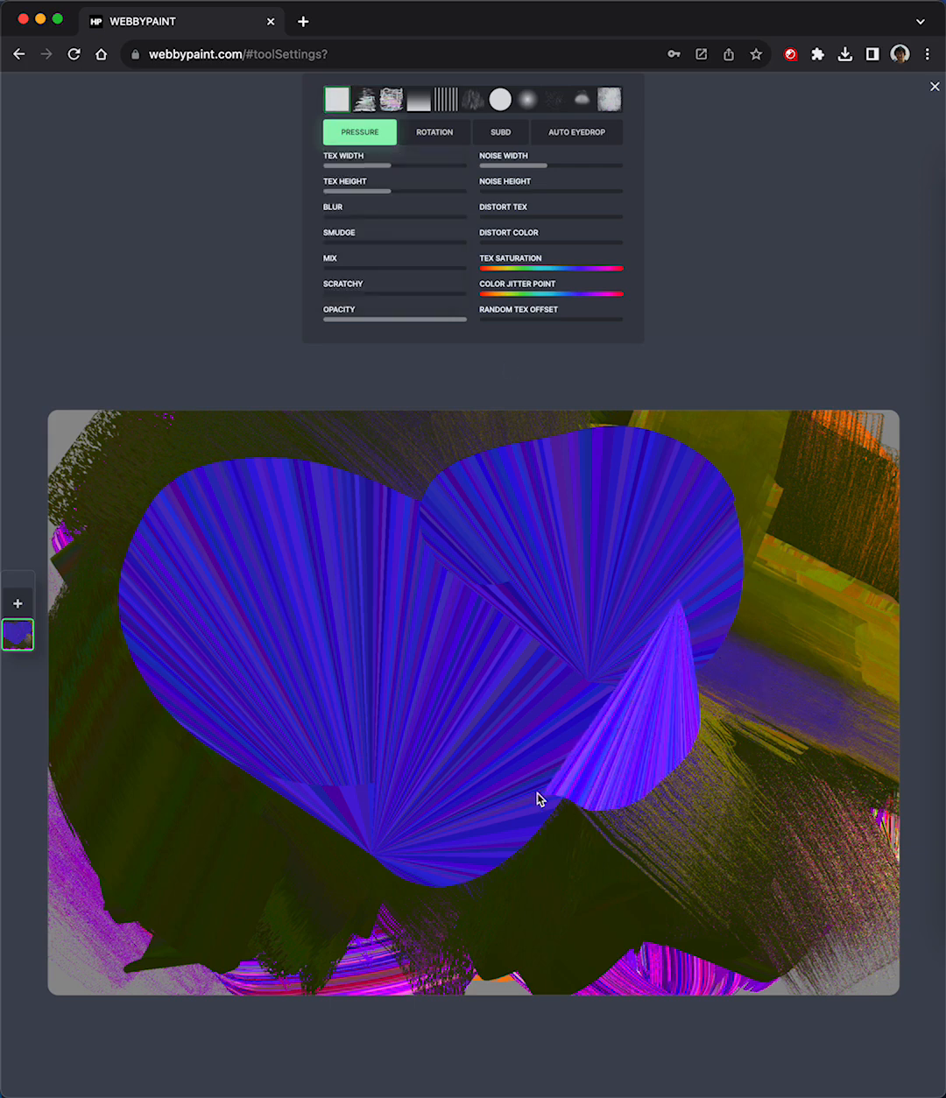
{"action": "left_click_drag", "start_coordinate": [539, 798], "coordinate": [489, 494]}
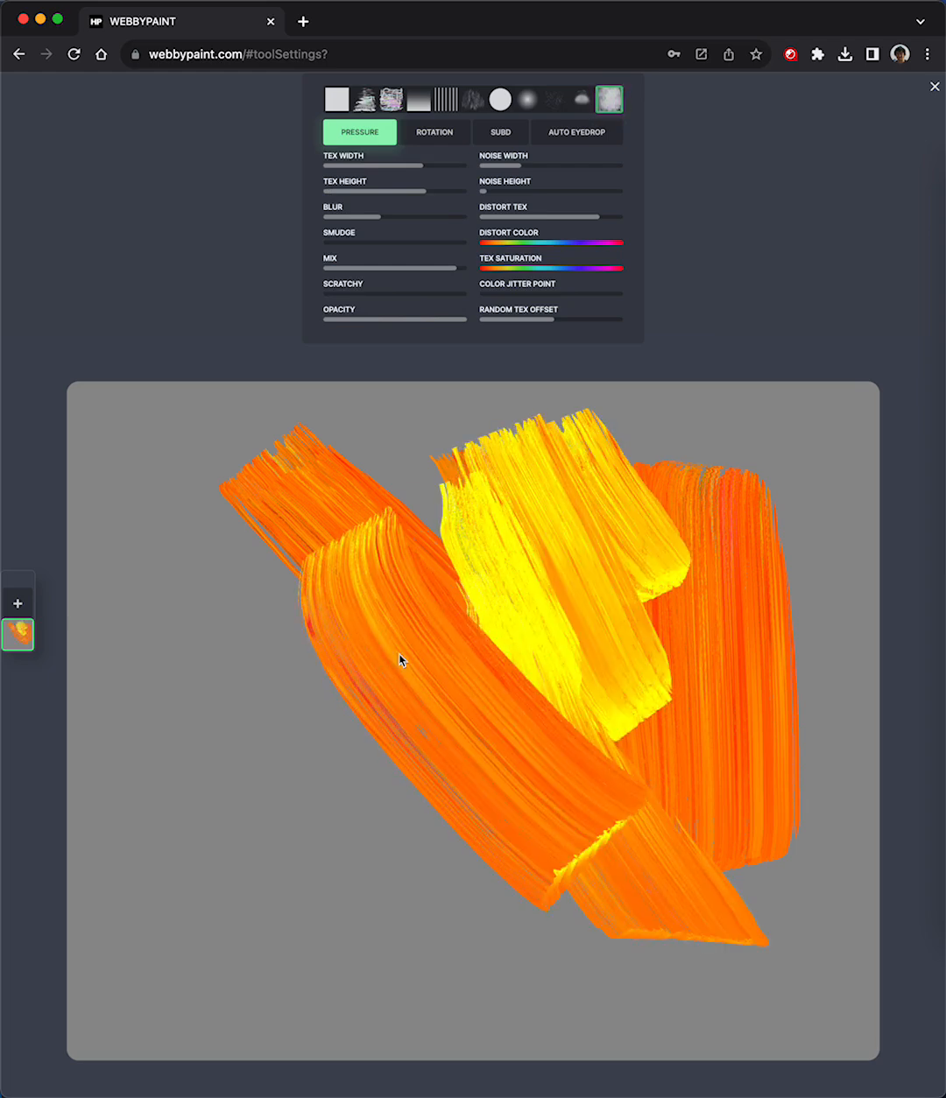
- Cover the fresh canvas in broad orange strokes and review the pressure options
{"action": "left_click_drag", "start_coordinate": [403, 662], "coordinate": [707, 638]}
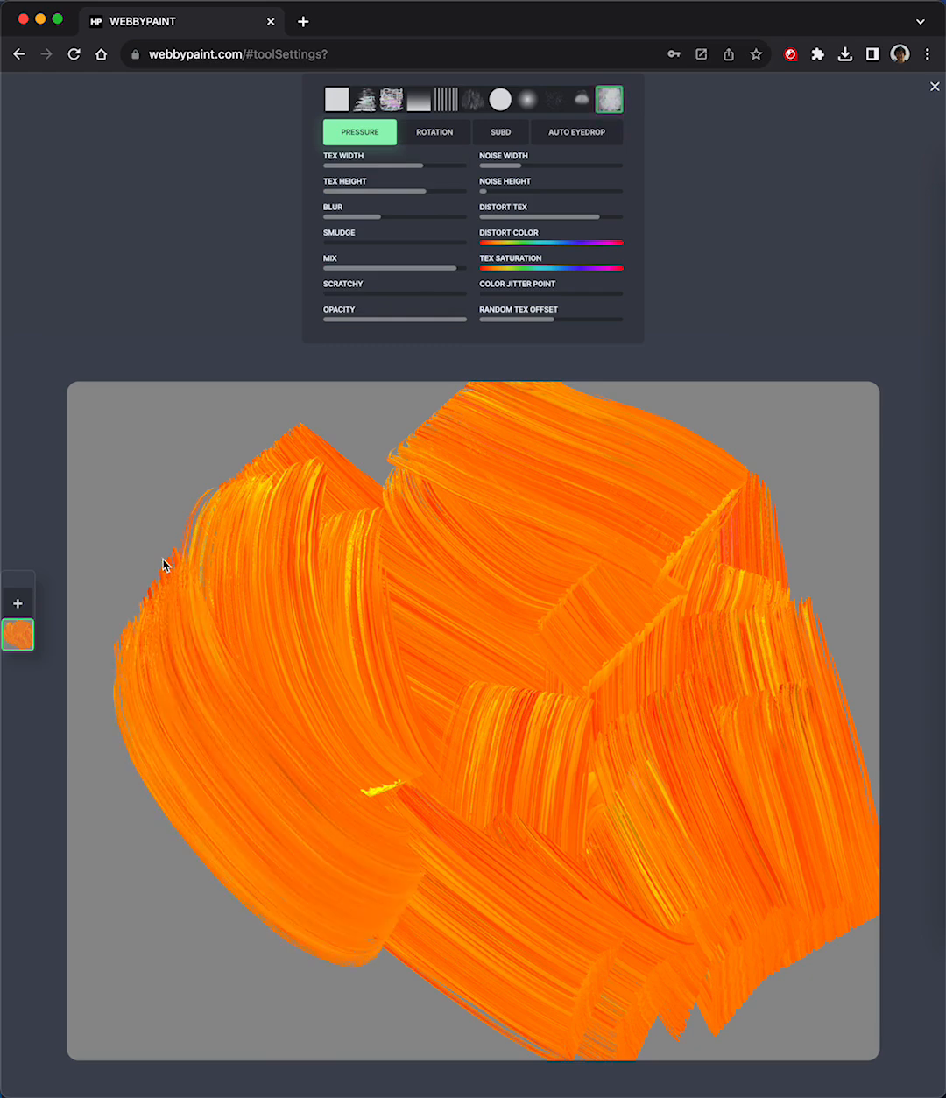
{"action": "left_click_drag", "start_coordinate": [167, 564], "coordinate": [508, 914]}
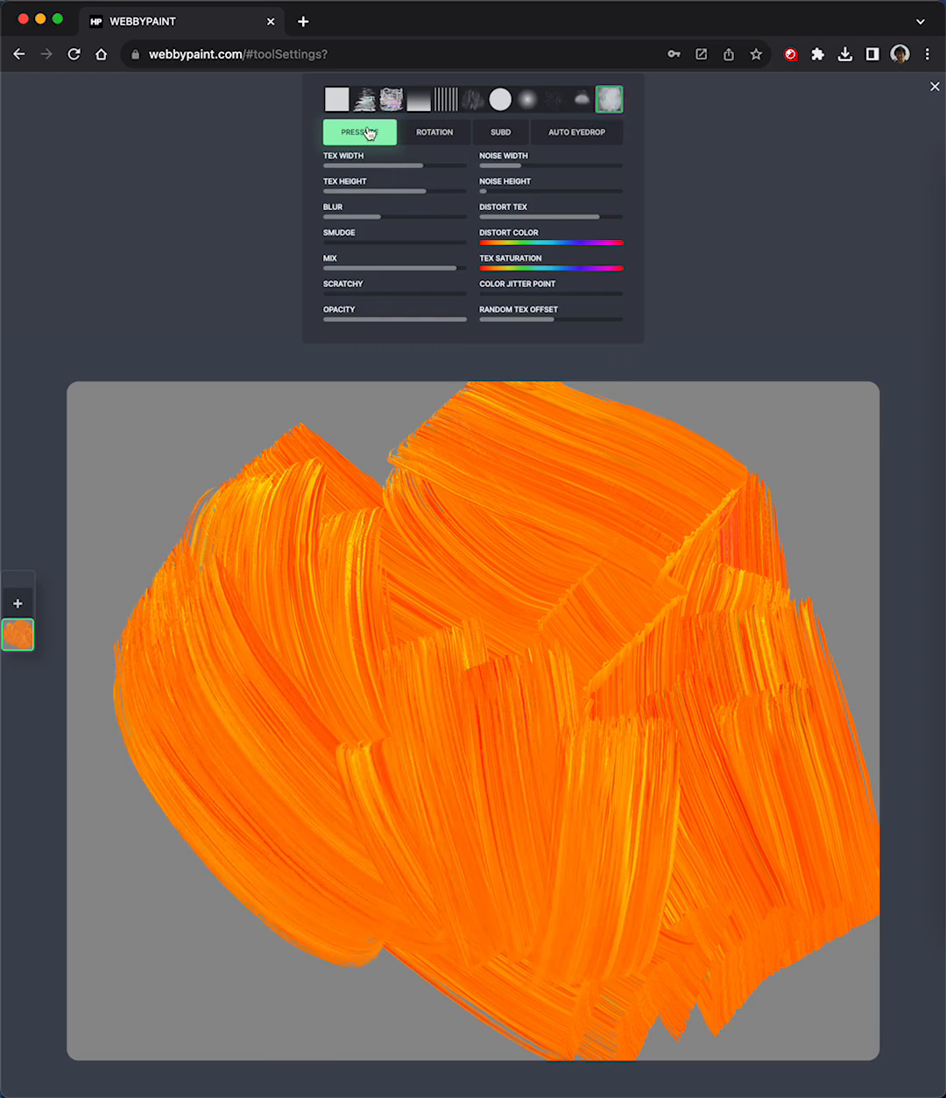
{"action": "left_click", "coordinate": [357, 131]}
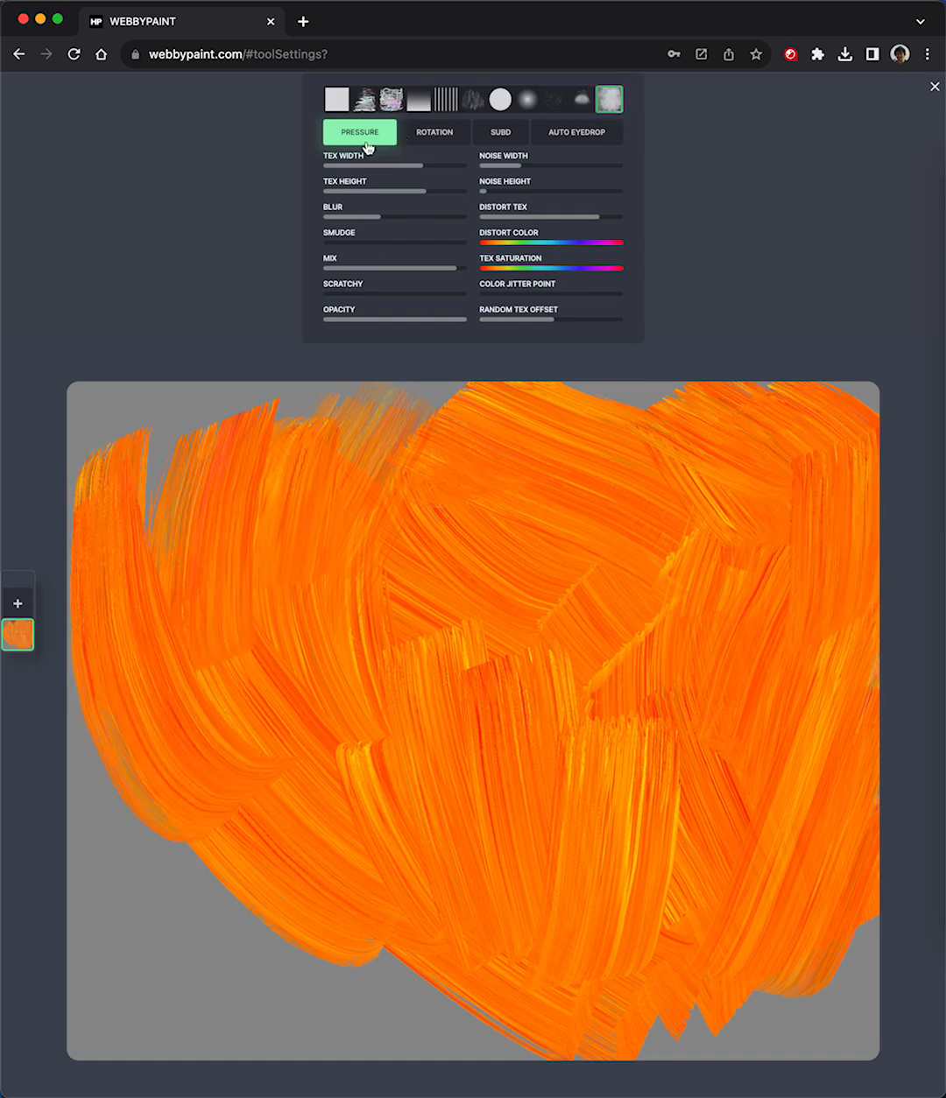
{"action": "left_click", "coordinate": [367, 147]}
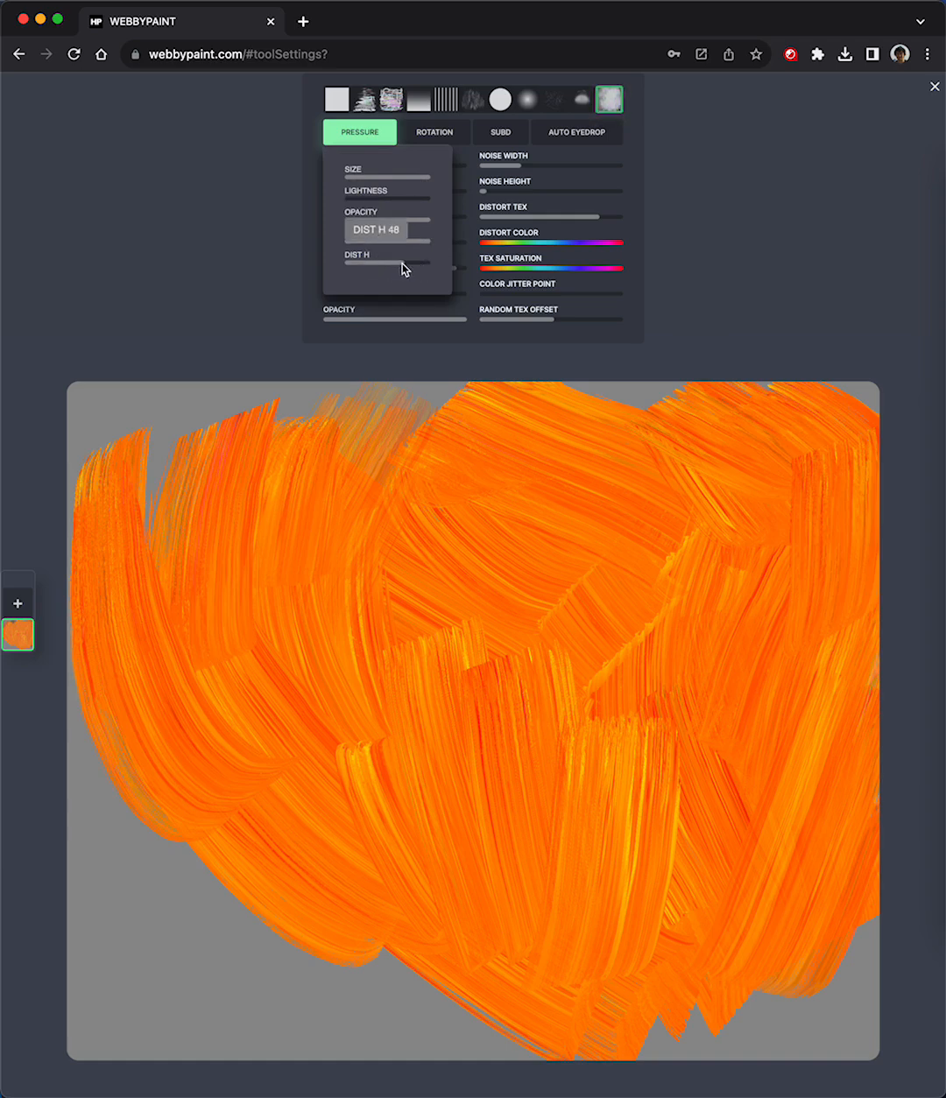
- Set pressure-driven distortion height, pick dark green and reopen the brush settings
{"action": "left_click", "coordinate": [445, 98]}
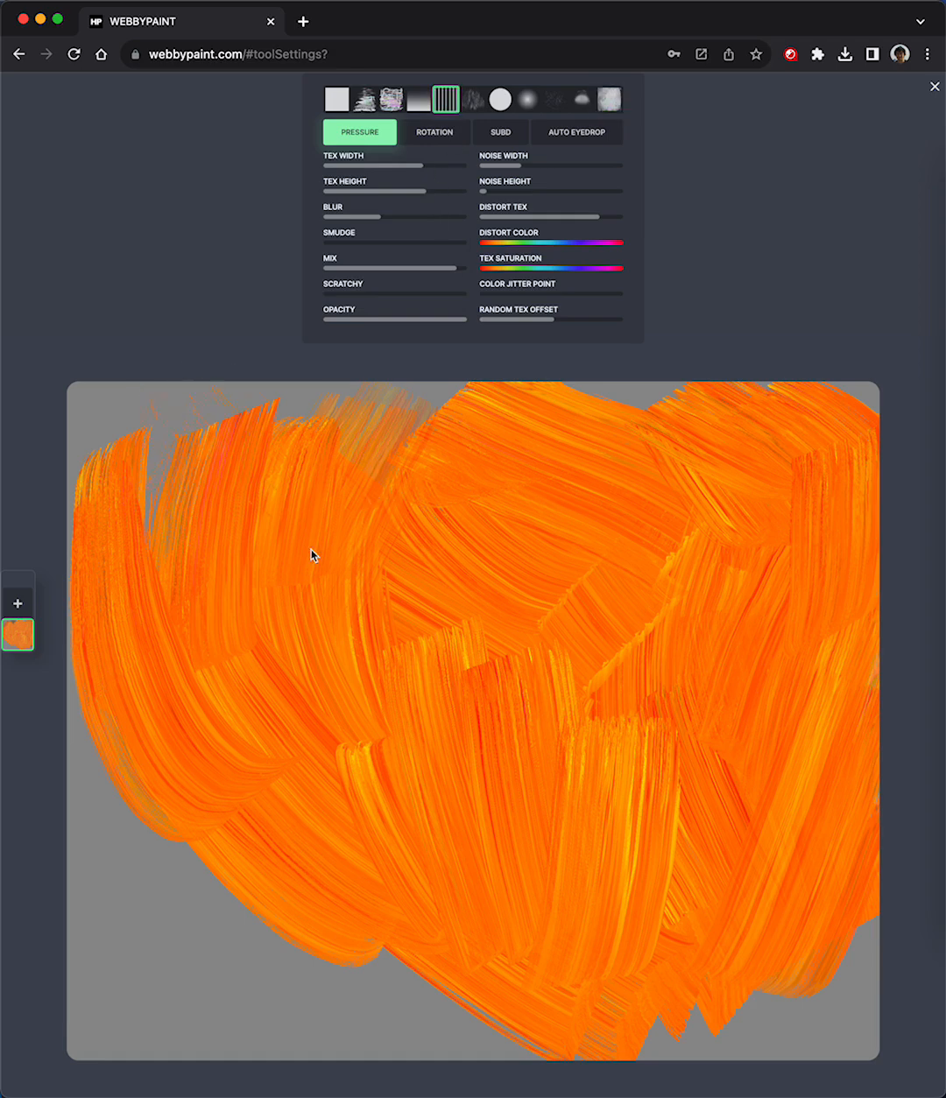
{"action": "left_click", "coordinate": [933, 86]}
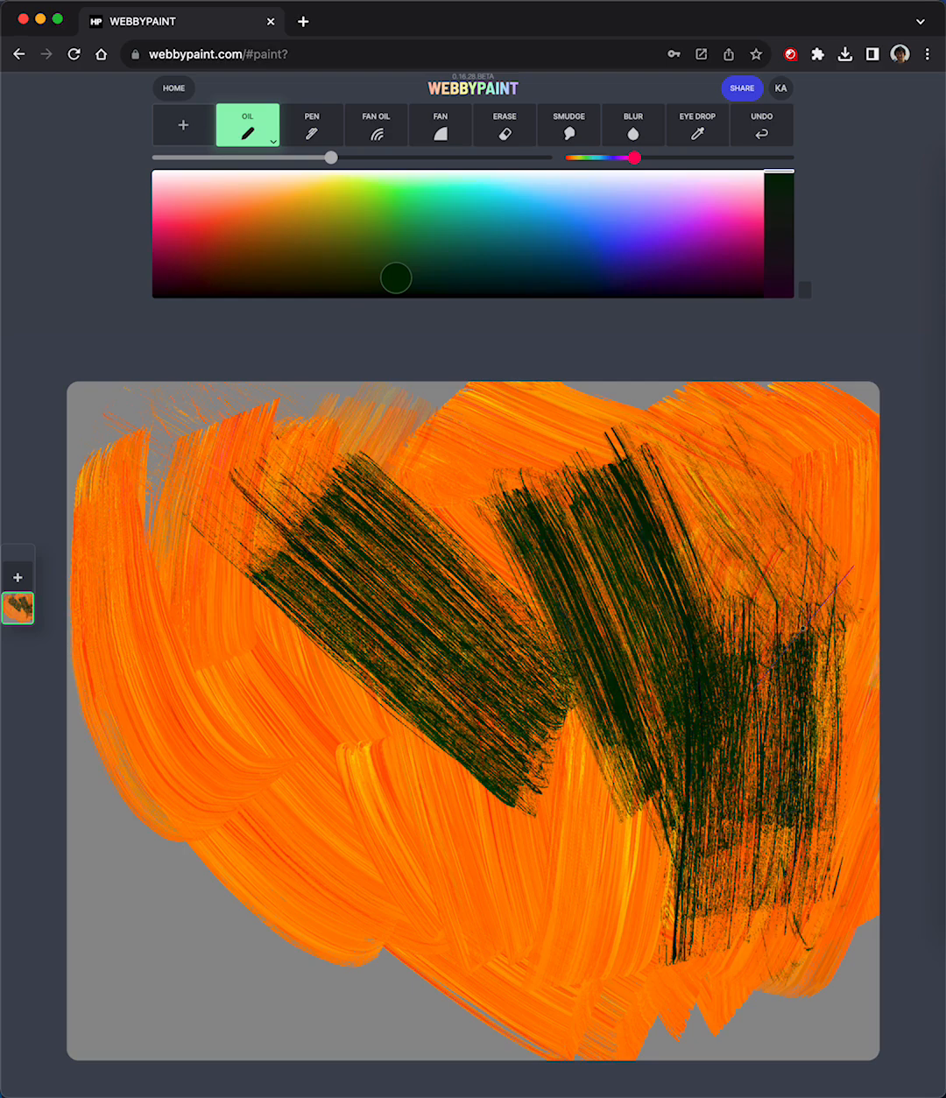
{"action": "left_click", "coordinate": [273, 140]}
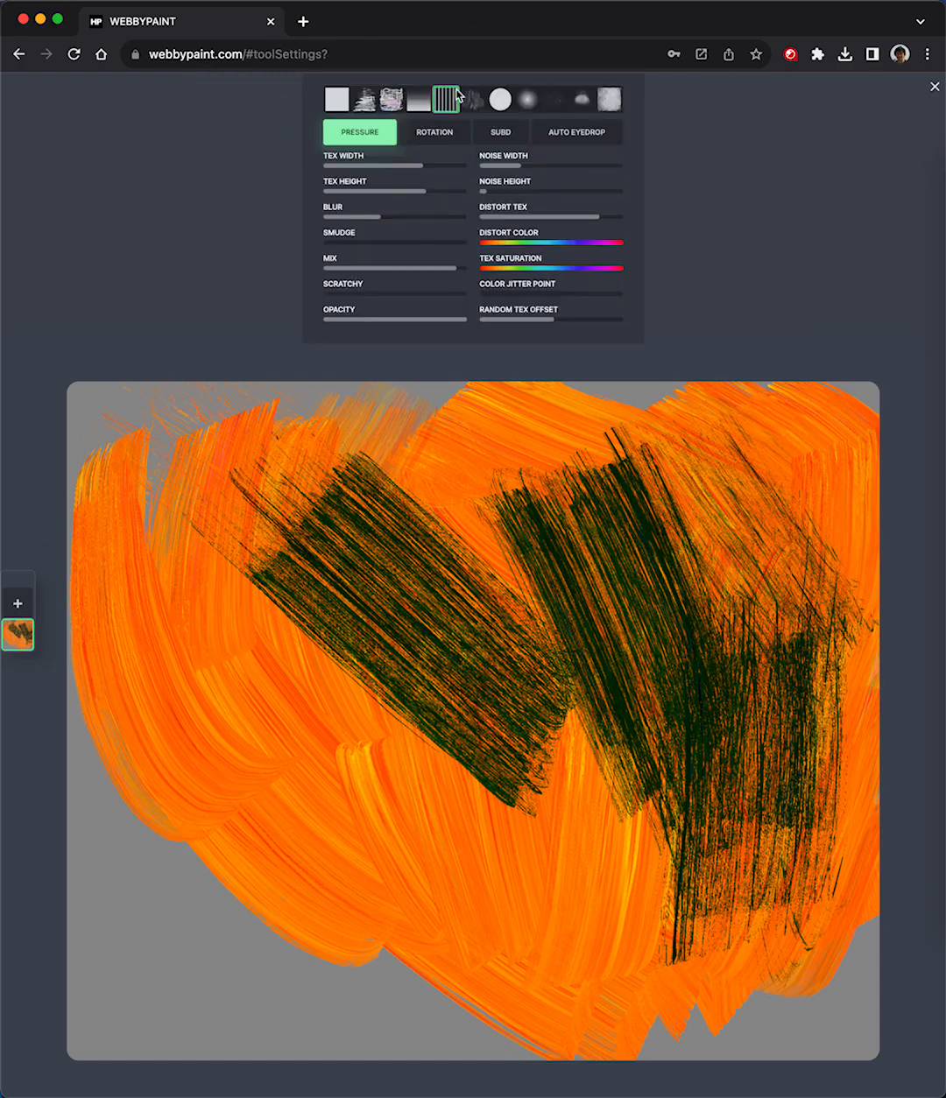
{"action": "left_click", "coordinate": [445, 98]}
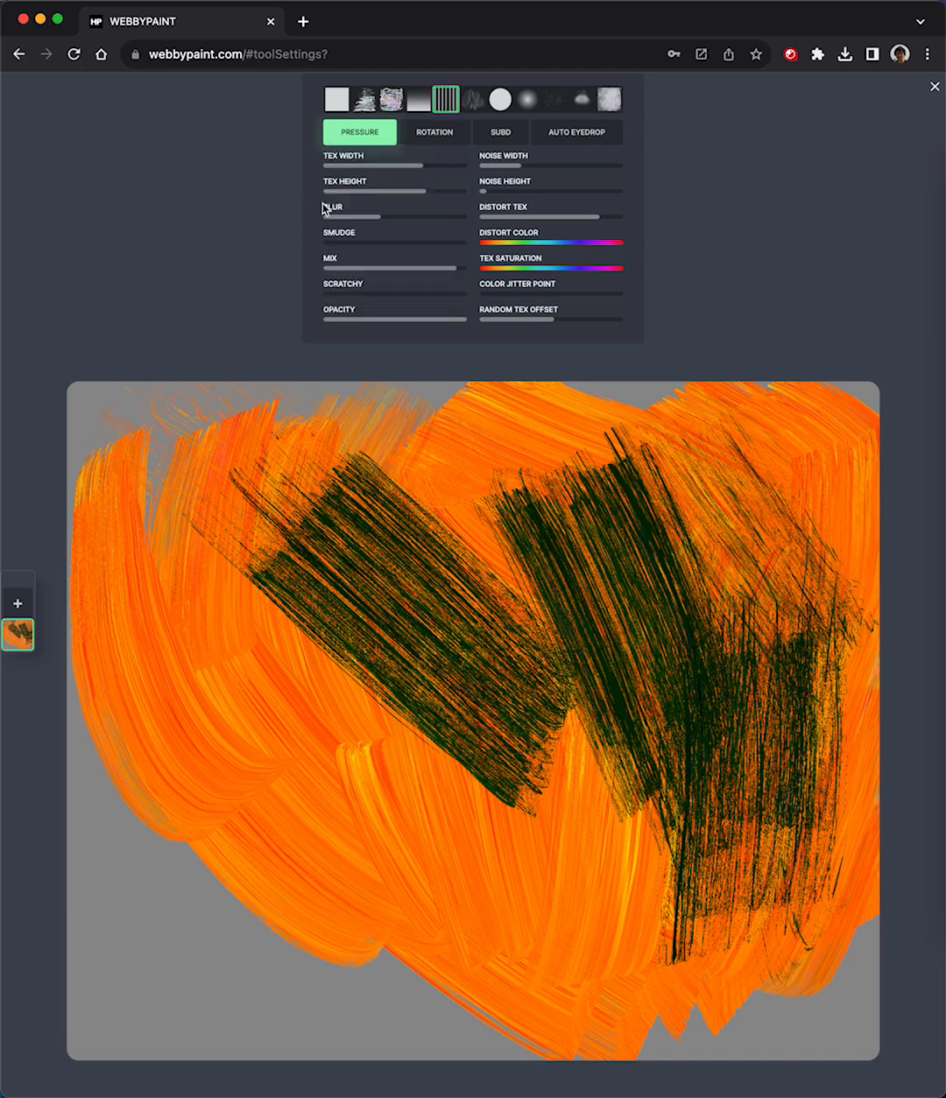
- Switch to the Fan Oil brush and paint a broad dark green swirl over the orange
{"action": "left_click", "coordinate": [396, 164]}
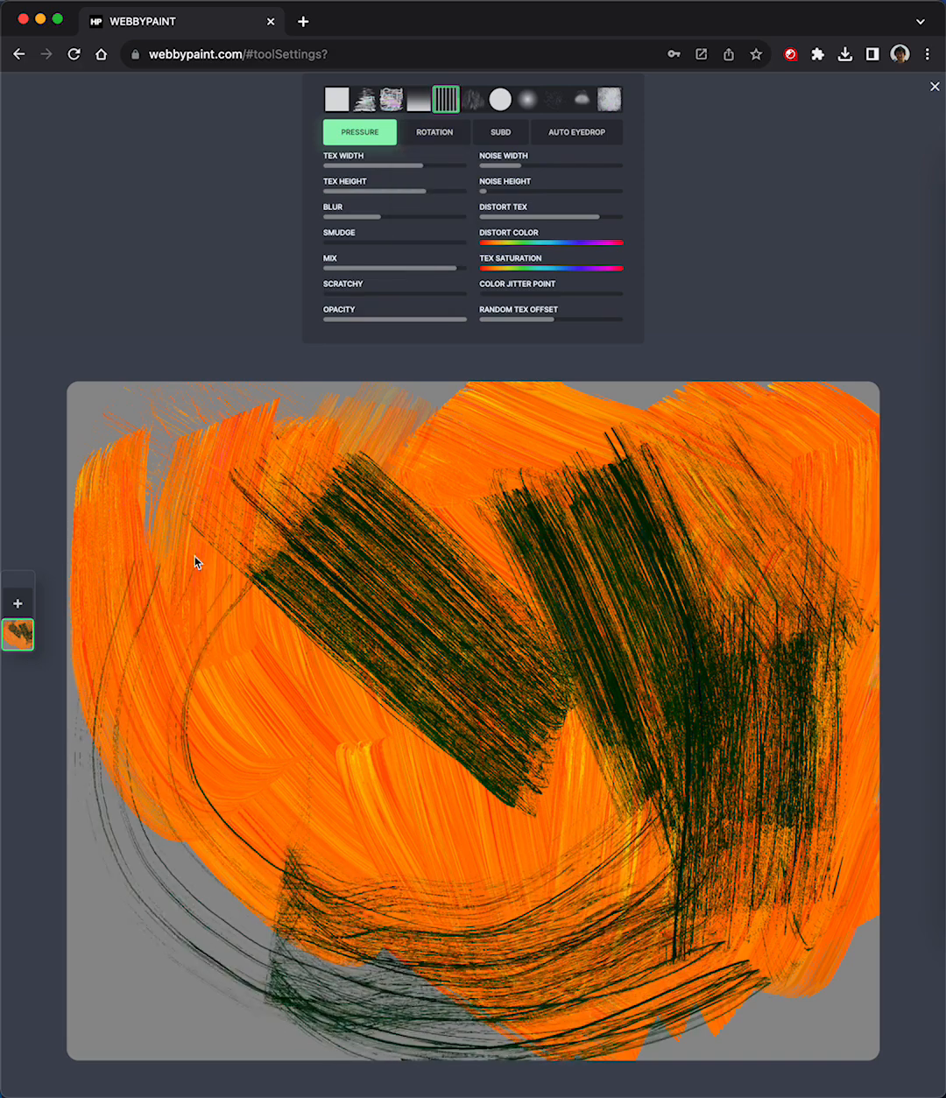
{"action": "left_click", "coordinate": [932, 87]}
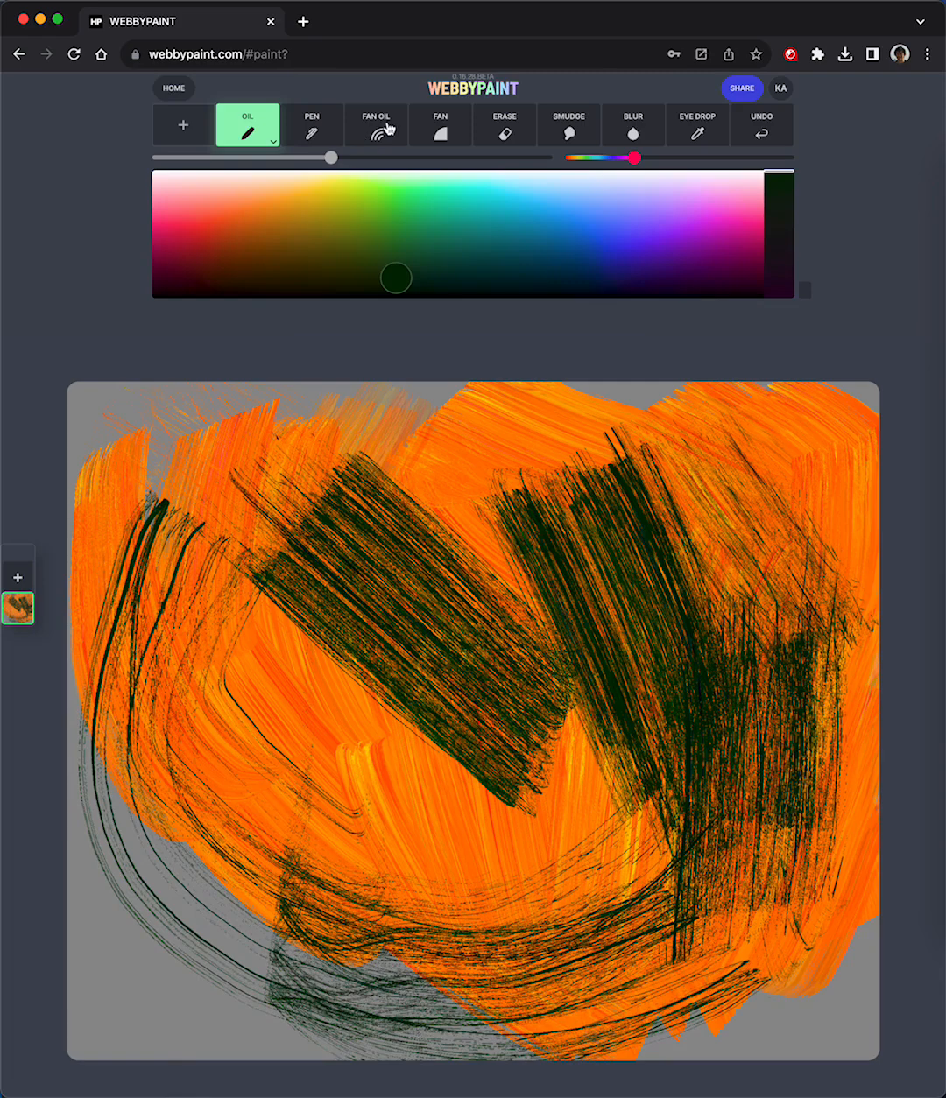
{"action": "left_click", "coordinate": [249, 126]}
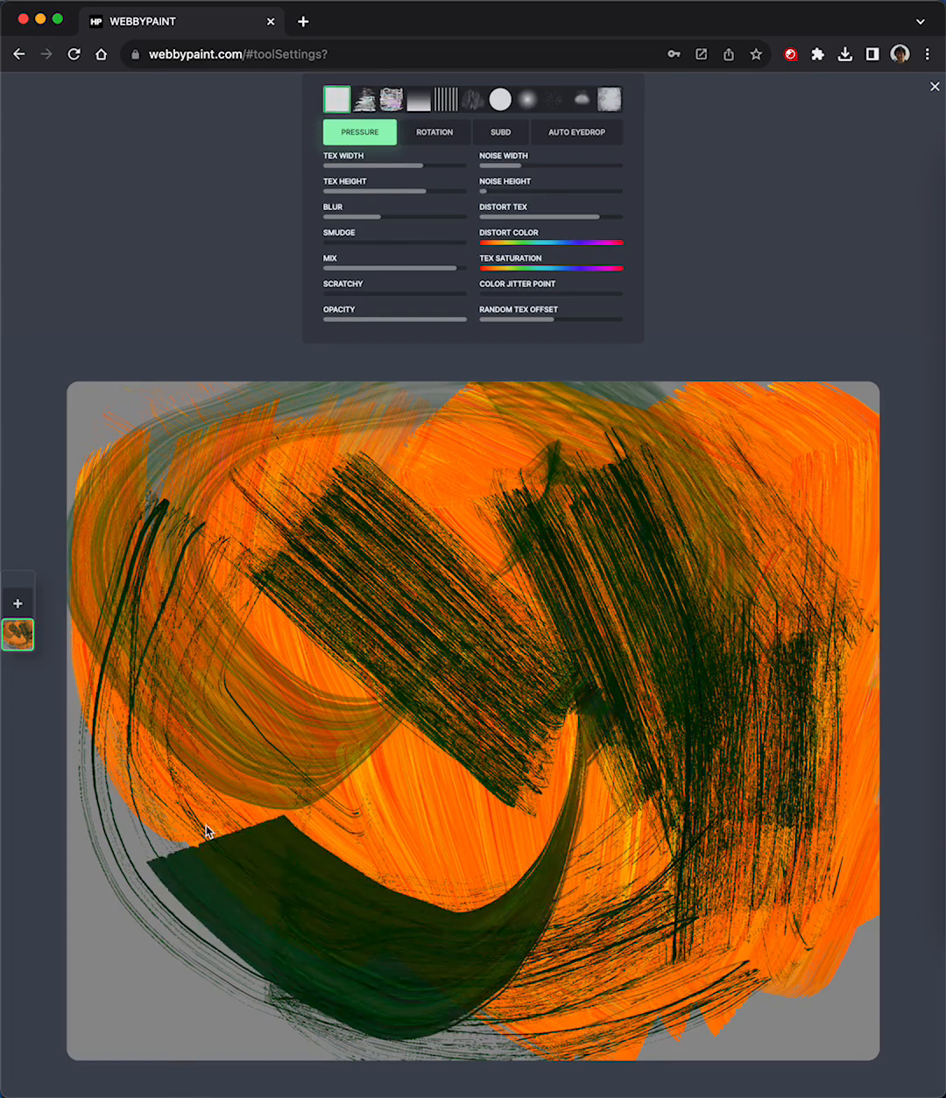
{"action": "left_click_drag", "start_coordinate": [207, 832], "coordinate": [709, 484]}
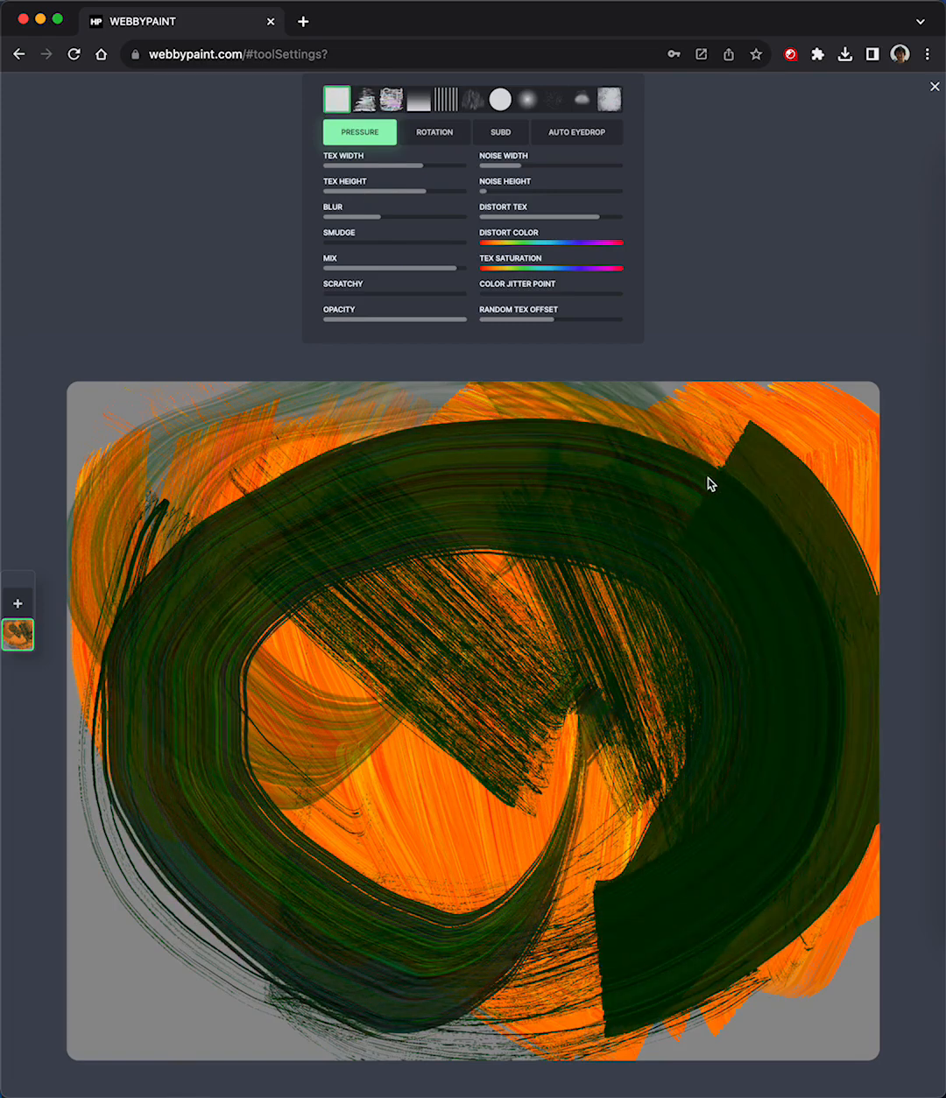
{"action": "left_click_drag", "start_coordinate": [709, 483], "coordinate": [604, 613]}
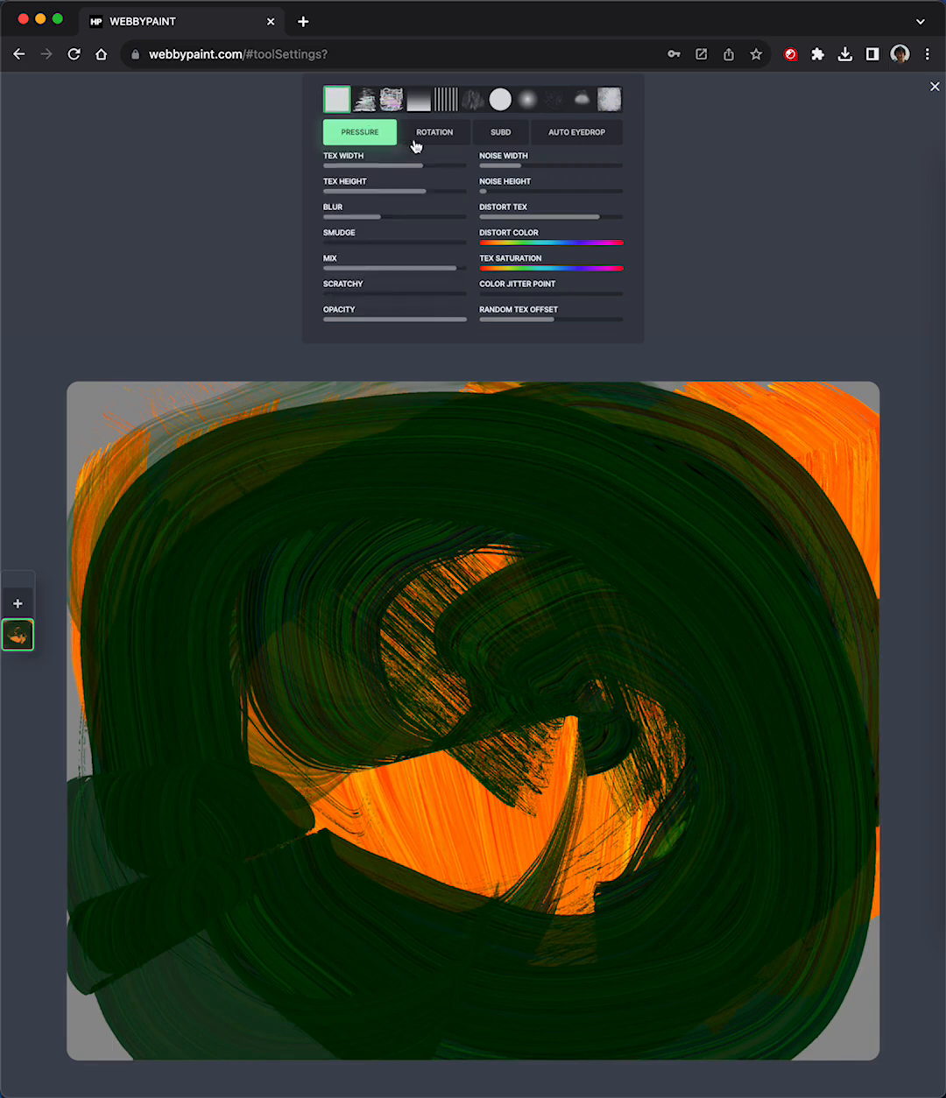
- Set Pressure to PEN and cover the remaining orange with ridged dark green strokes
{"action": "left_click", "coordinate": [434, 131]}
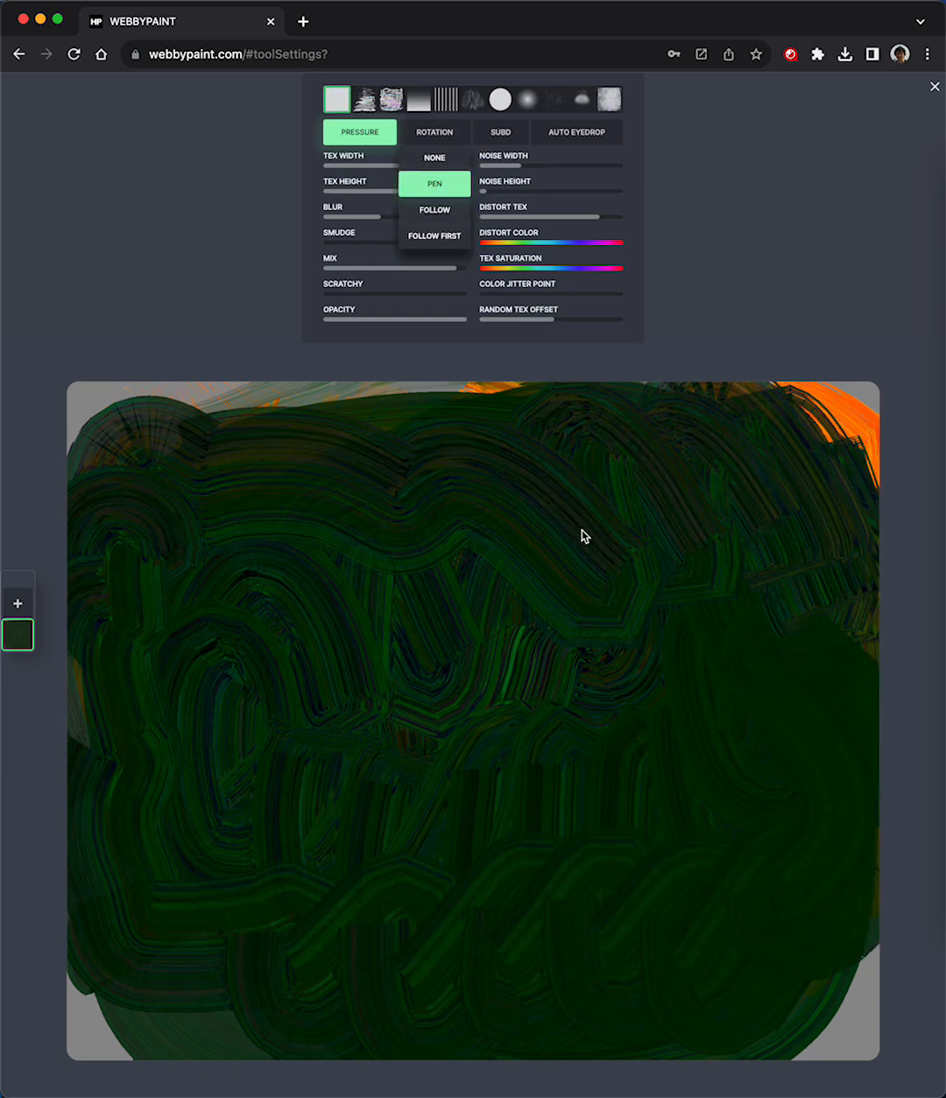
{"action": "left_click", "coordinate": [434, 184]}
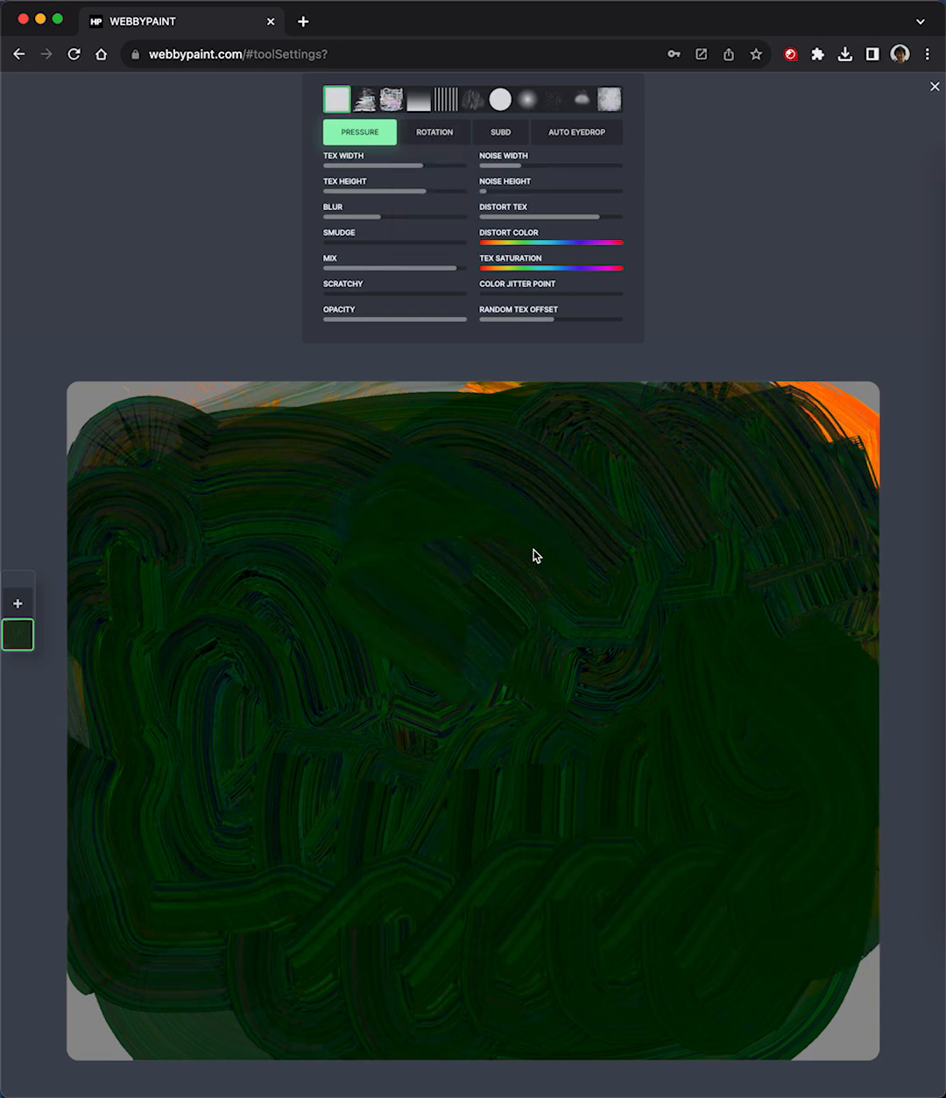
{"action": "left_click_drag", "start_coordinate": [536, 557], "coordinate": [797, 903]}
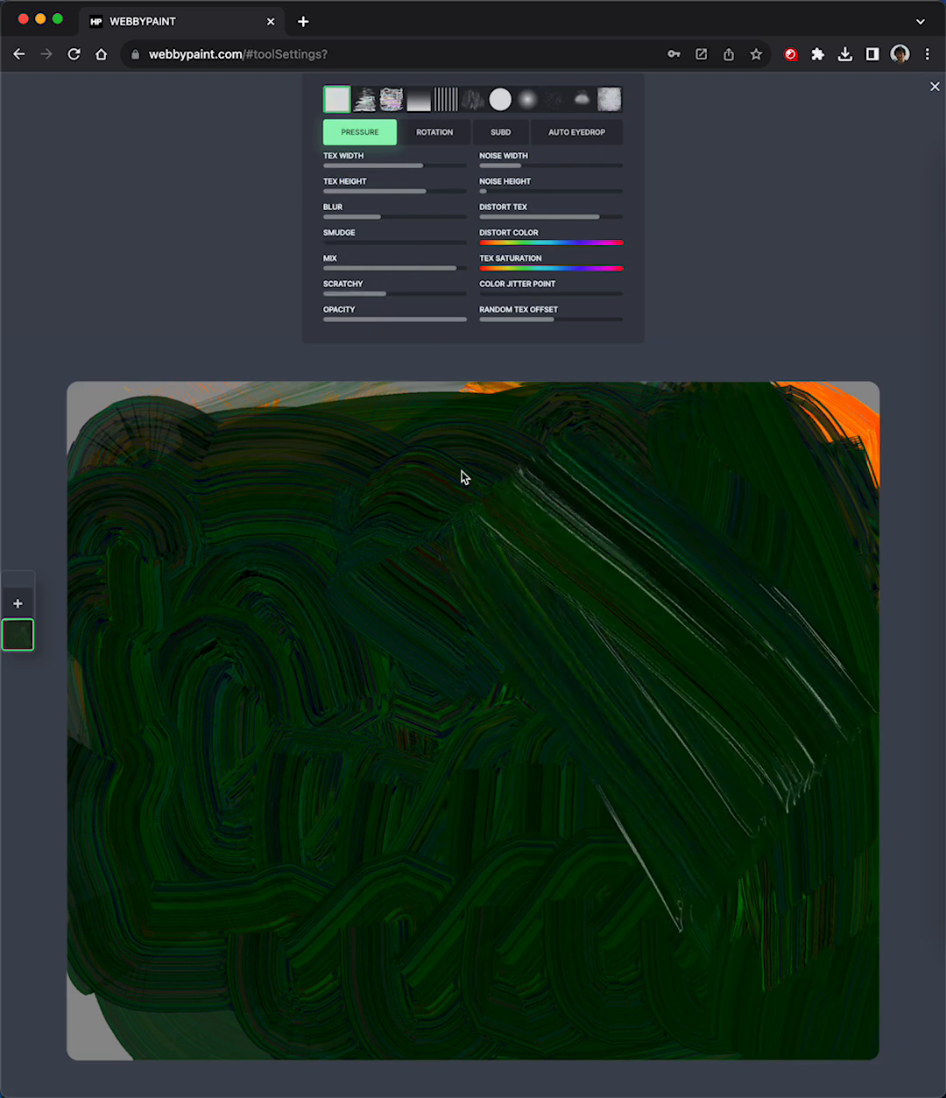
{"action": "left_click_drag", "start_coordinate": [464, 476], "coordinate": [308, 646]}
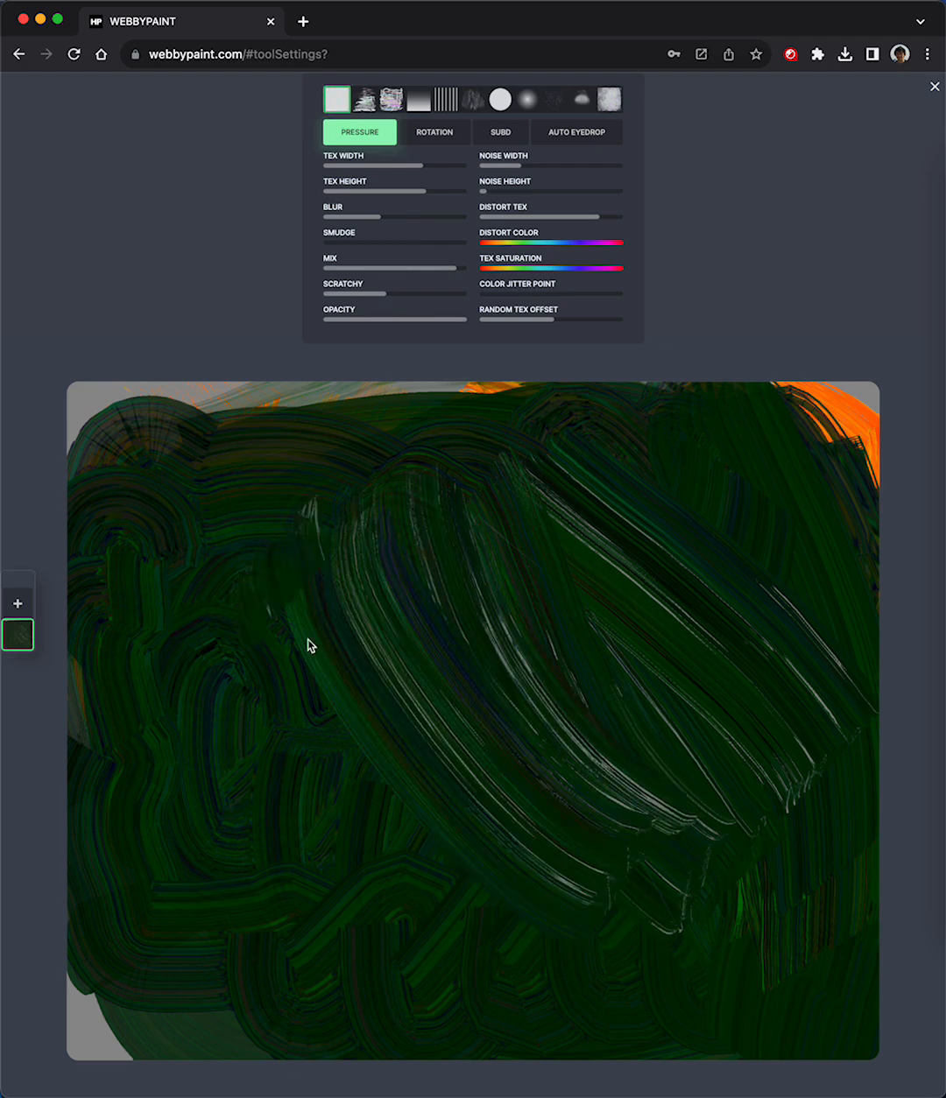
{"action": "left_click_drag", "start_coordinate": [308, 646], "coordinate": [738, 664]}
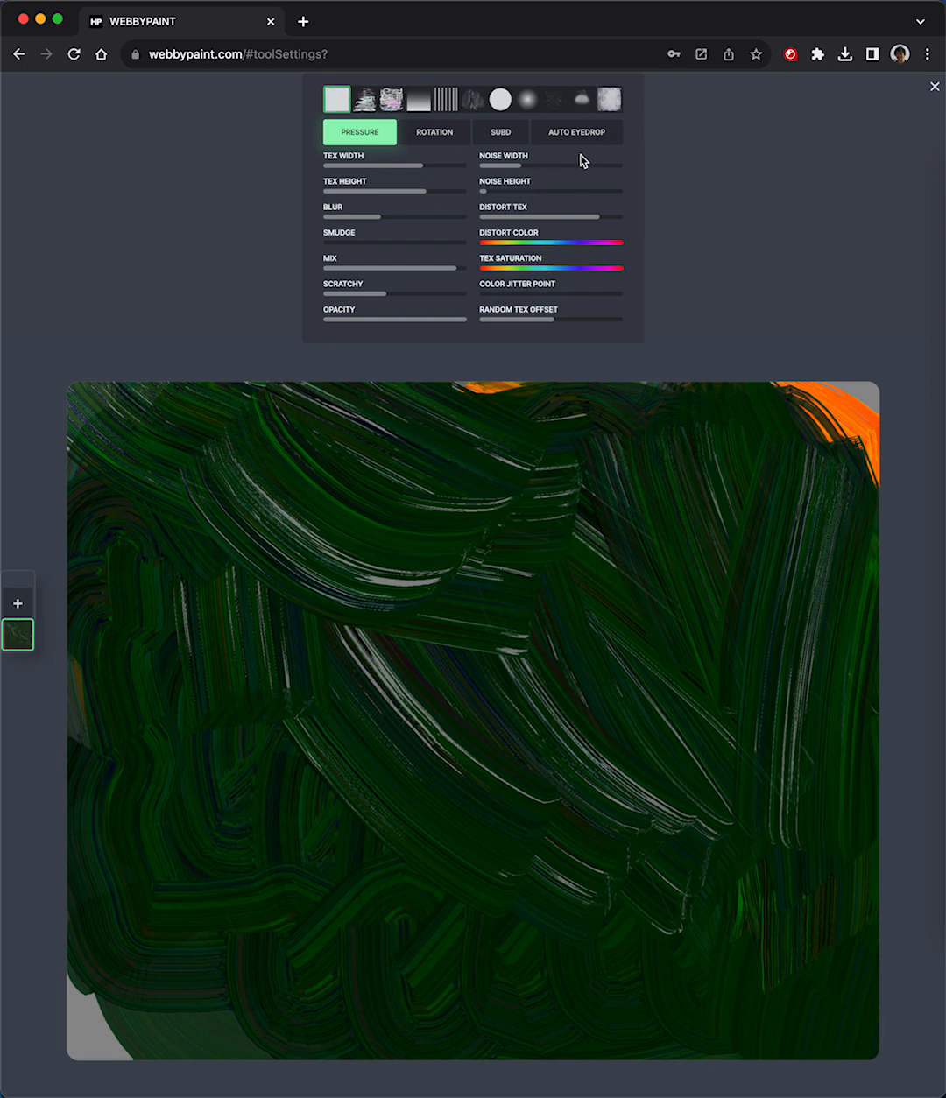
- Set Auto Eyedrop to START, then paint an orange band and olive patches over the green
{"action": "left_click", "coordinate": [575, 132]}
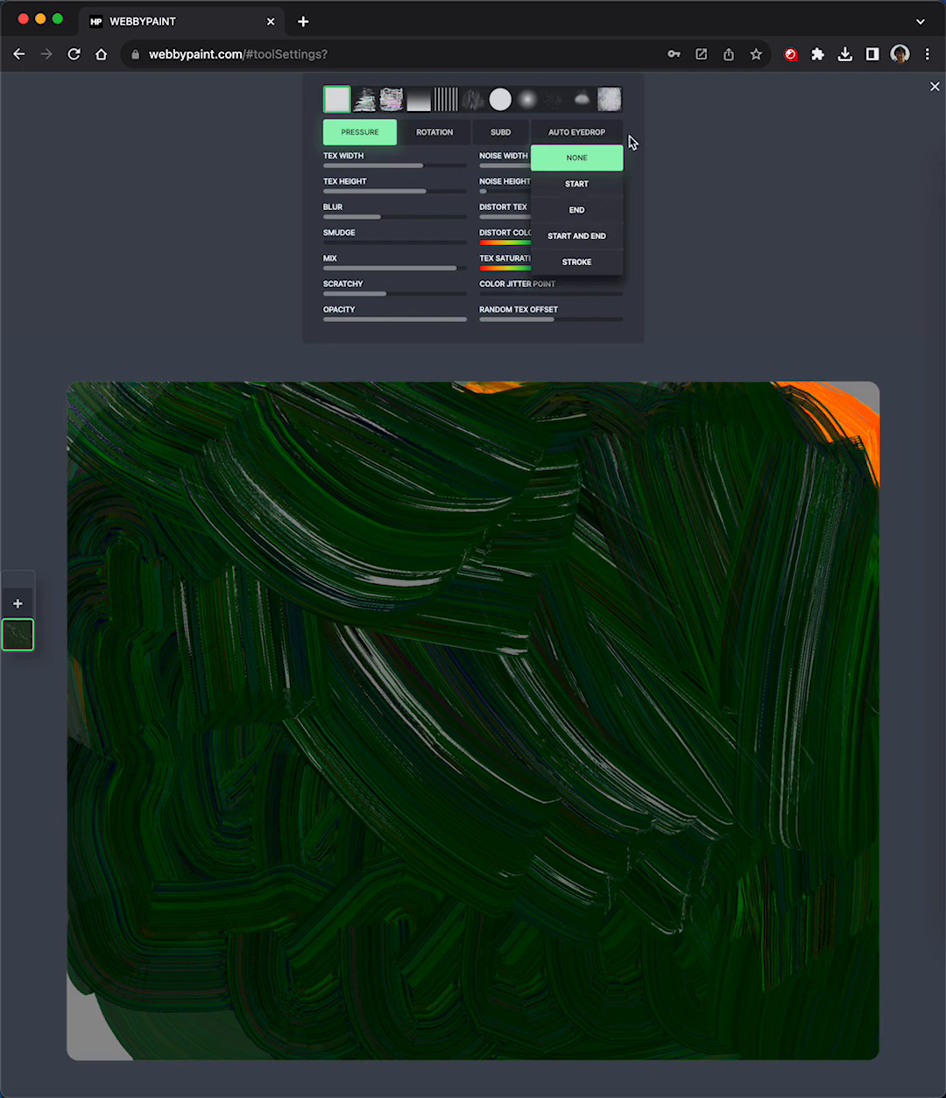
{"action": "mouse_move", "coordinate": [576, 191]}
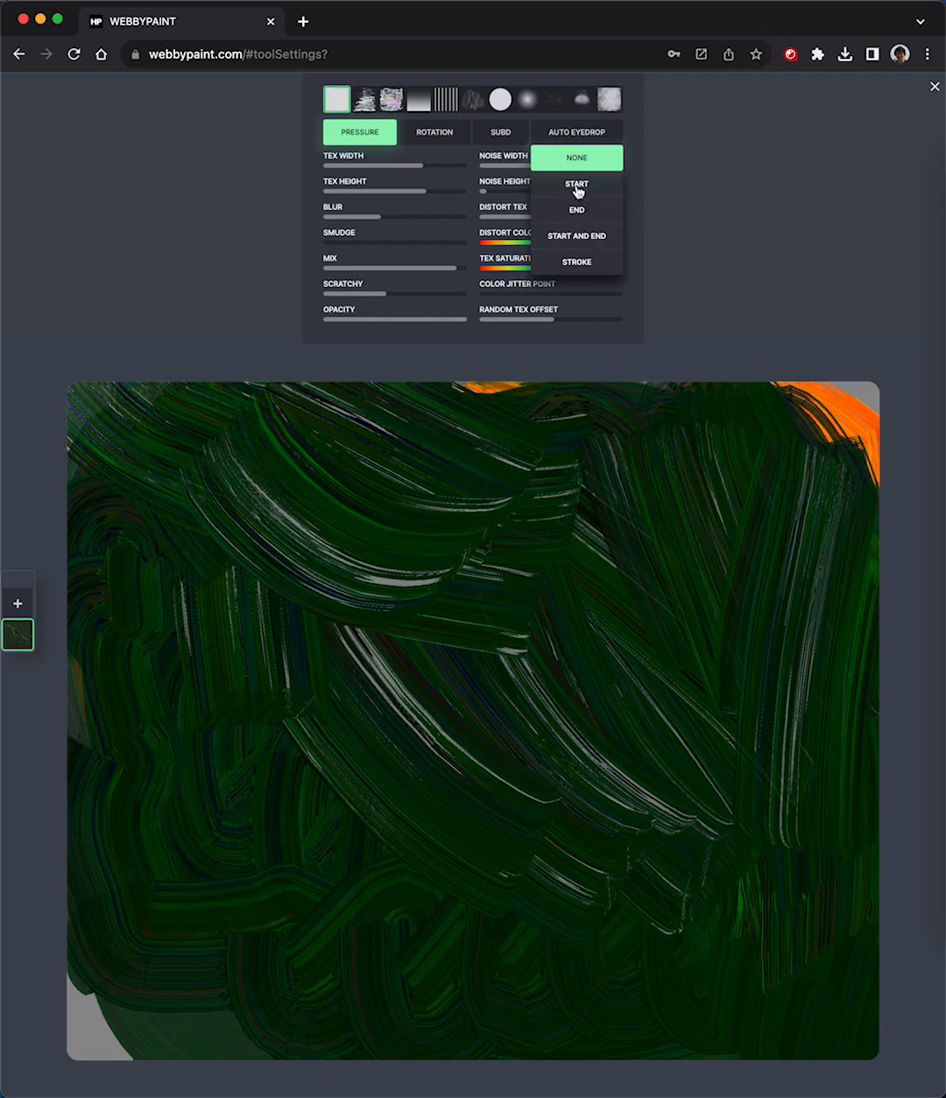
{"action": "mouse_move", "coordinate": [594, 187]}
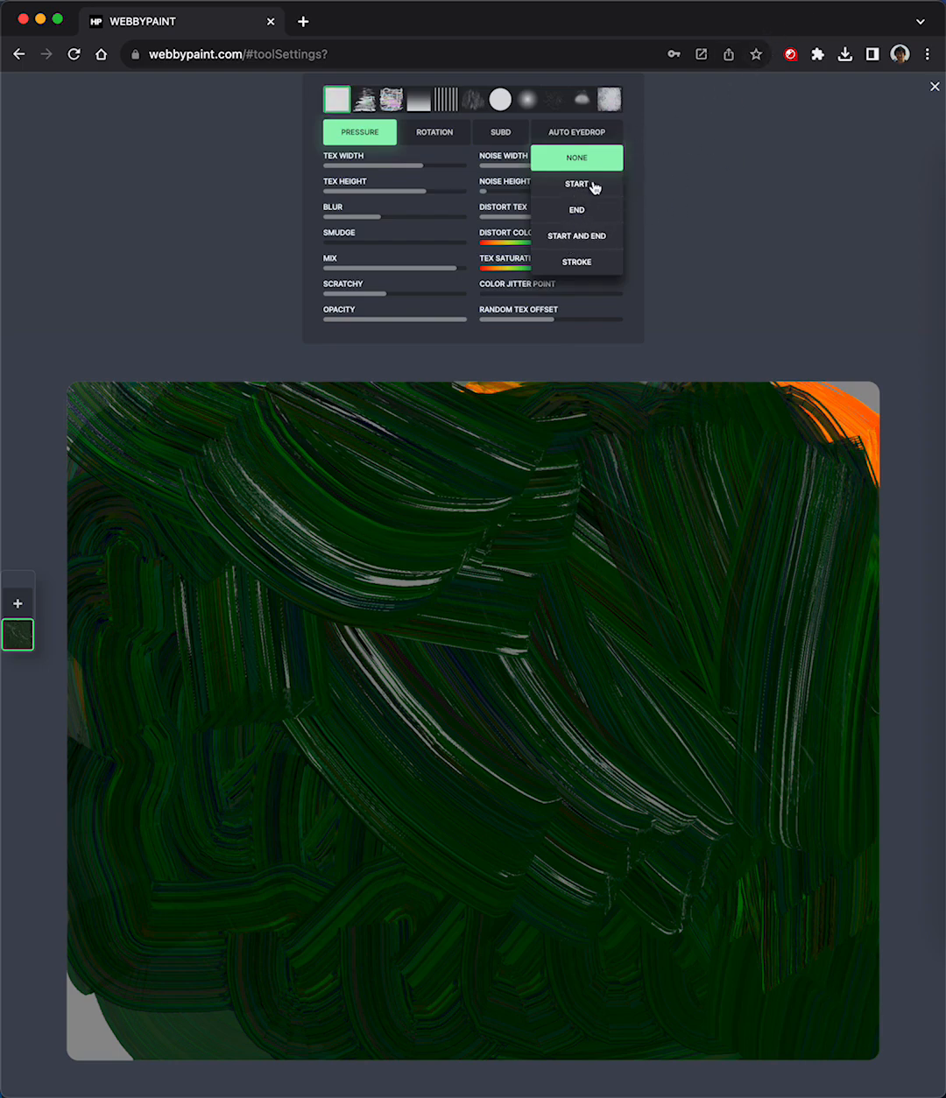
{"action": "mouse_move", "coordinate": [577, 248]}
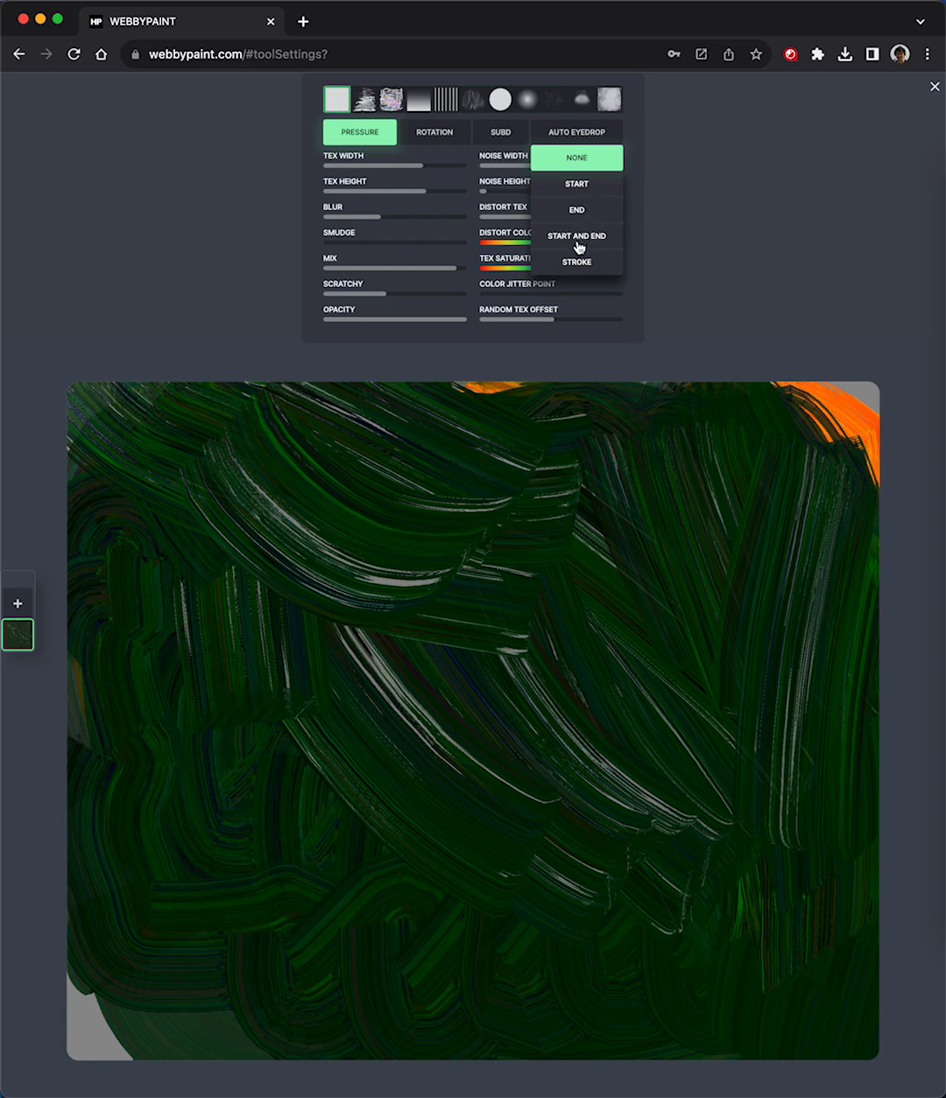
{"action": "left_click", "coordinate": [576, 184]}
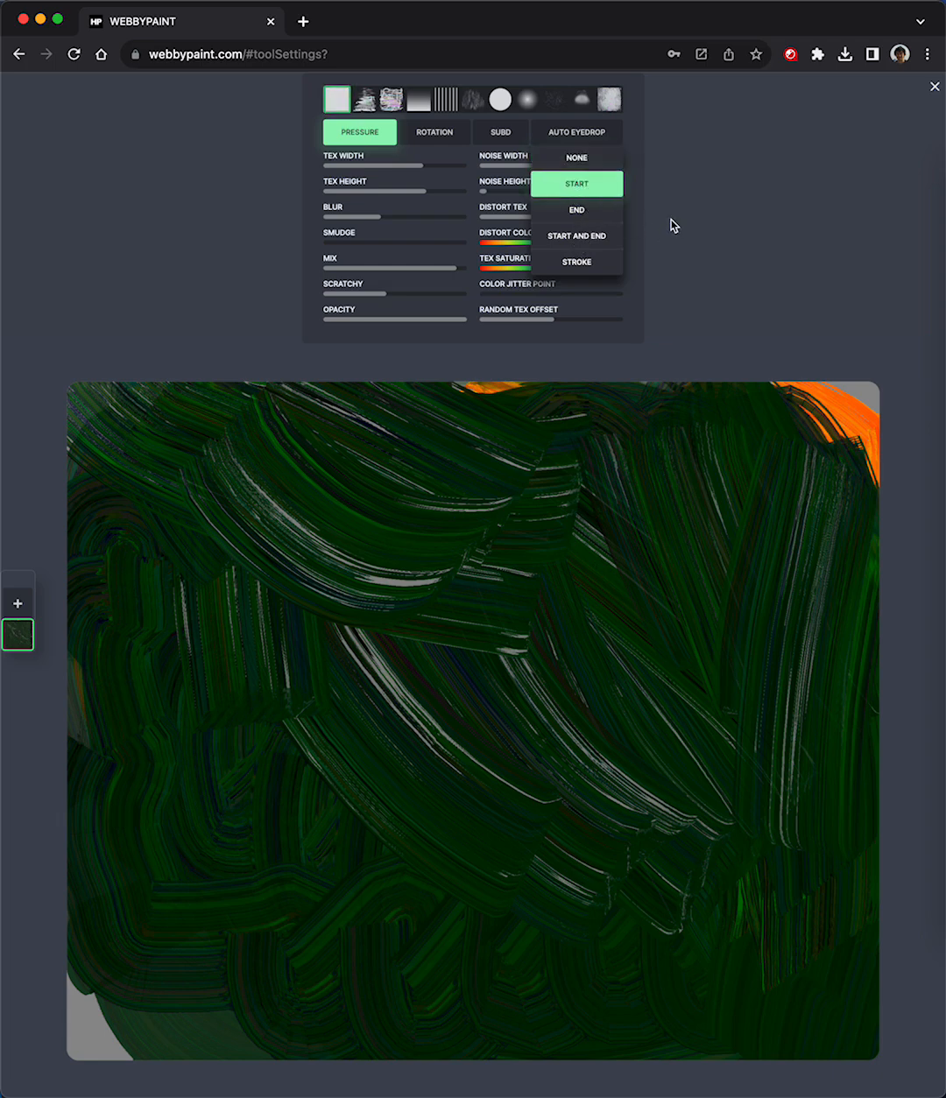
{"action": "left_click", "coordinate": [933, 88]}
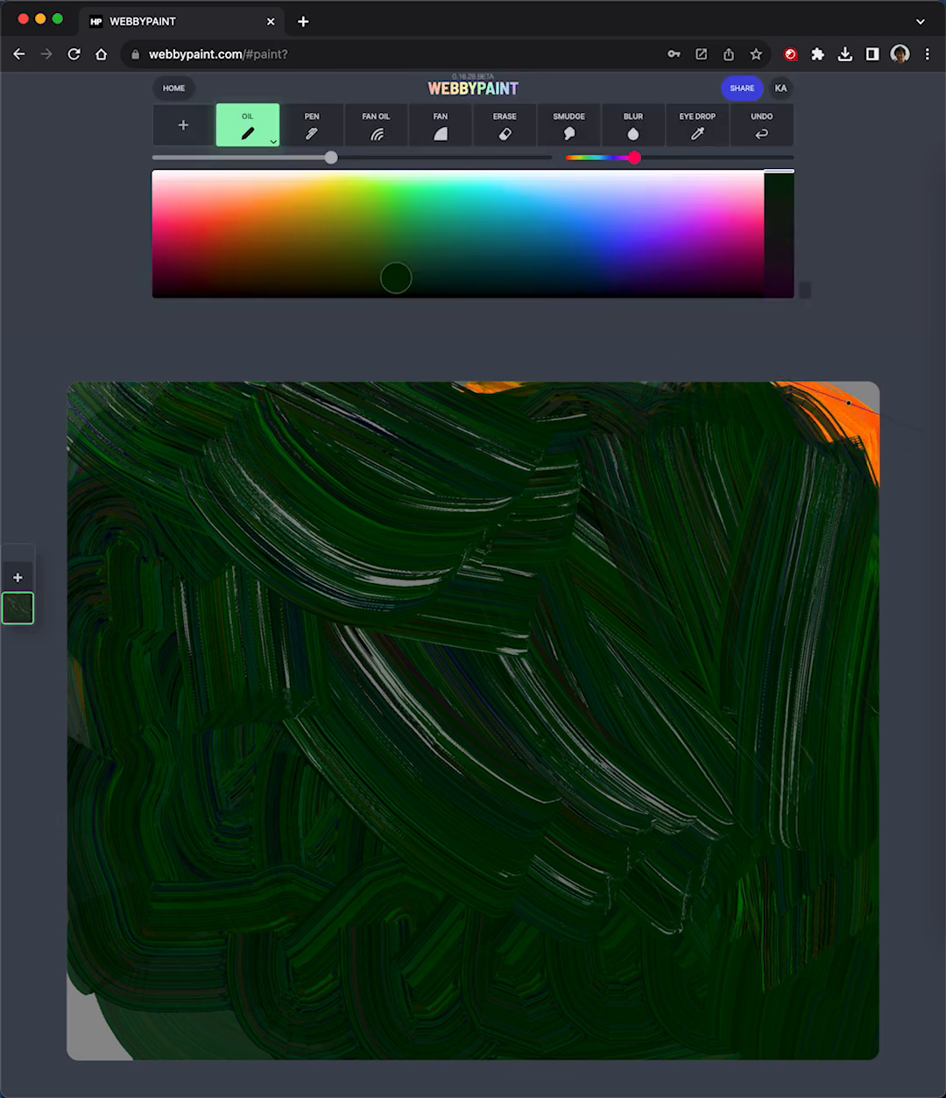
{"action": "left_click_drag", "start_coordinate": [849, 412], "coordinate": [792, 511]}
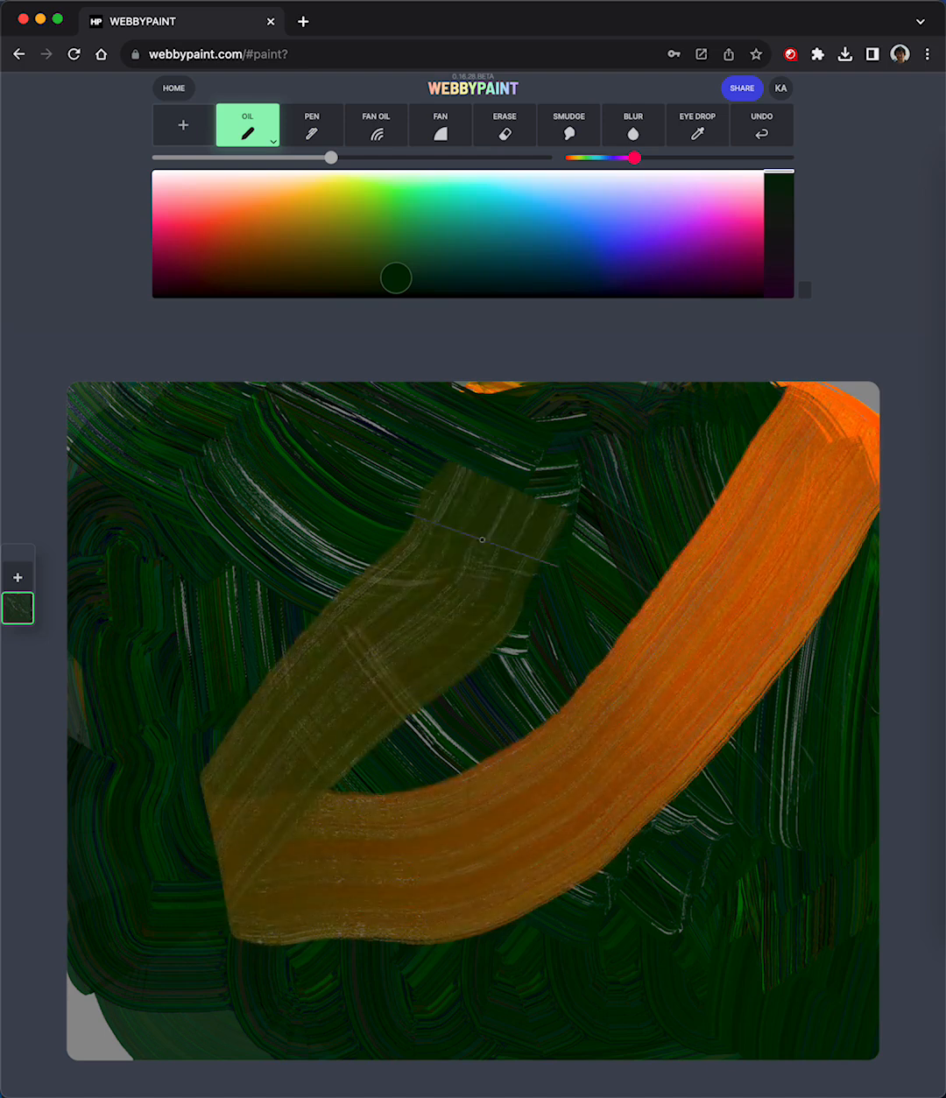
{"action": "left_click_drag", "start_coordinate": [480, 538], "coordinate": [459, 630]}
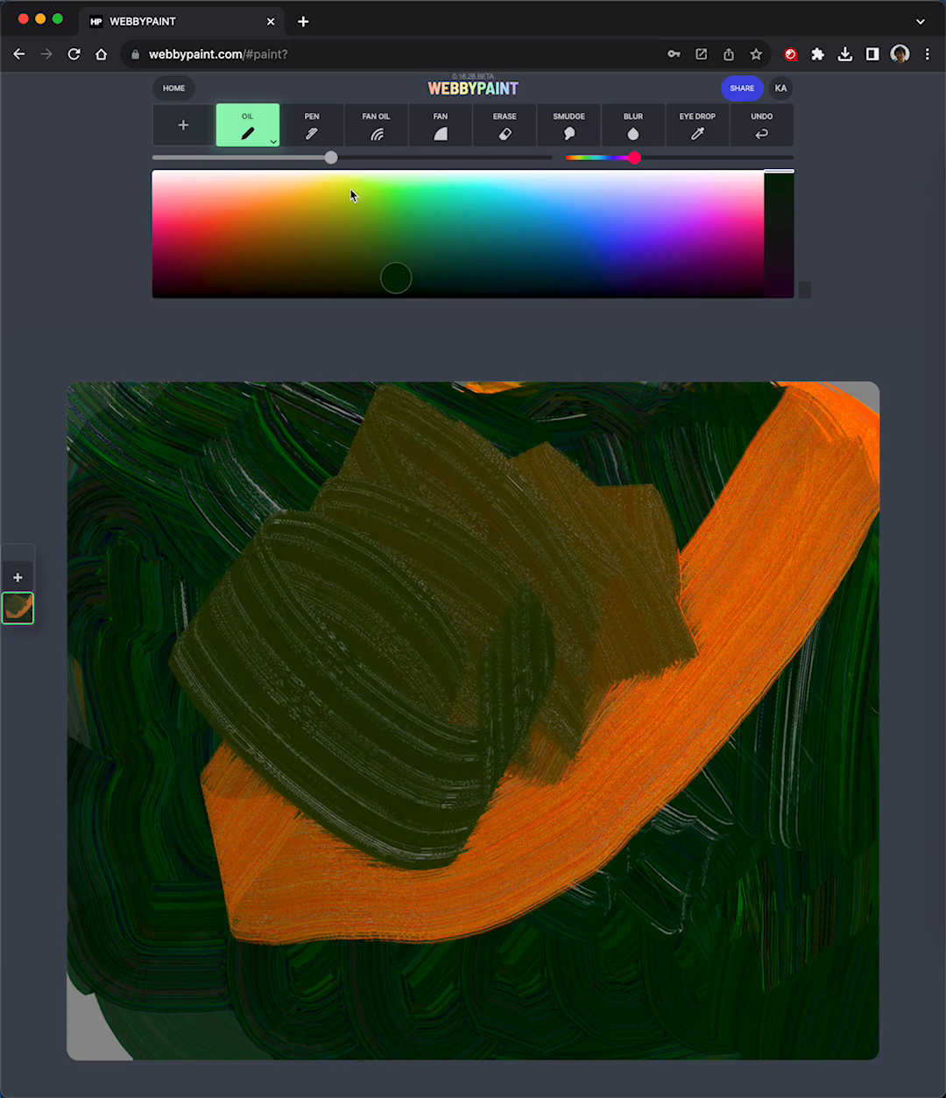
- Adjust the brush settings and paint a dark green patch over the orange band
{"action": "left_click", "coordinate": [273, 142]}
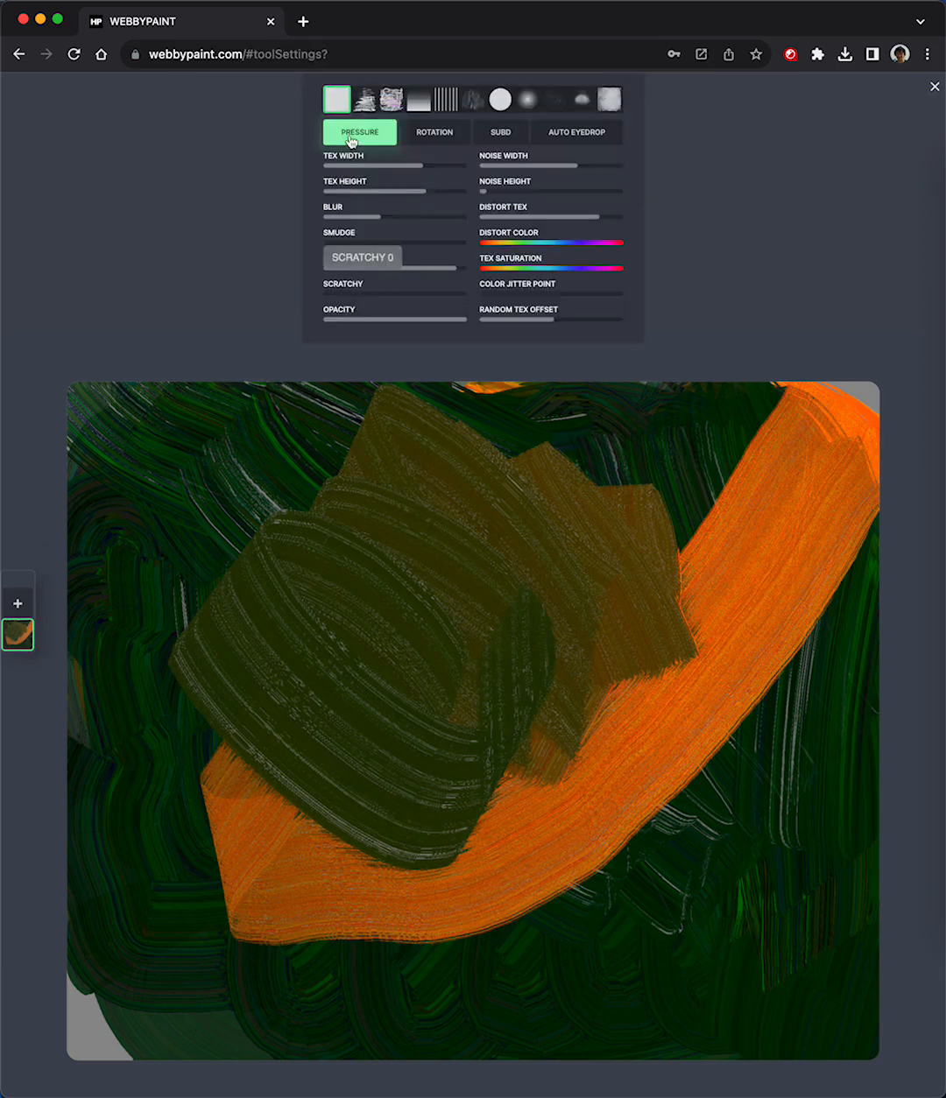
{"action": "left_click", "coordinate": [359, 154]}
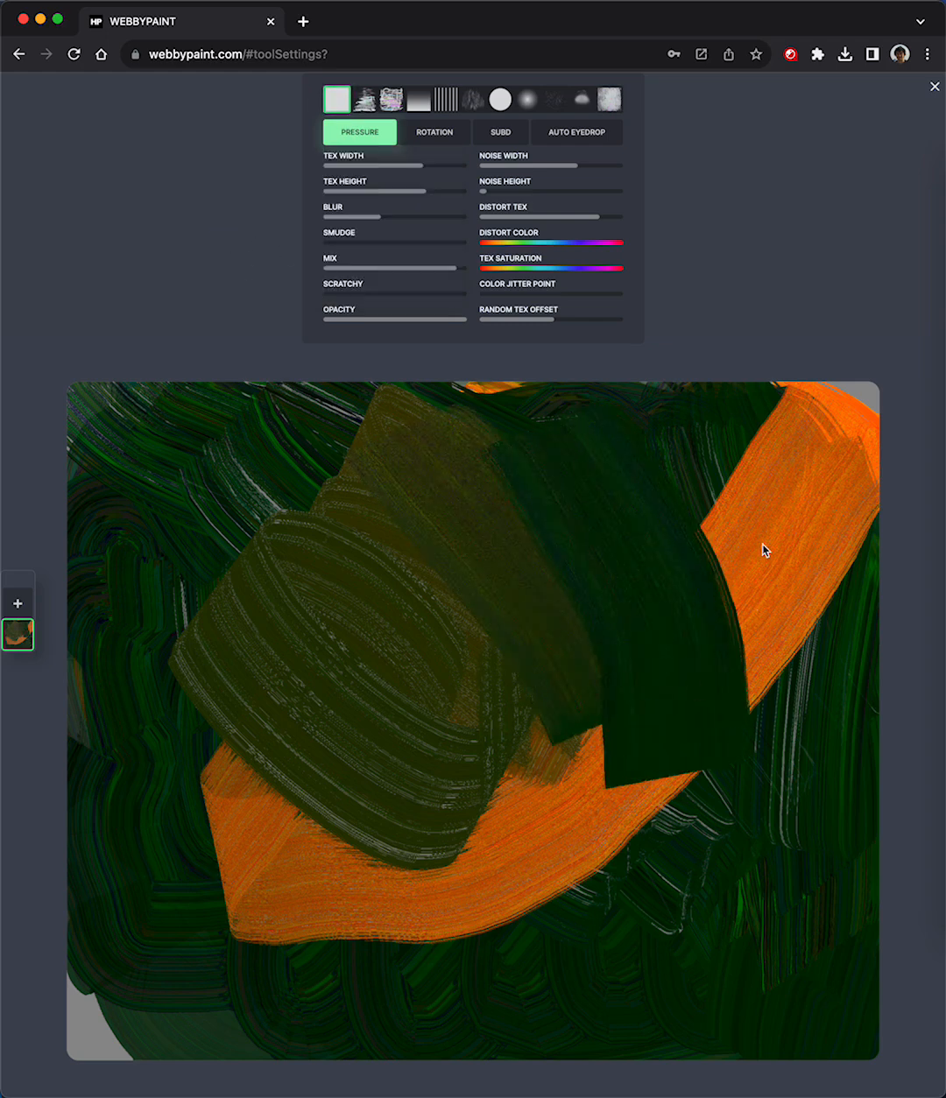
{"action": "left_click_drag", "start_coordinate": [765, 549], "coordinate": [644, 874]}
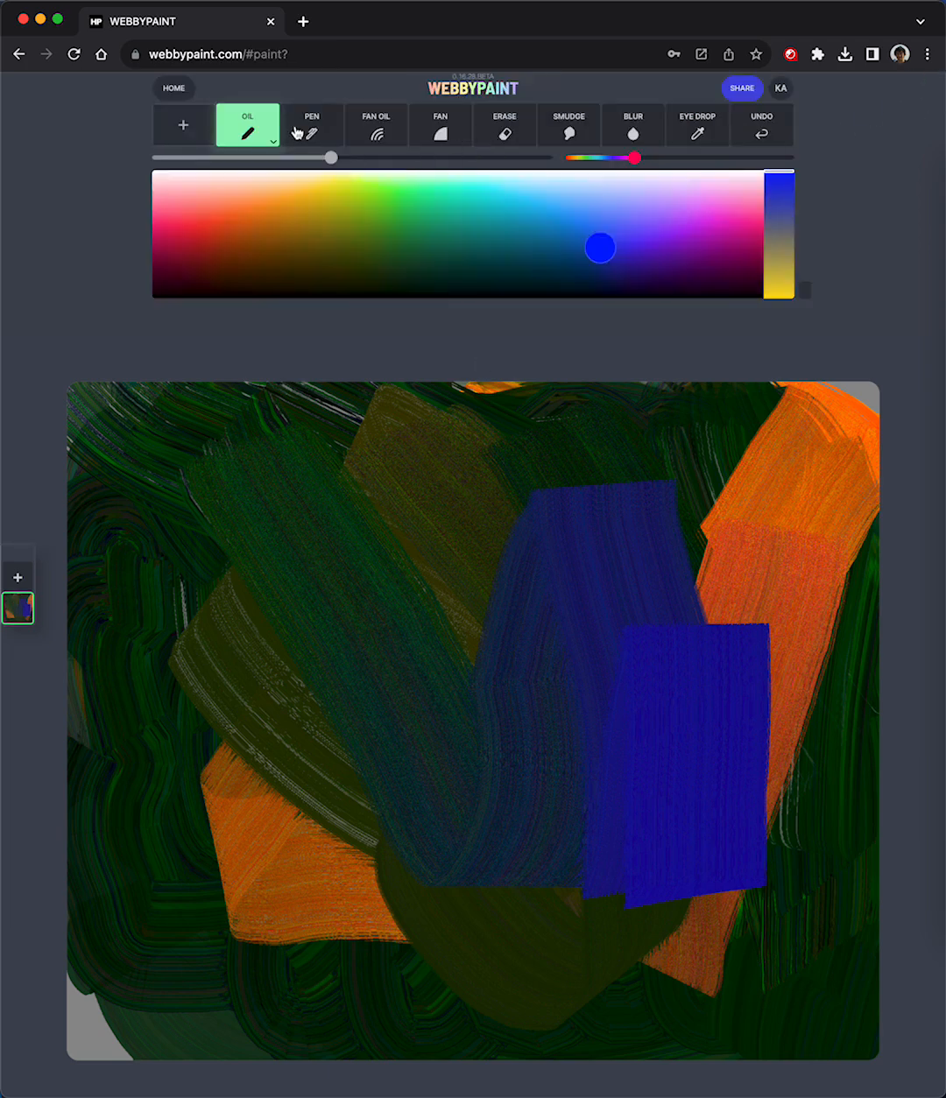
- Paint teal bands across the middle and left, then dark strokes toward the right side
{"action": "left_click", "coordinate": [455, 220]}
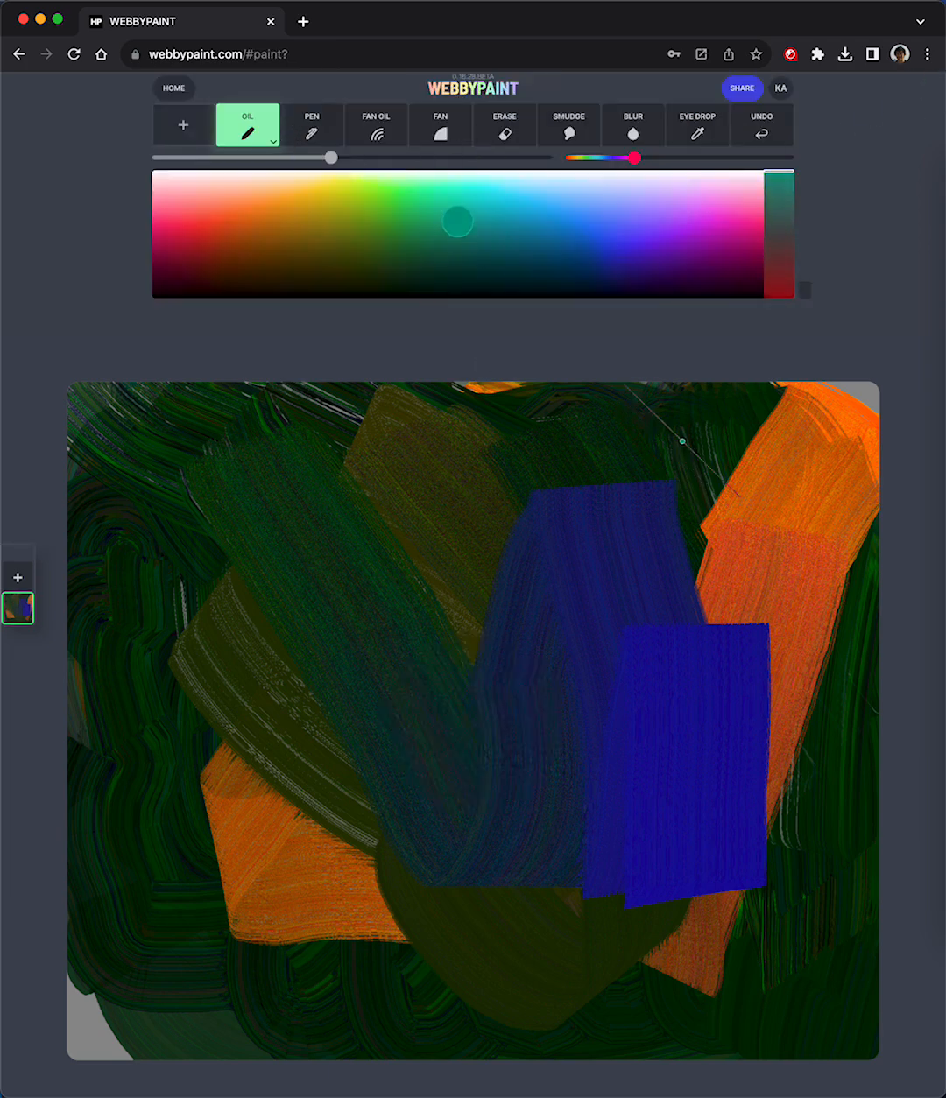
{"action": "left_click_drag", "start_coordinate": [687, 429], "coordinate": [311, 902]}
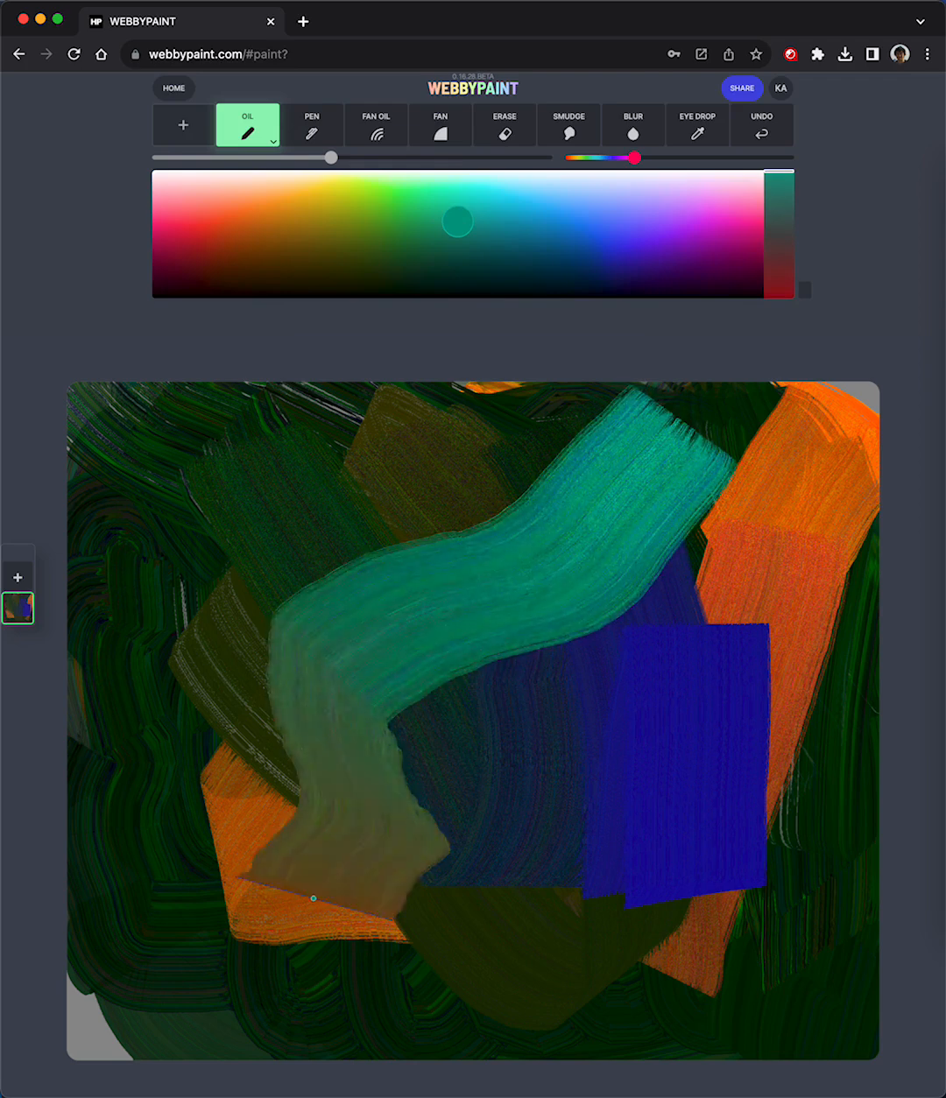
{"action": "left_click_drag", "start_coordinate": [312, 897], "coordinate": [190, 509]}
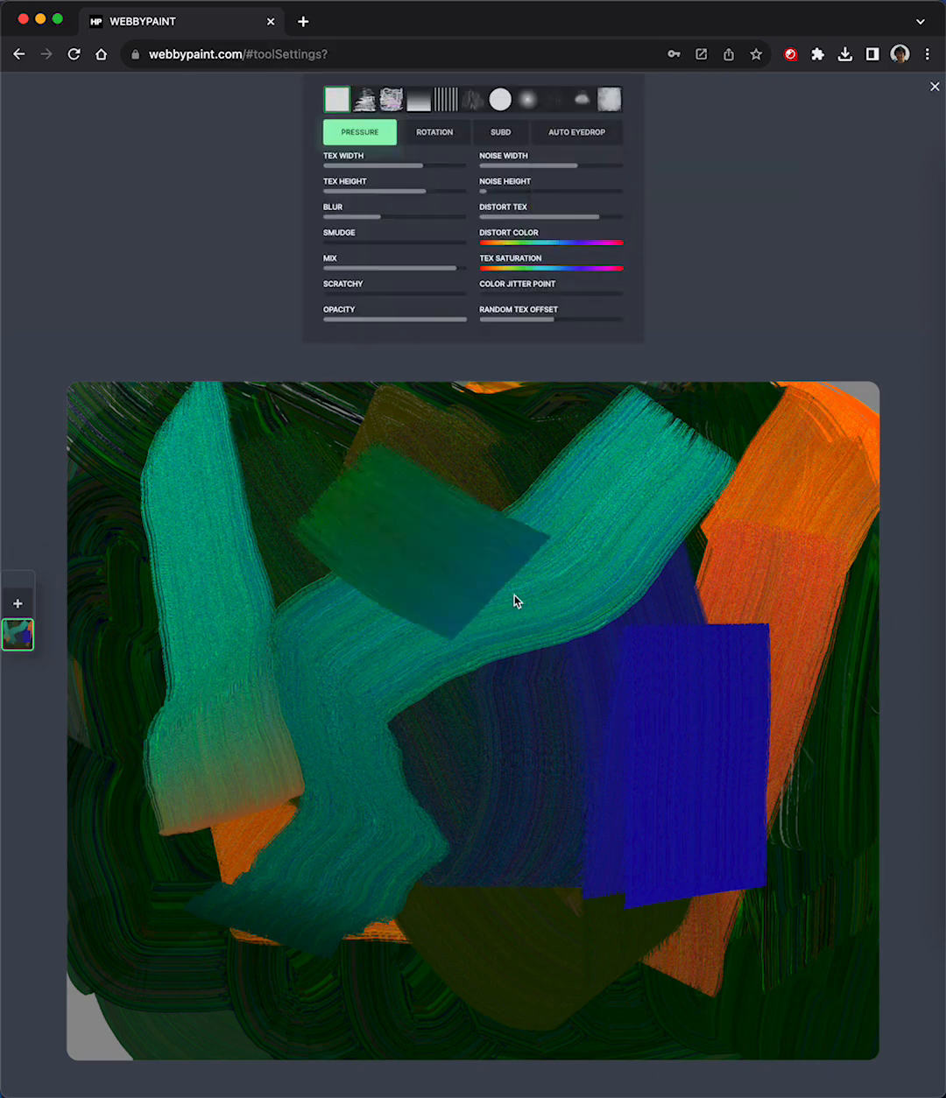
{"action": "left_click_drag", "start_coordinate": [516, 598], "coordinate": [805, 541]}
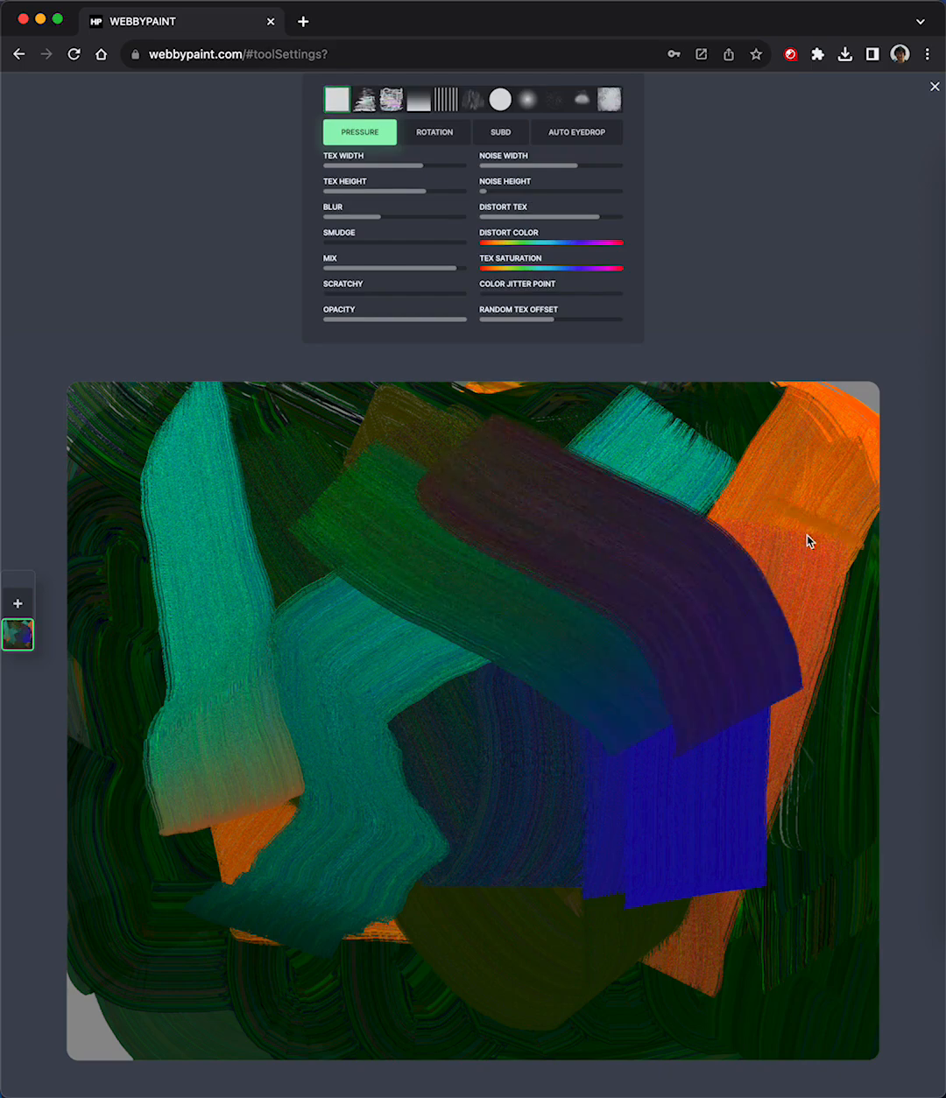
{"action": "left_click_drag", "start_coordinate": [805, 539], "coordinate": [697, 561]}
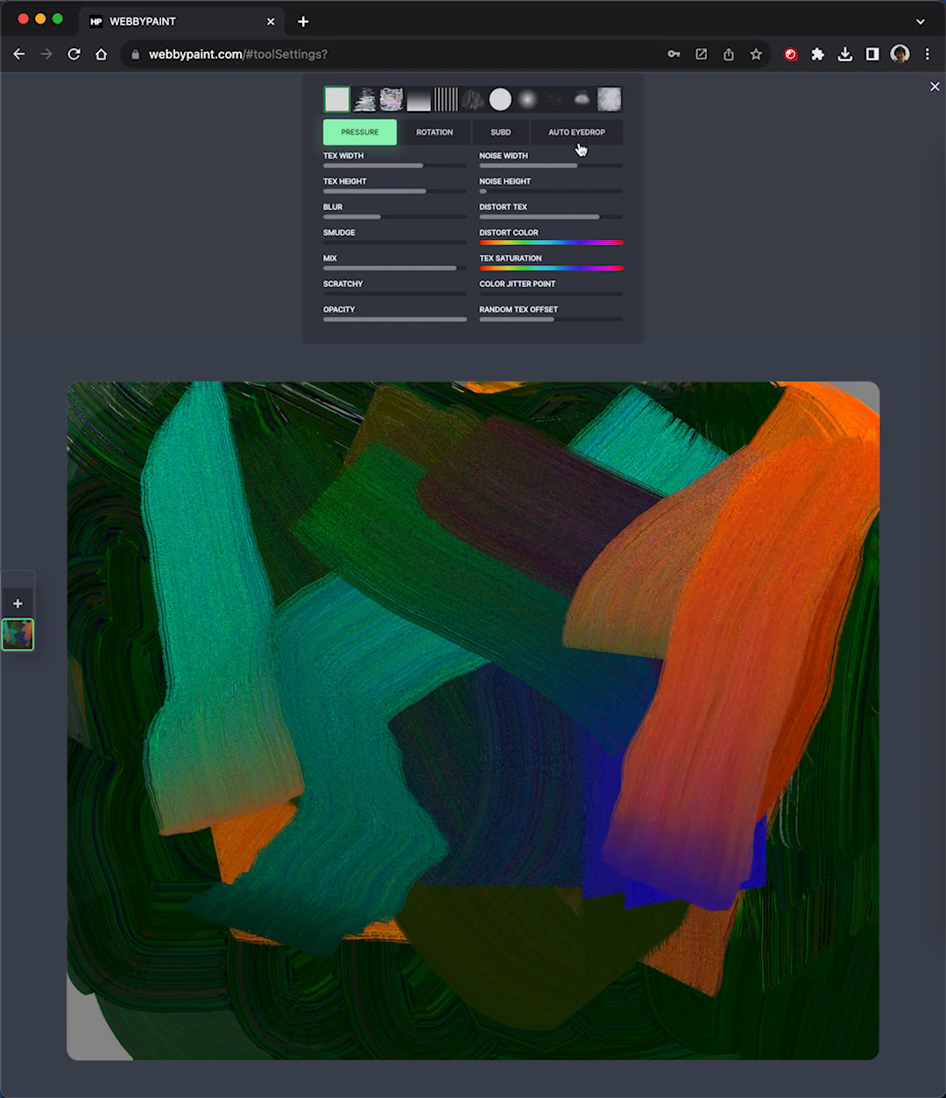
- Adjust Auto Eyedrop and add olive and dark green strokes down the centre
{"action": "left_click", "coordinate": [576, 131]}
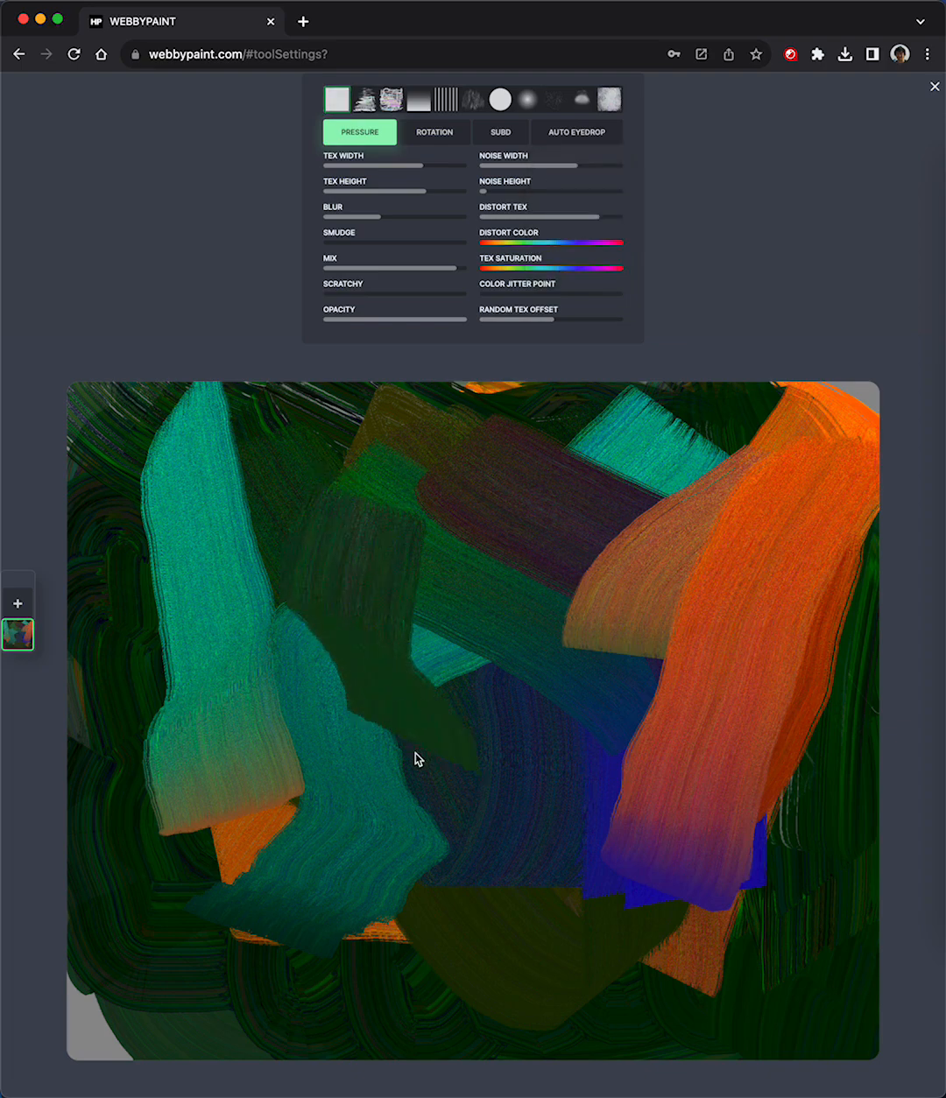
{"action": "left_click_drag", "start_coordinate": [417, 760], "coordinate": [648, 452]}
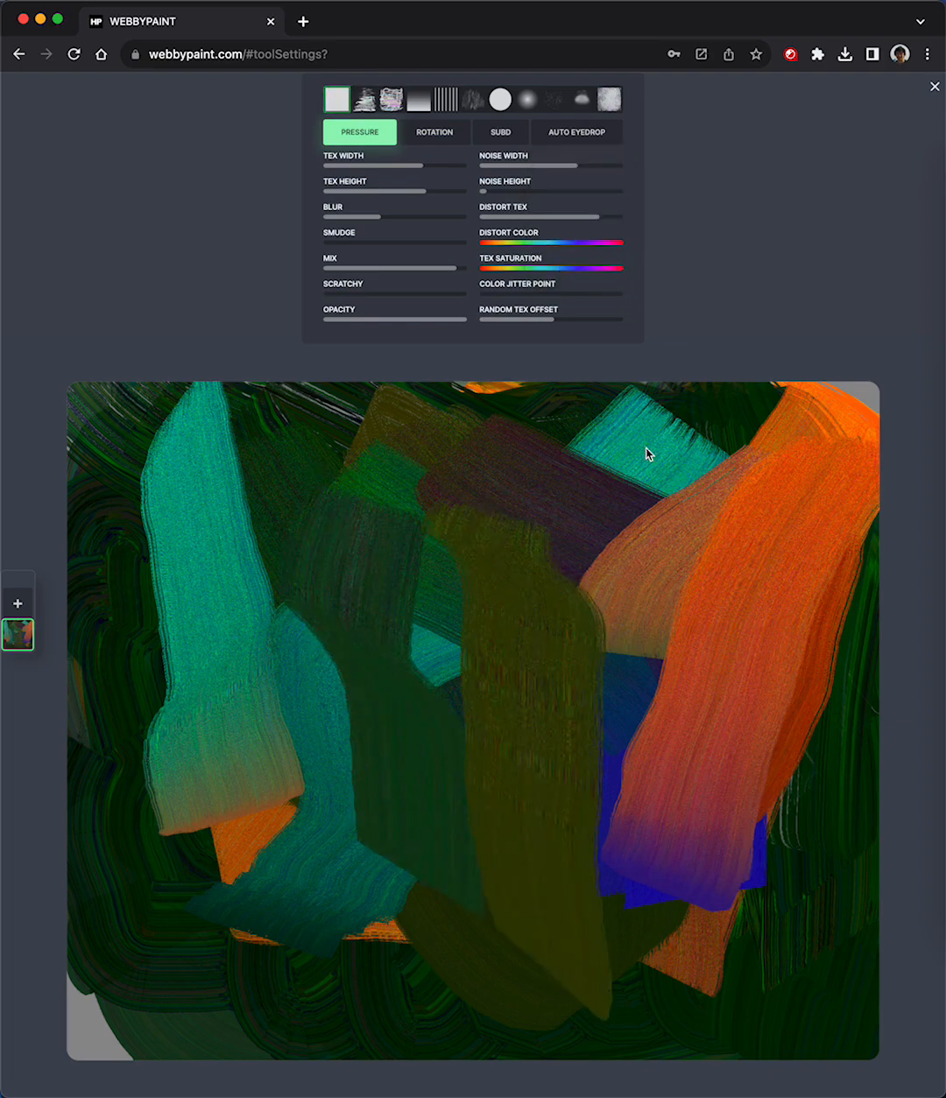
{"action": "left_click_drag", "start_coordinate": [648, 454], "coordinate": [855, 946]}
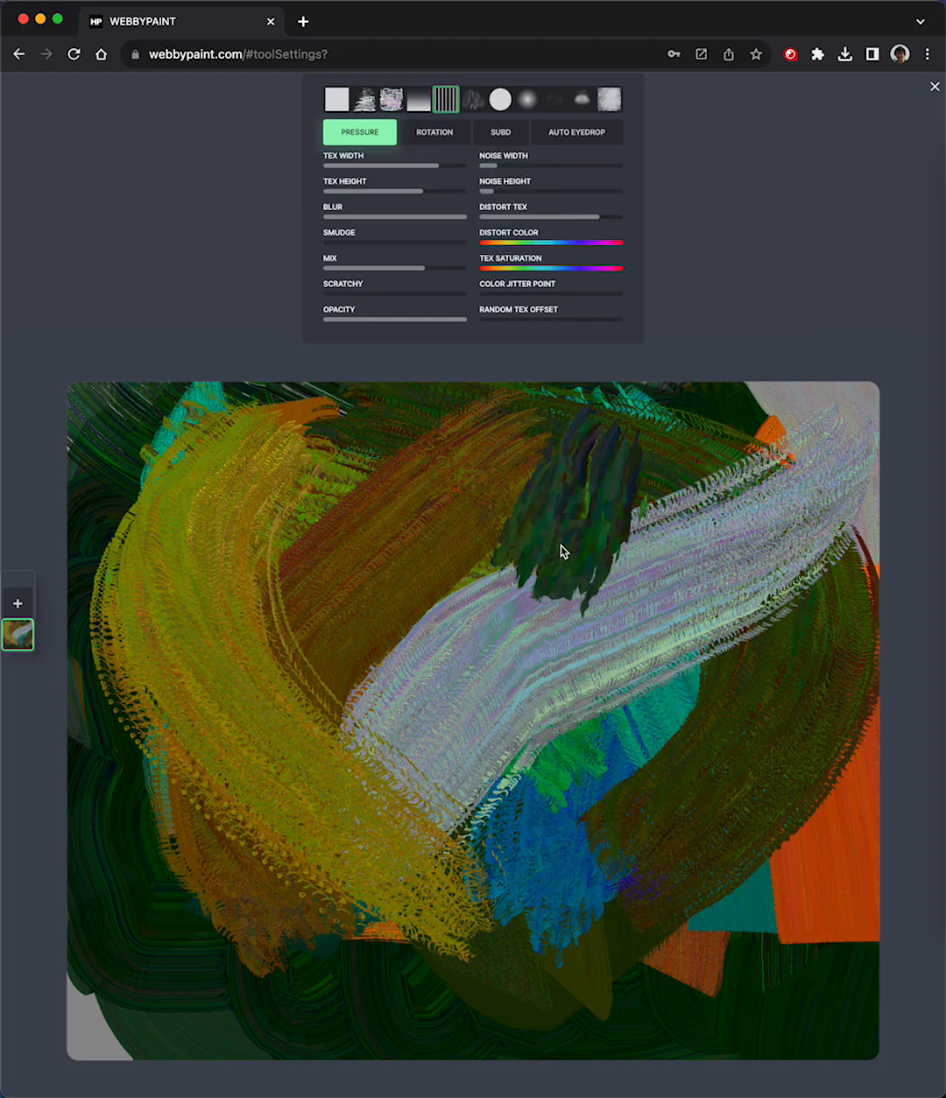
- Choose the striped texture and paint broad mint and bold red streaky strokes across the canvas
{"action": "left_click_drag", "start_coordinate": [564, 550], "coordinate": [640, 928]}
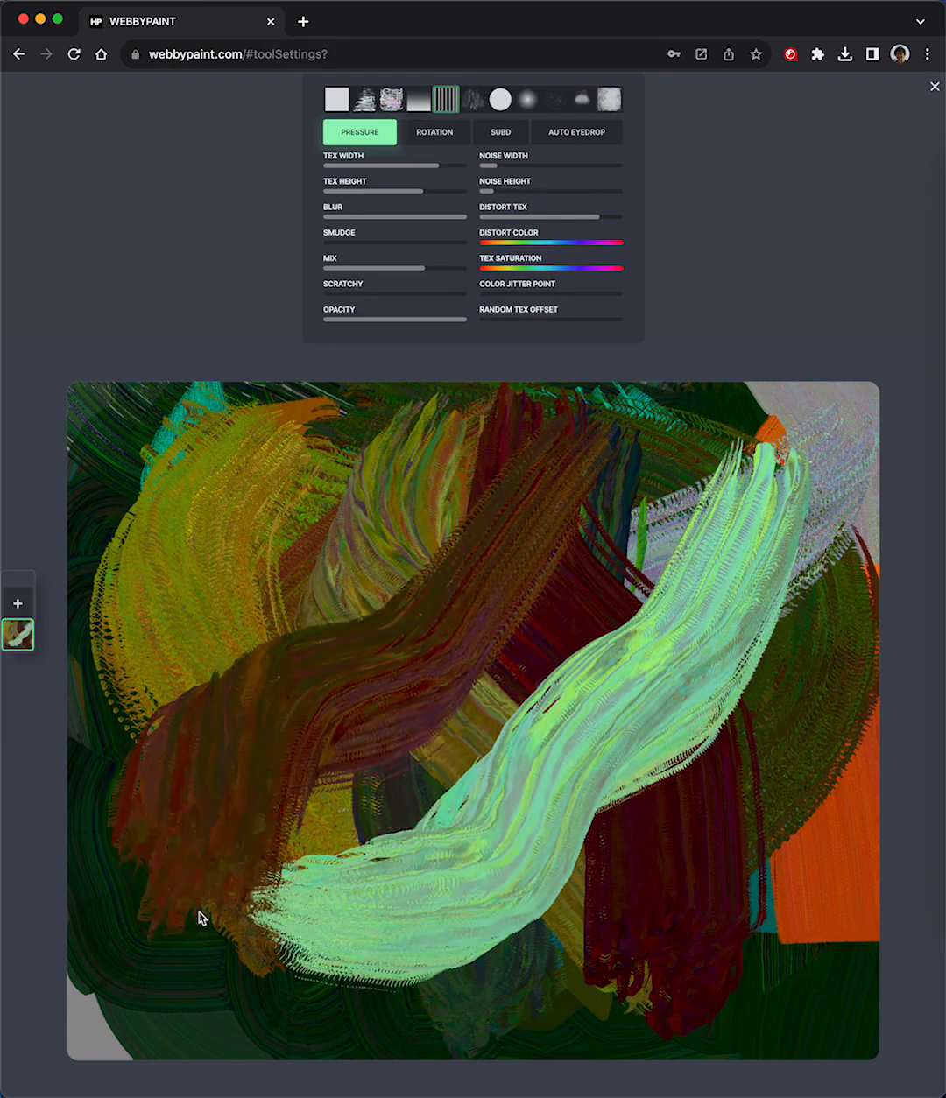
{"action": "left_click", "coordinate": [501, 133]}
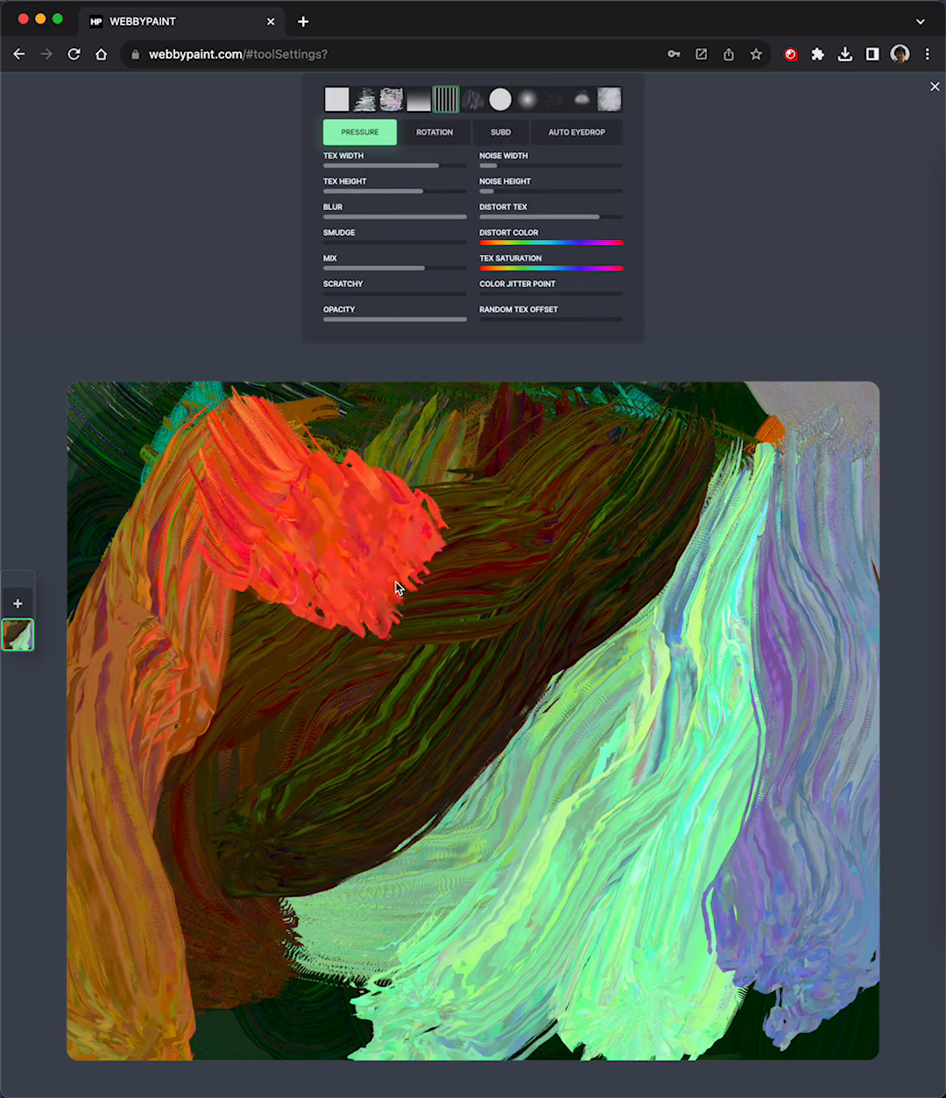
{"action": "left_click_drag", "start_coordinate": [393, 587], "coordinate": [683, 662]}
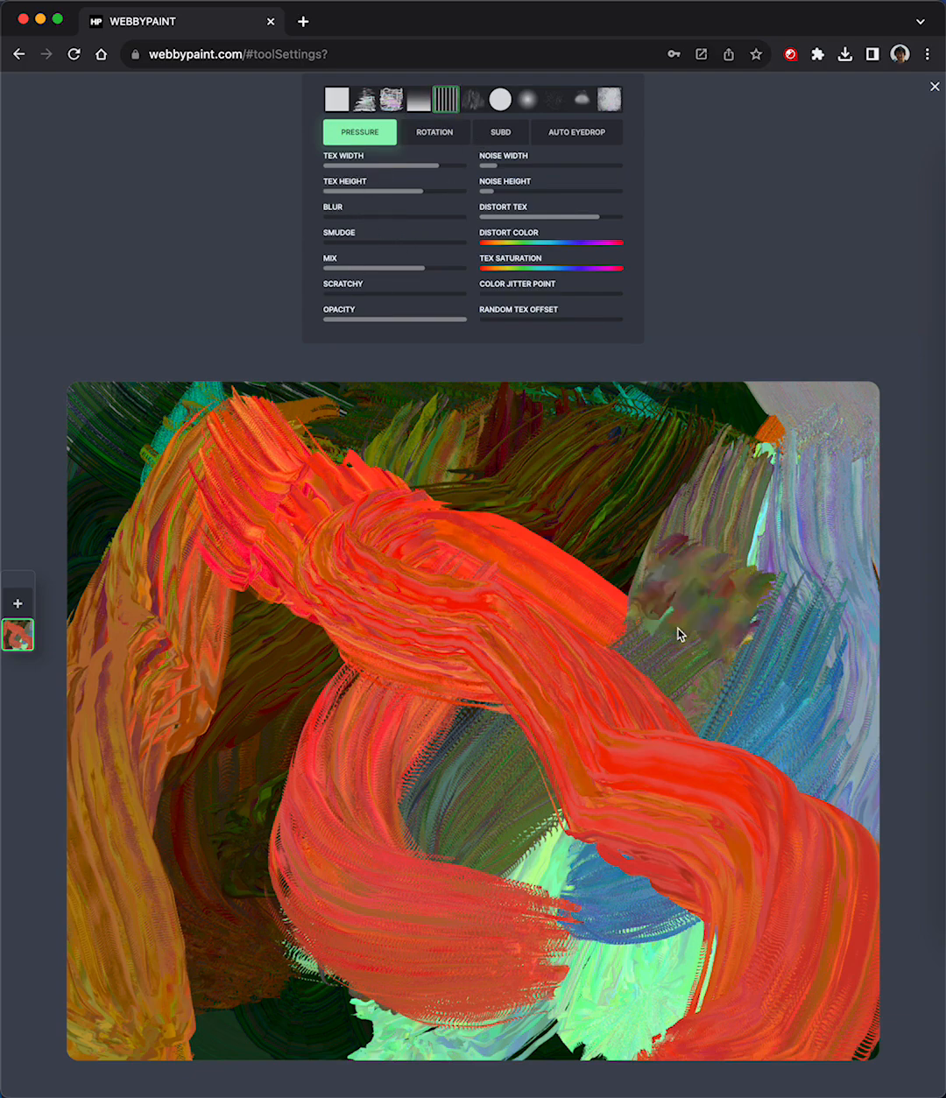
- Paint striped multicolour, pink and green strokes over the red ribbons
{"action": "left_click_drag", "start_coordinate": [681, 634], "coordinate": [681, 707]}
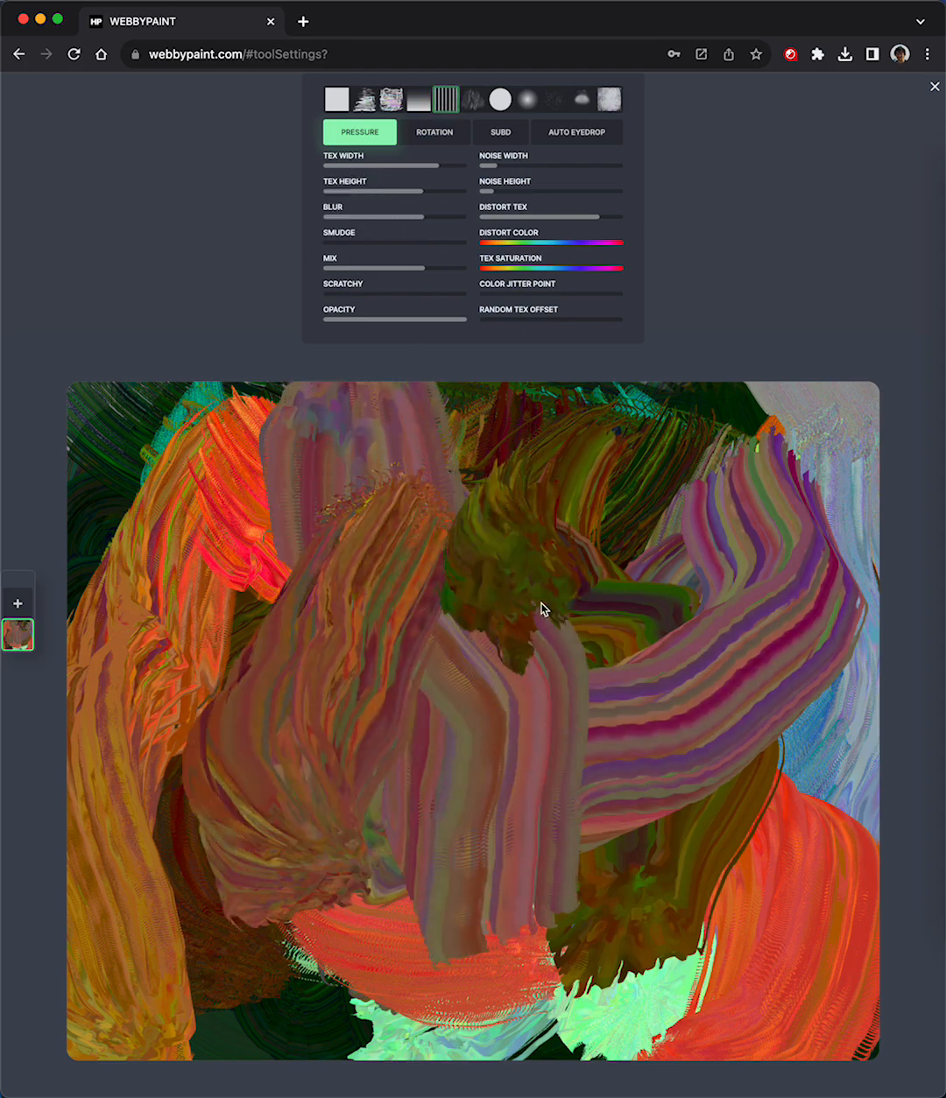
{"action": "left_click_drag", "start_coordinate": [541, 611], "coordinate": [774, 802]}
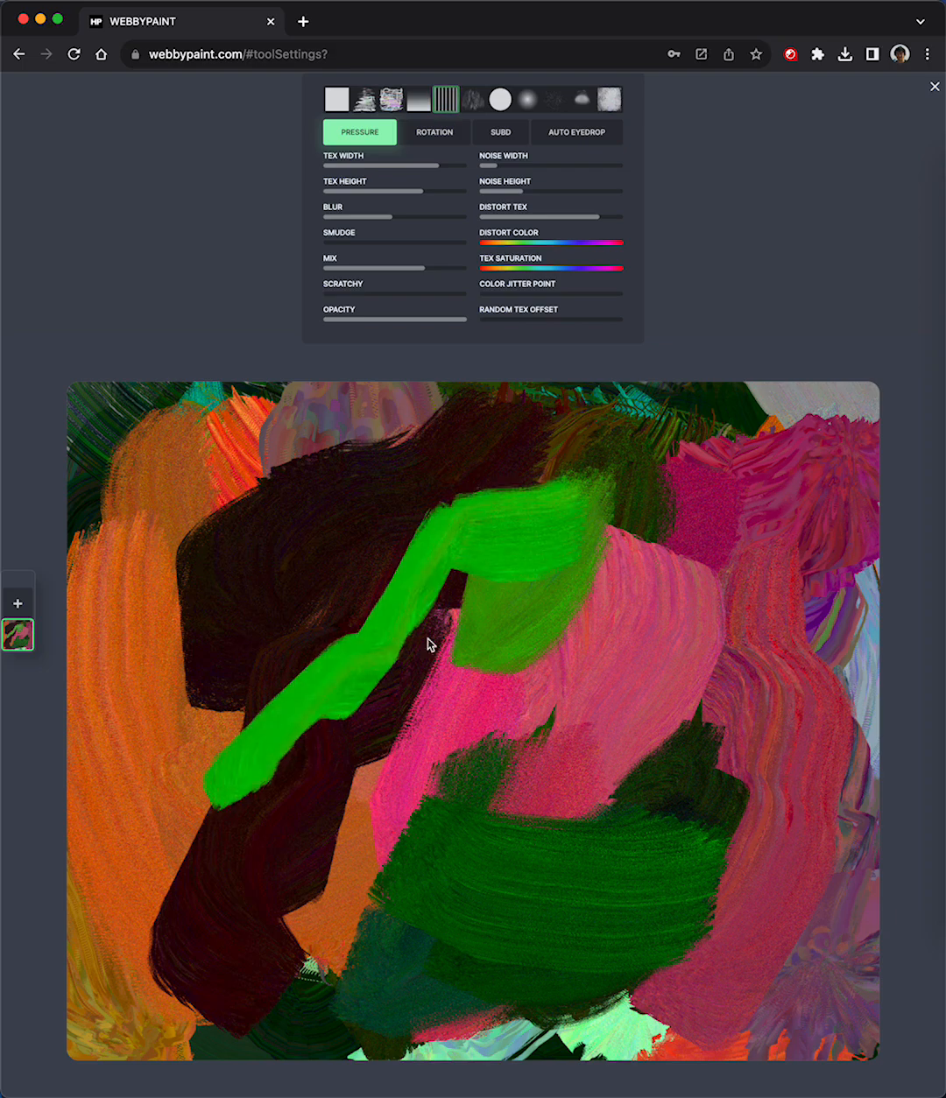
{"action": "left_click_drag", "start_coordinate": [429, 644], "coordinate": [241, 506]}
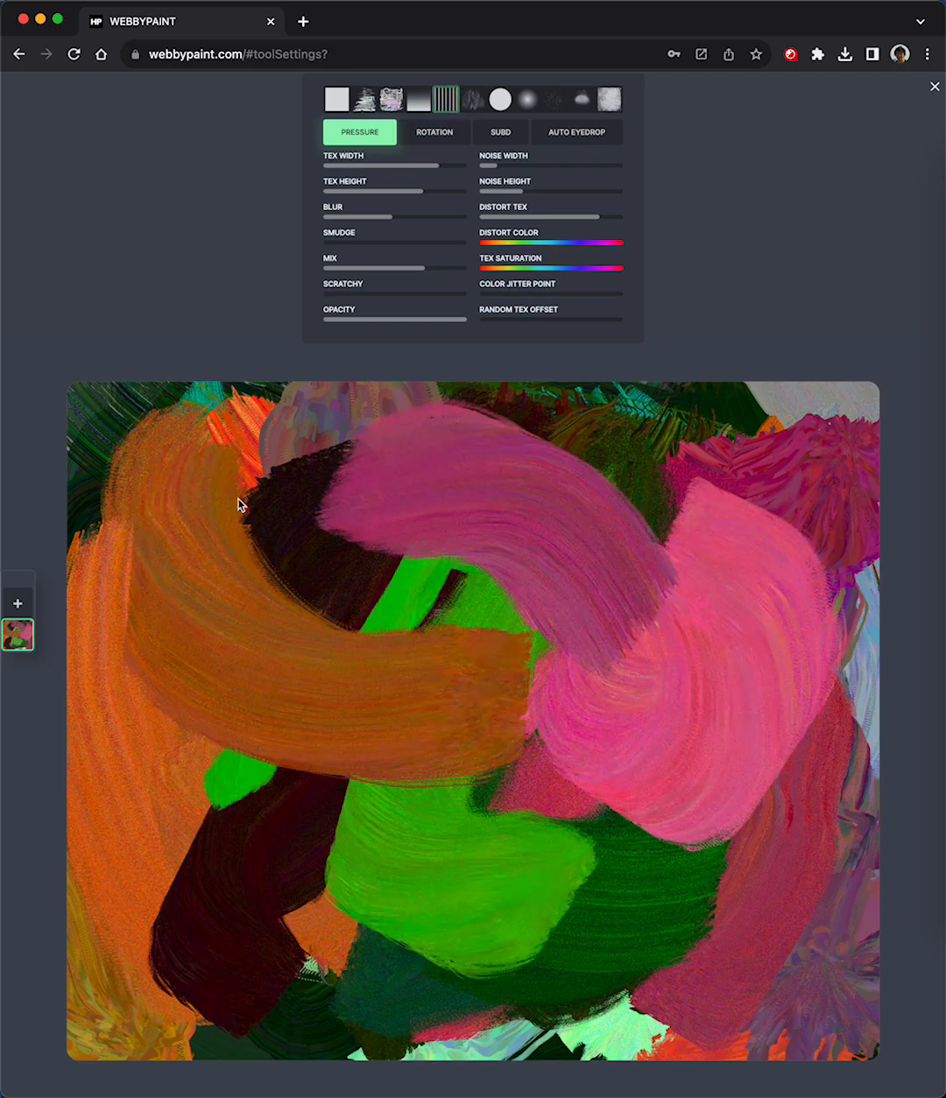
- Pick a softer texture and paint smooth salmon, green, magenta and brown strokes
{"action": "left_click", "coordinate": [472, 98]}
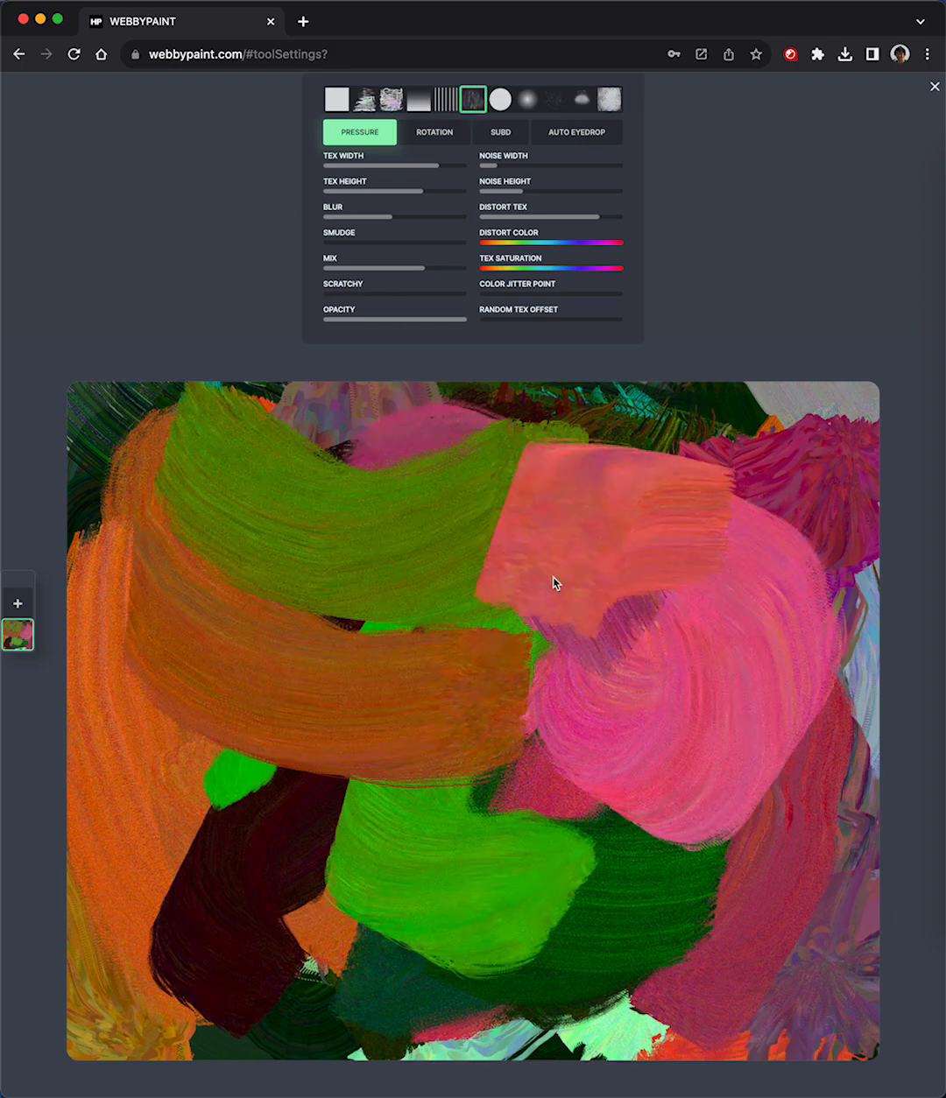
{"action": "left_click_drag", "start_coordinate": [554, 583], "coordinate": [403, 828]}
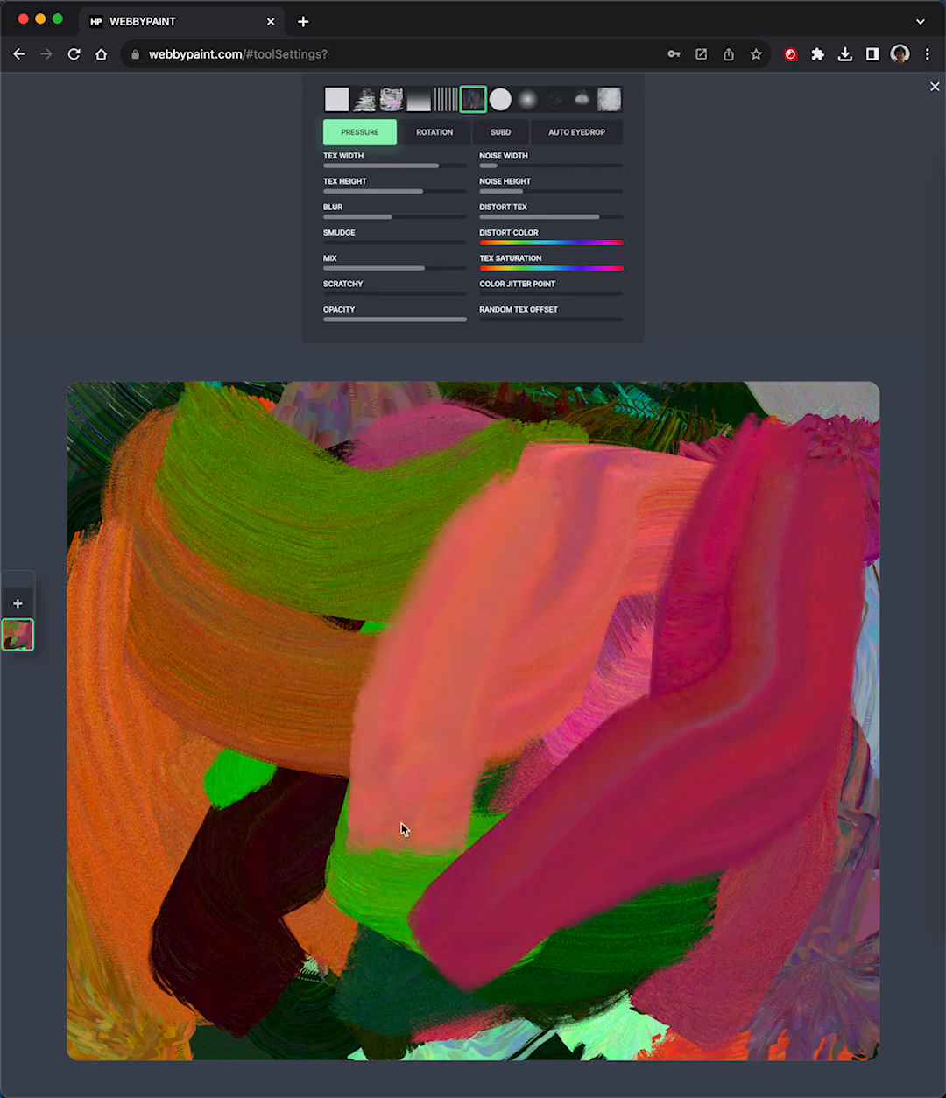
{"action": "left_click_drag", "start_coordinate": [403, 829], "coordinate": [613, 714]}
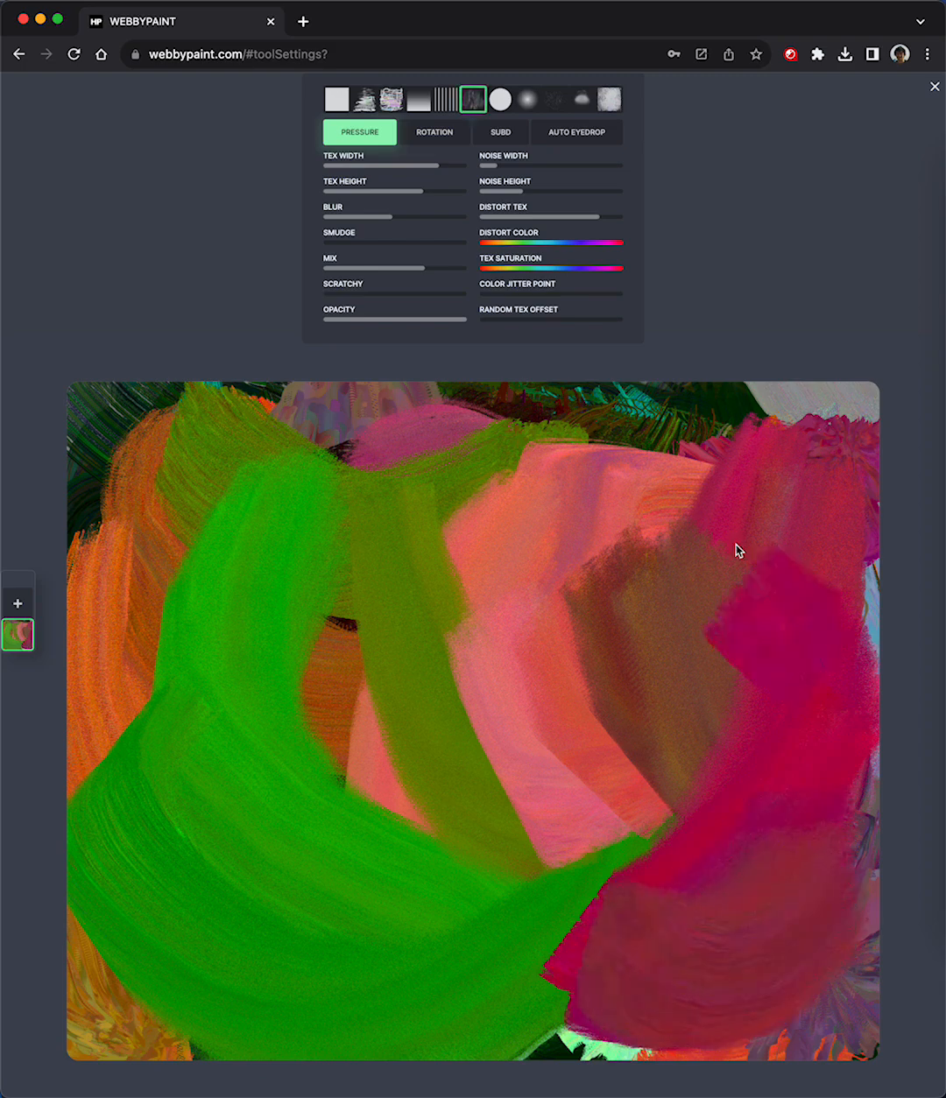
{"action": "left_click_drag", "start_coordinate": [739, 550], "coordinate": [399, 489]}
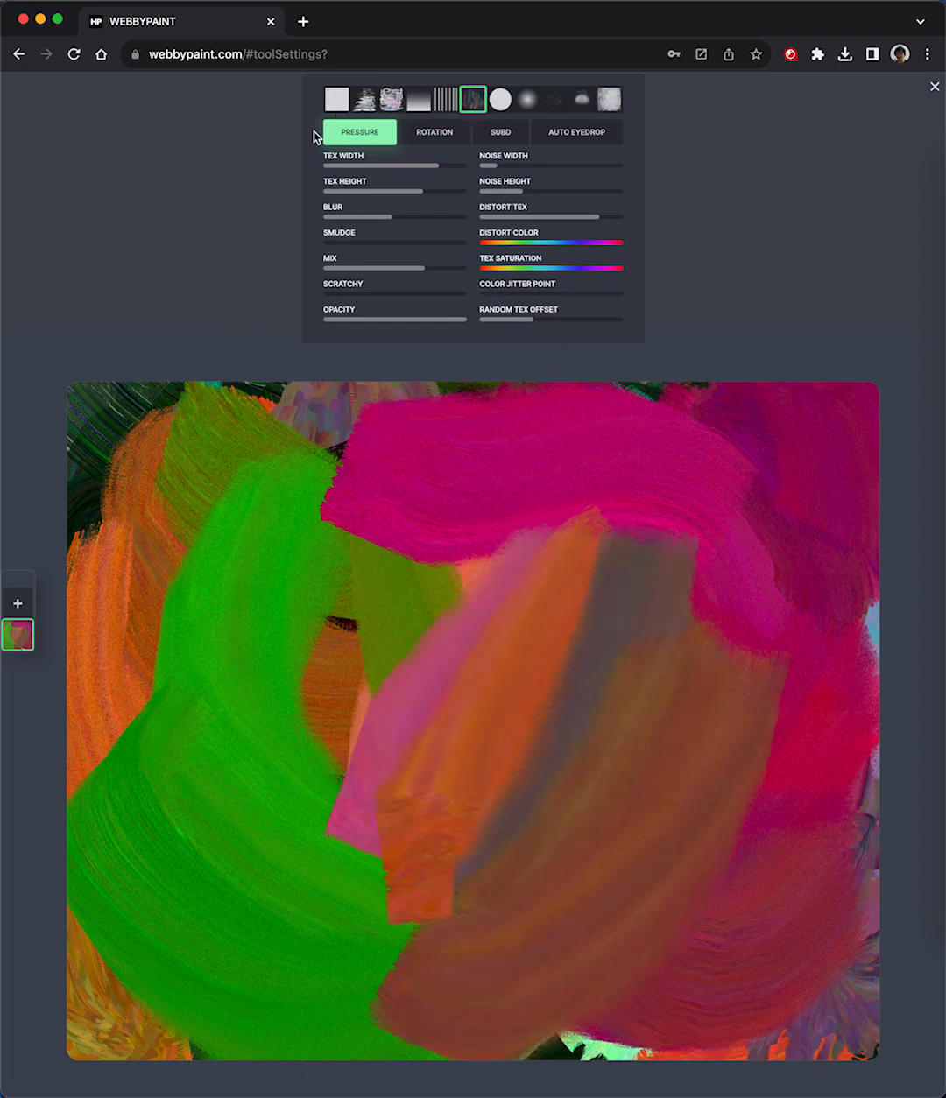
- Add the Lasso Tex tool from the extra tools catalogue to the + slot
{"action": "left_click", "coordinate": [933, 85]}
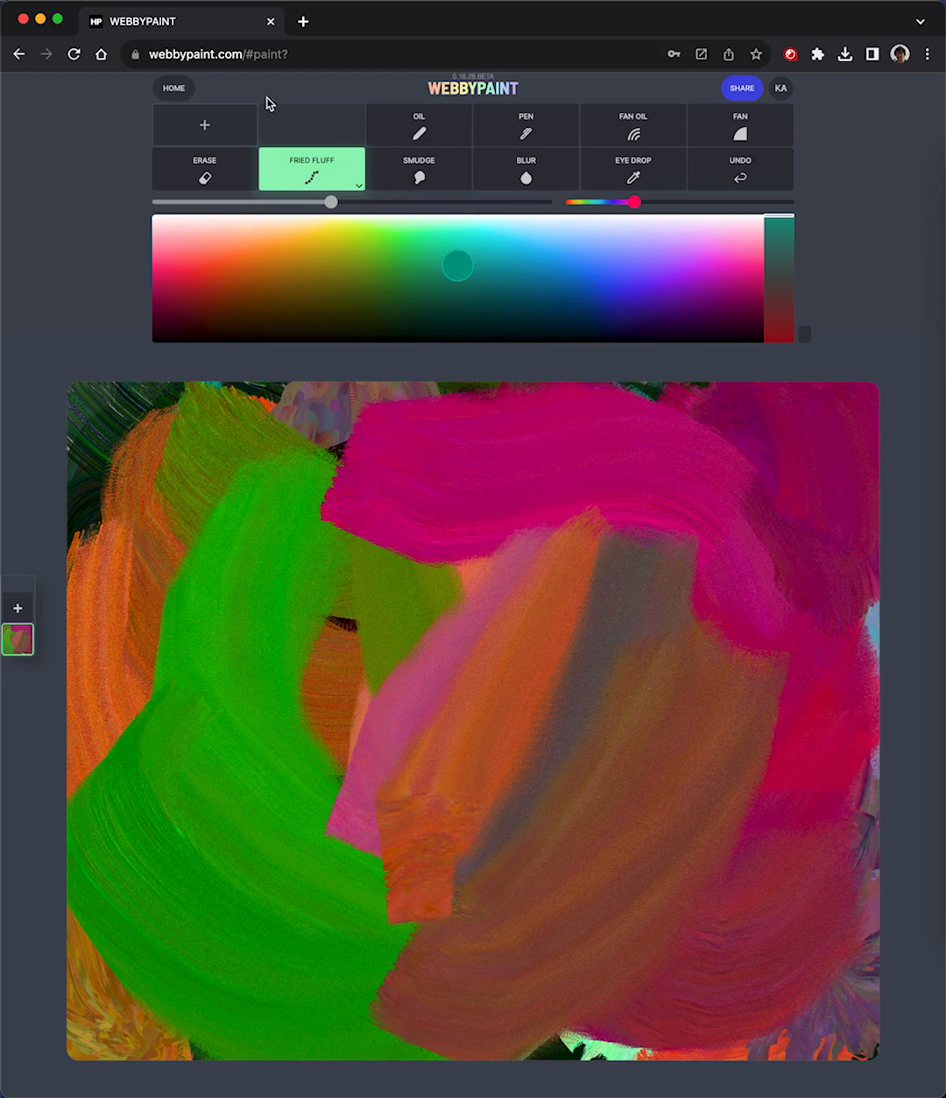
{"action": "left_click", "coordinate": [203, 126]}
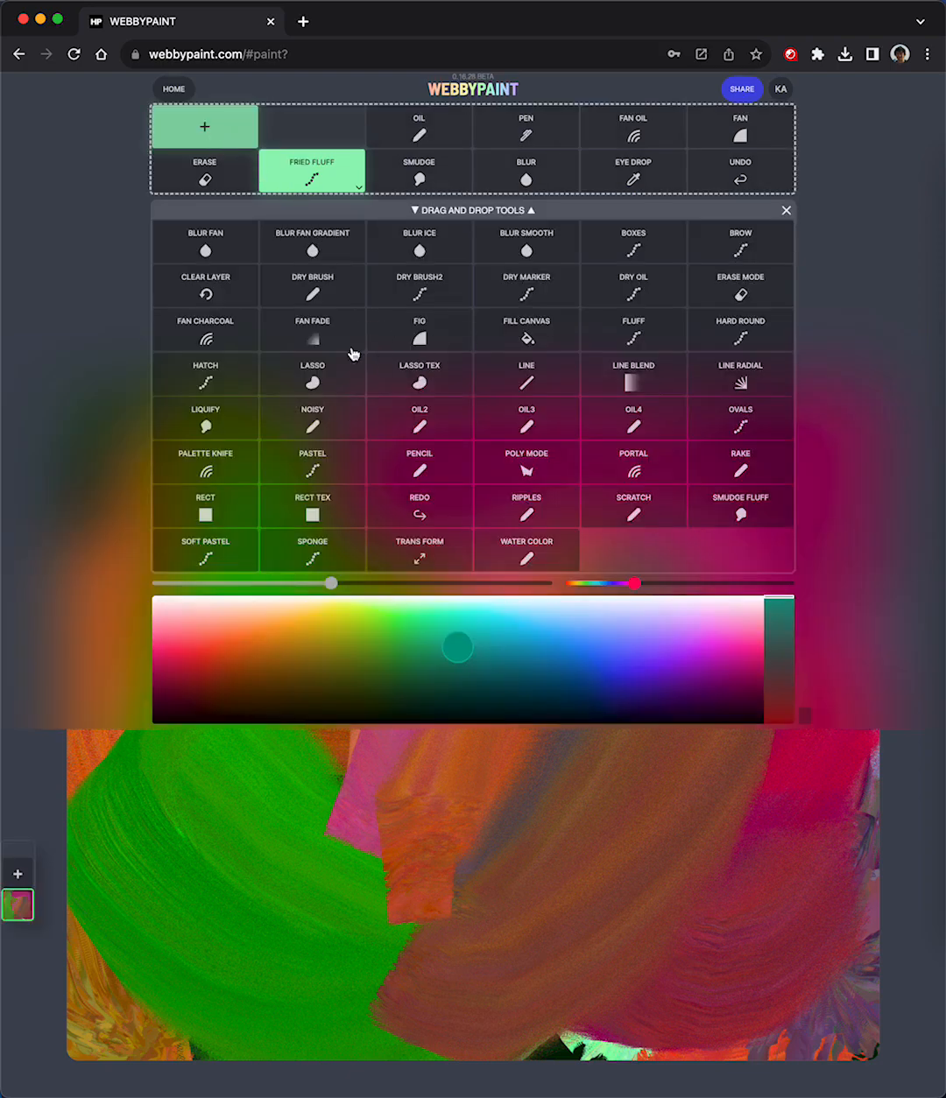
{"action": "mouse_move", "coordinate": [436, 418]}
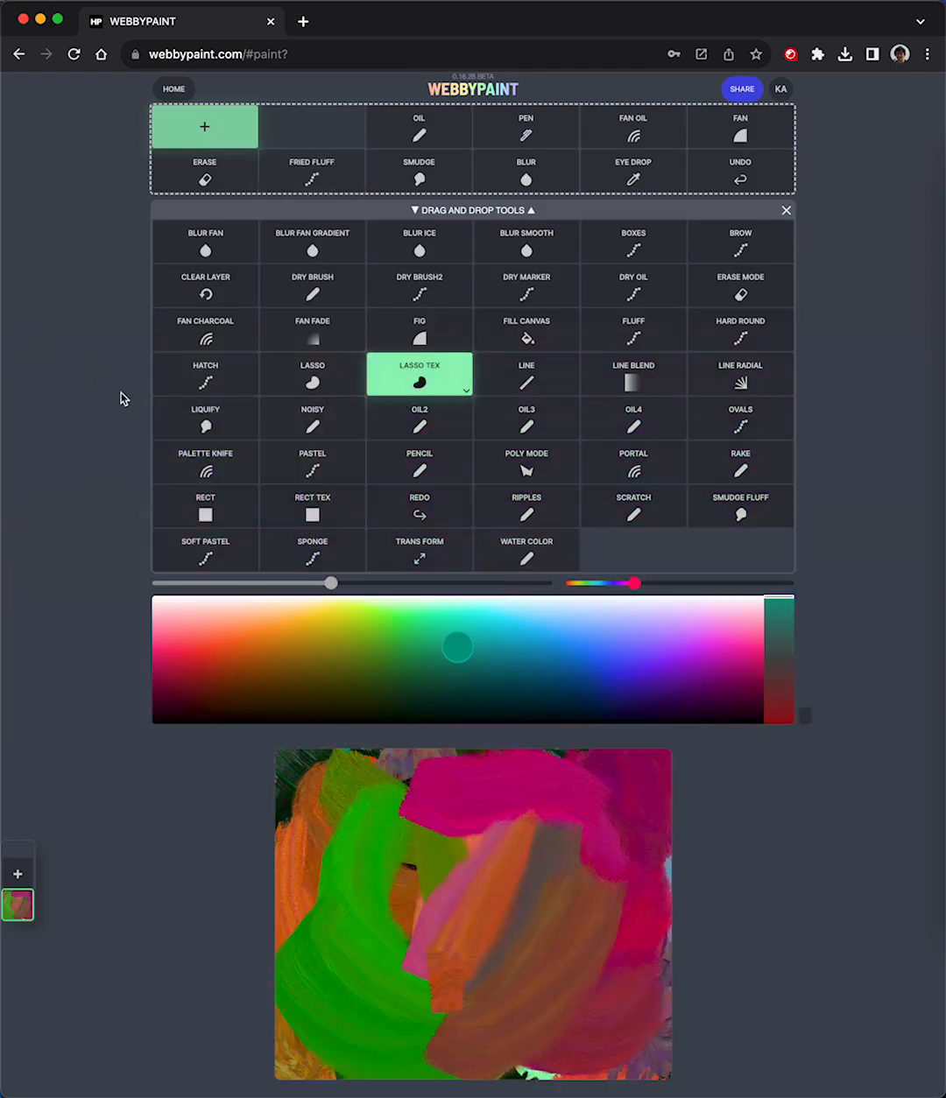
{"action": "left_click", "coordinate": [785, 210]}
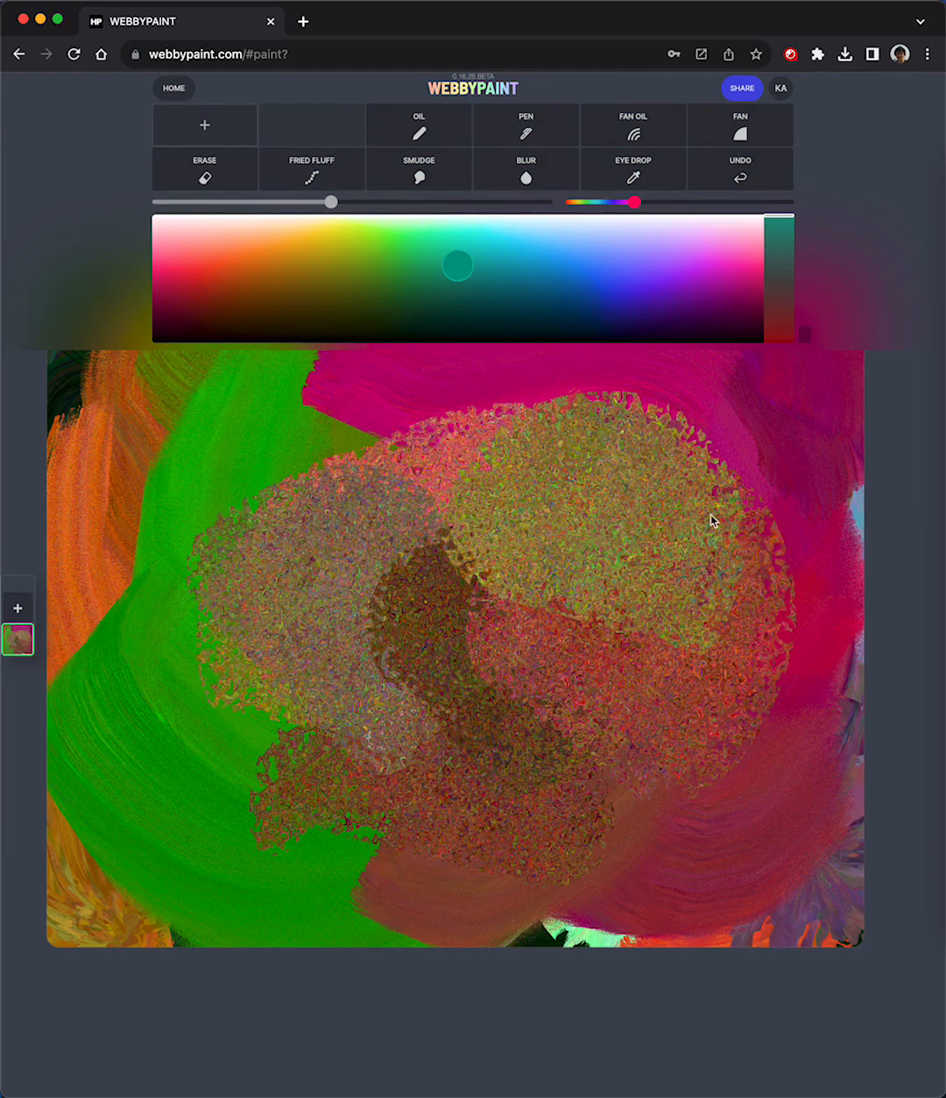
- Dab grainy, speckled multicolour blotches across the centre, left and right of the canvas
{"action": "left_click_drag", "start_coordinate": [714, 522], "coordinate": [296, 481]}
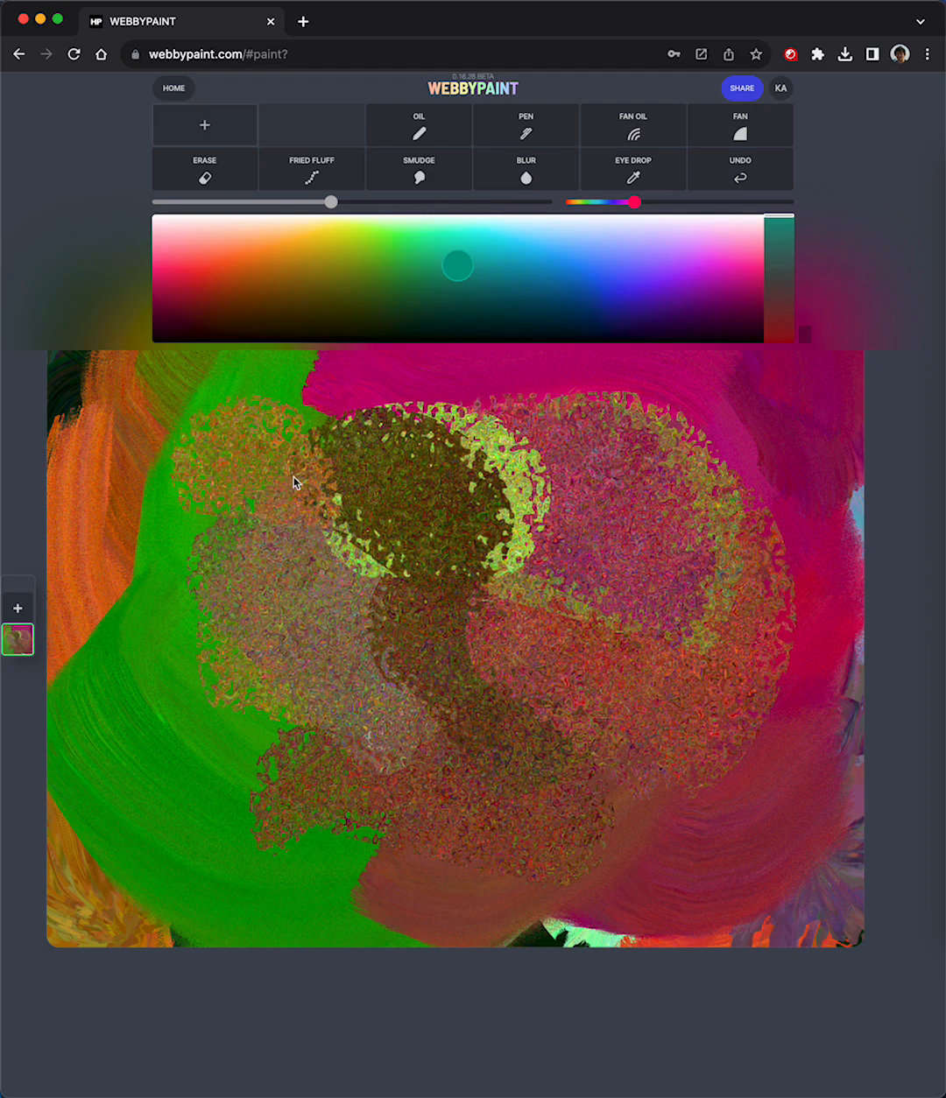
{"action": "left_click_drag", "start_coordinate": [298, 481], "coordinate": [105, 543]}
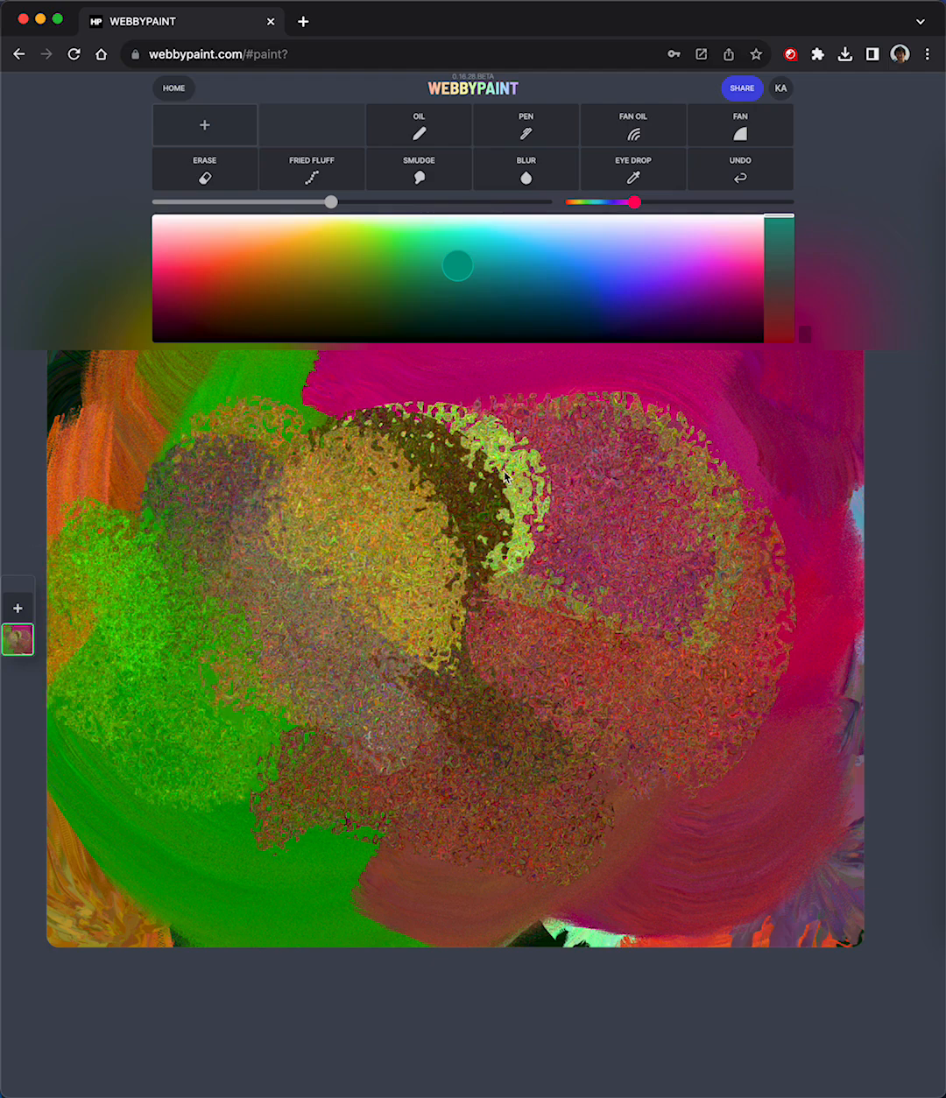
{"action": "left_click_drag", "start_coordinate": [505, 477], "coordinate": [504, 525]}
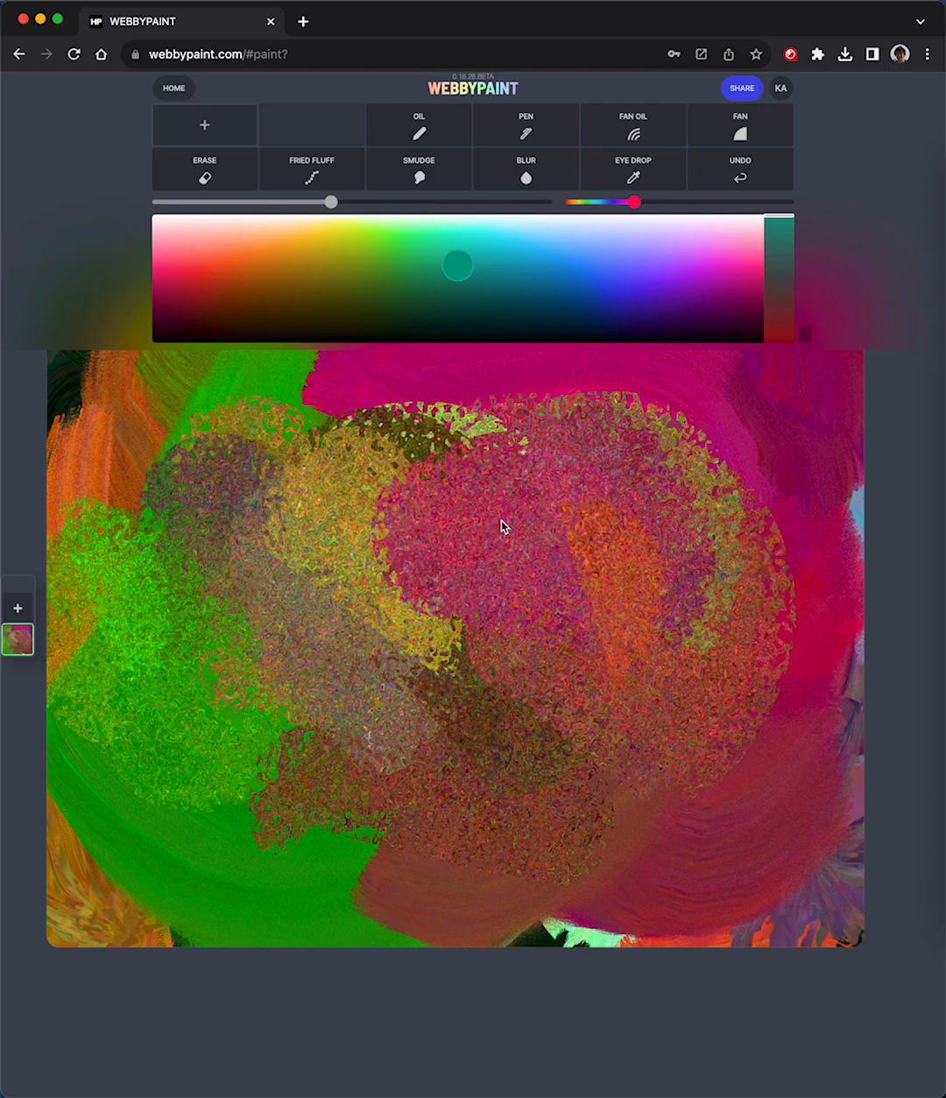
{"action": "left_click_drag", "start_coordinate": [504, 525], "coordinate": [858, 490]}
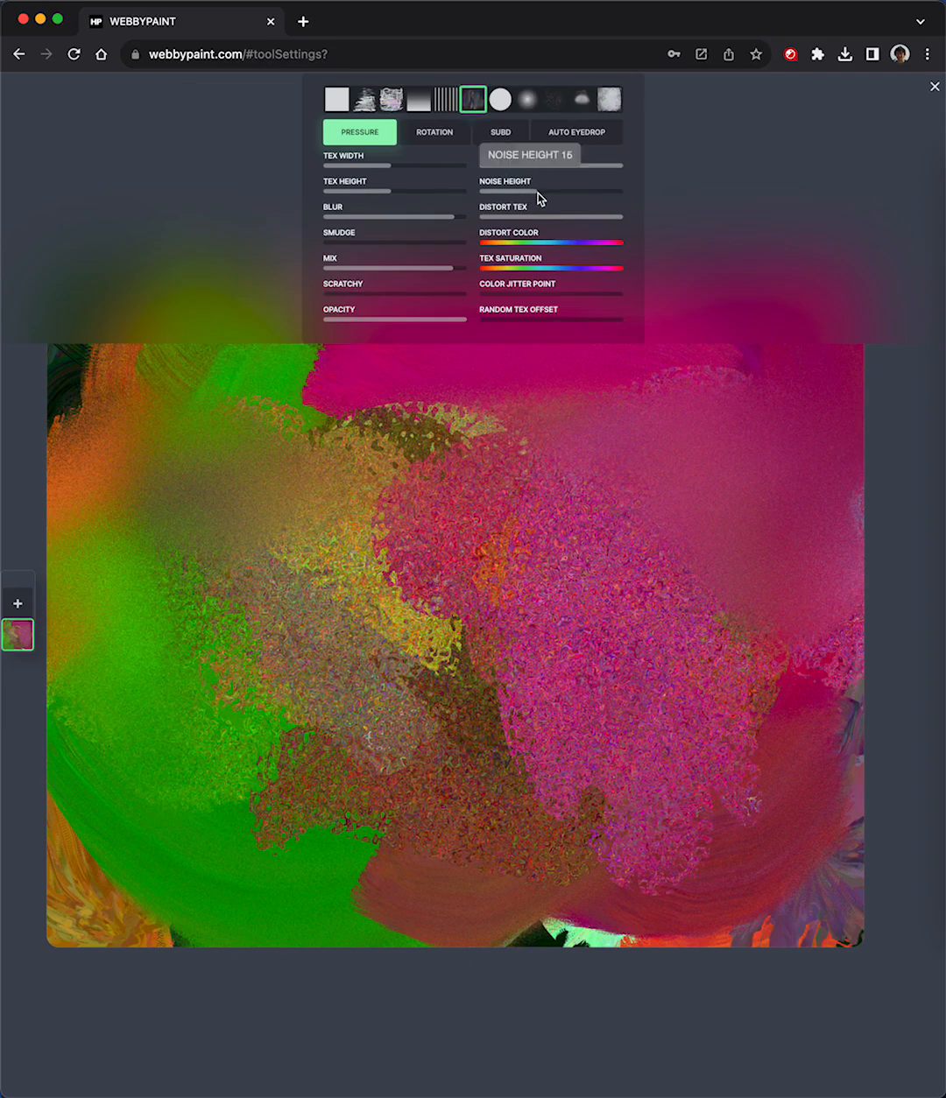
- Raise the Noise Height slider and smear the painting into soft green-to-magenta streaks
{"action": "left_click_drag", "start_coordinate": [541, 189], "coordinate": [521, 189]}
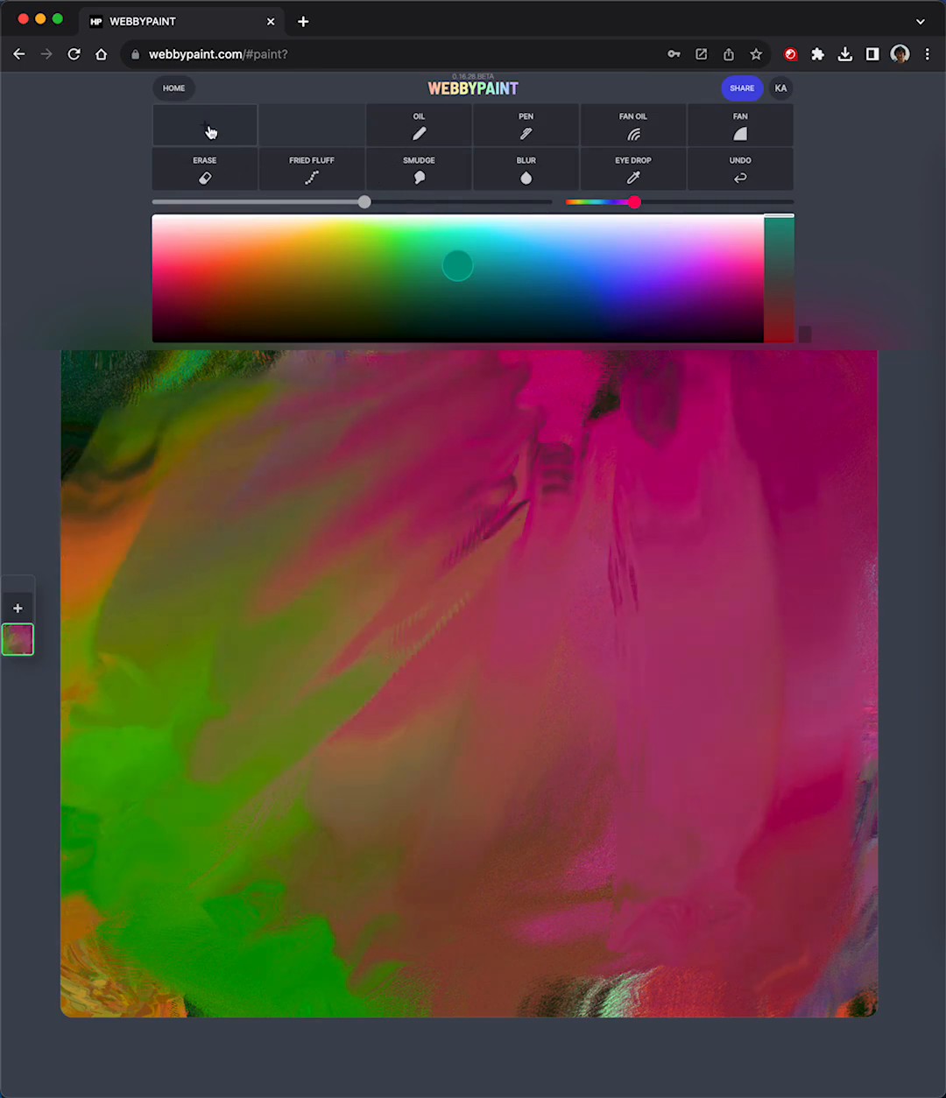
- With Fan Oil, paint scratchy swirled circles and a green circle at upper left
{"action": "left_click", "coordinate": [203, 125]}
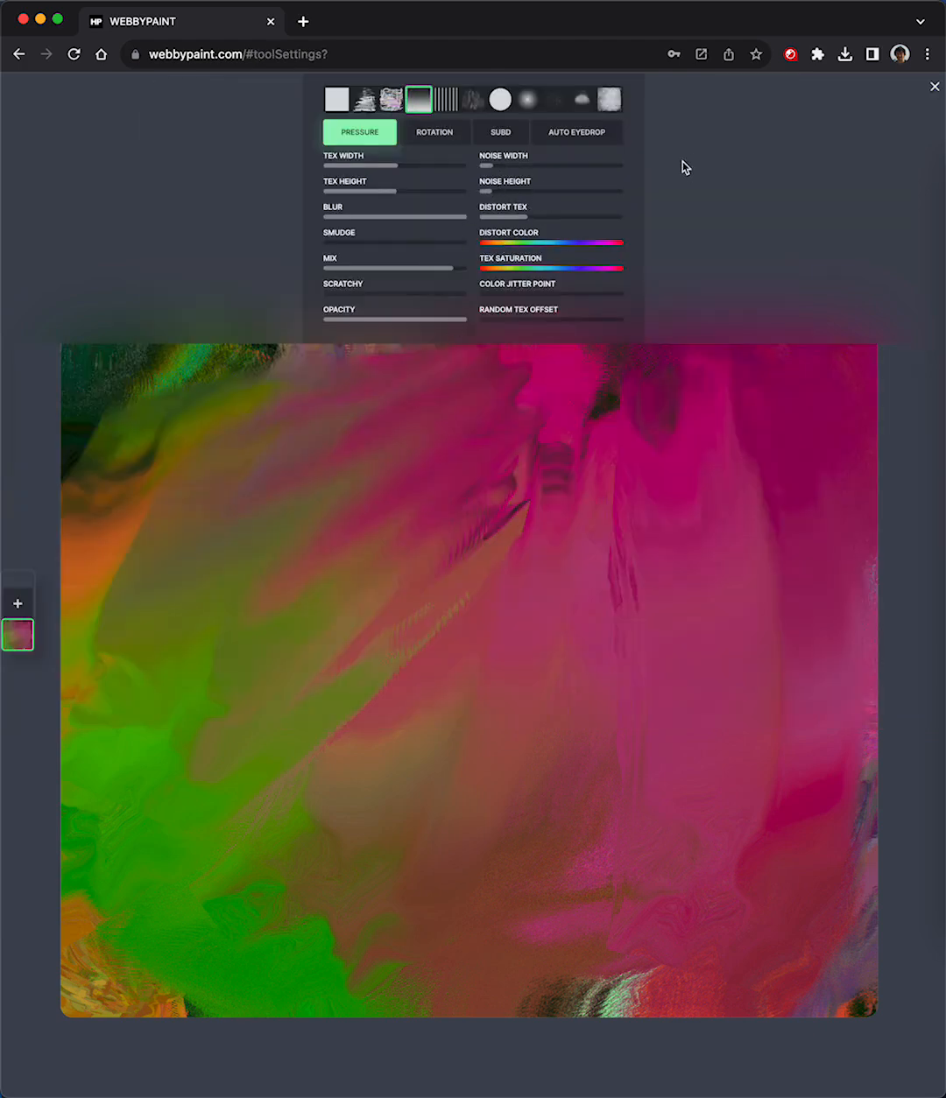
{"action": "left_click", "coordinate": [933, 86]}
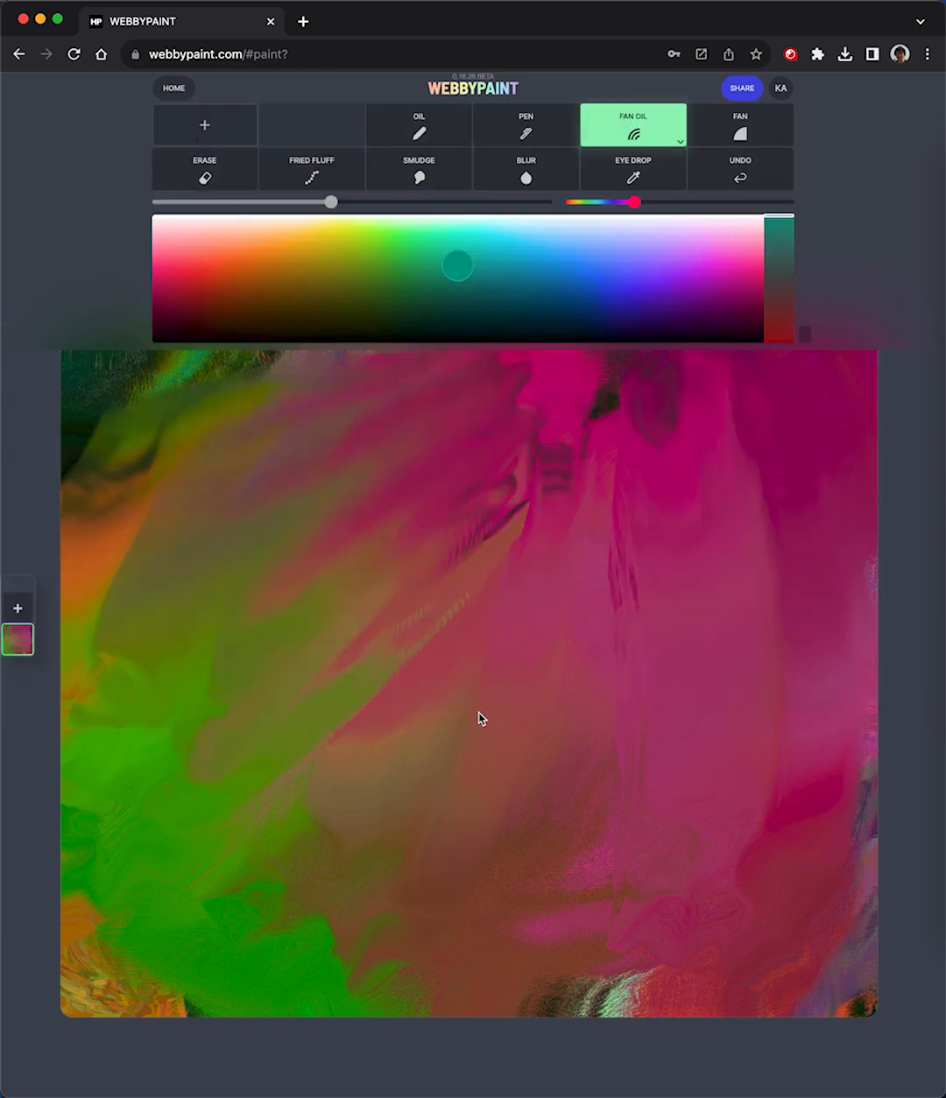
{"action": "left_click_drag", "start_coordinate": [480, 717], "coordinate": [147, 637]}
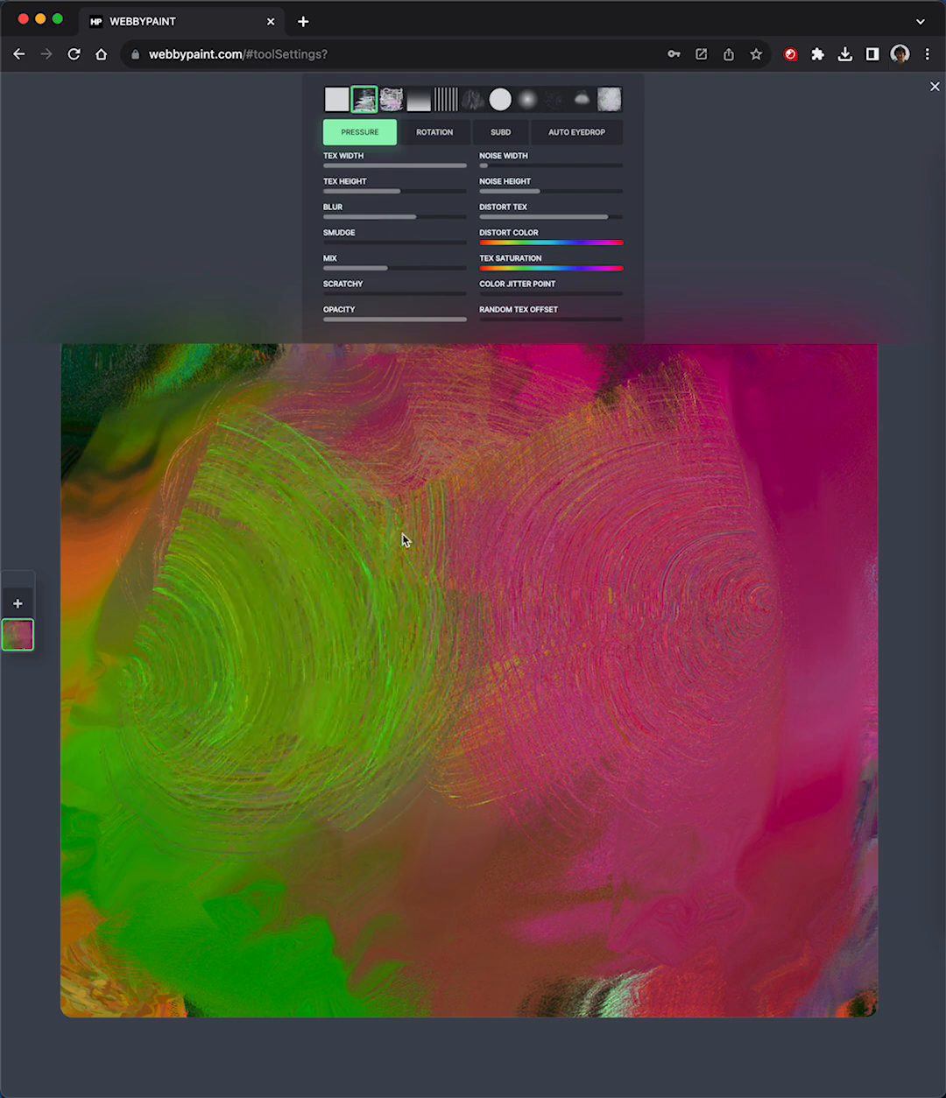
{"action": "left_click_drag", "start_coordinate": [405, 539], "coordinate": [170, 581]}
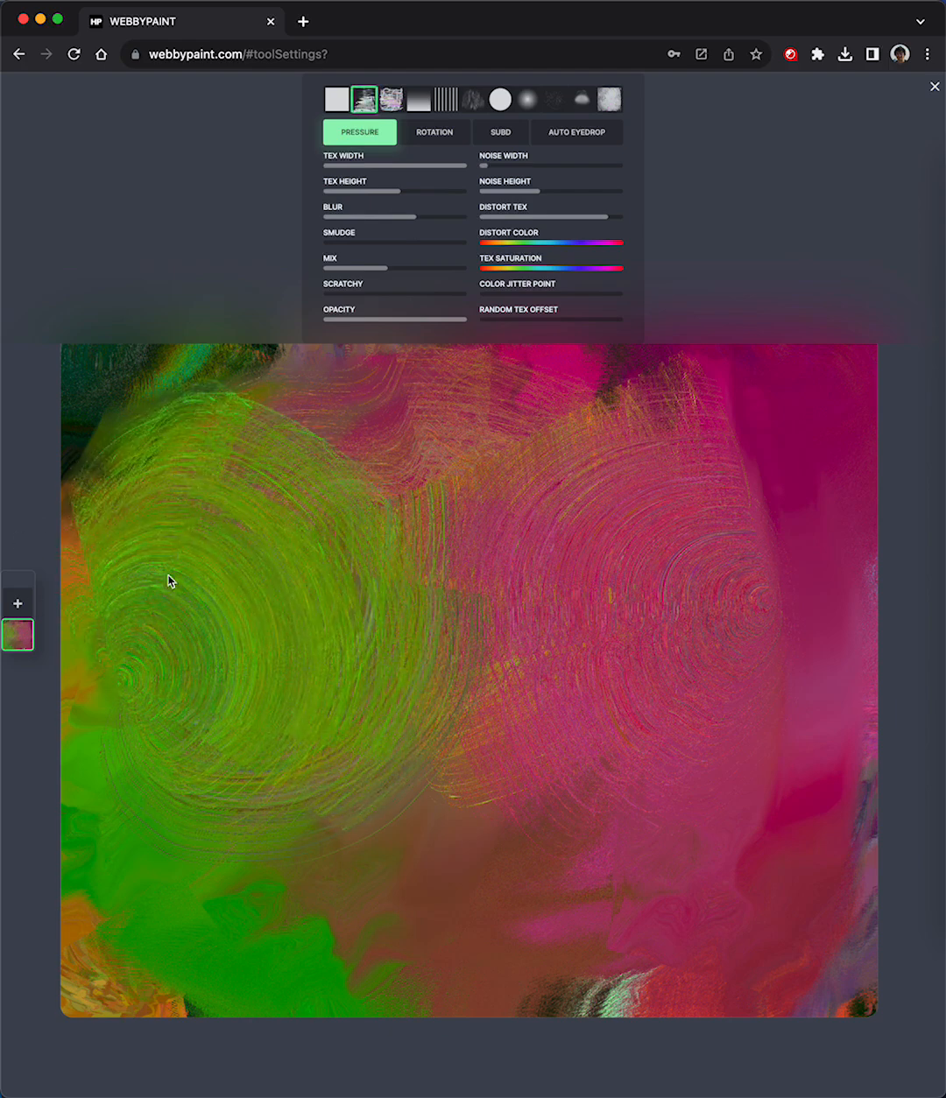
{"action": "mouse_move", "coordinate": [473, 101]}
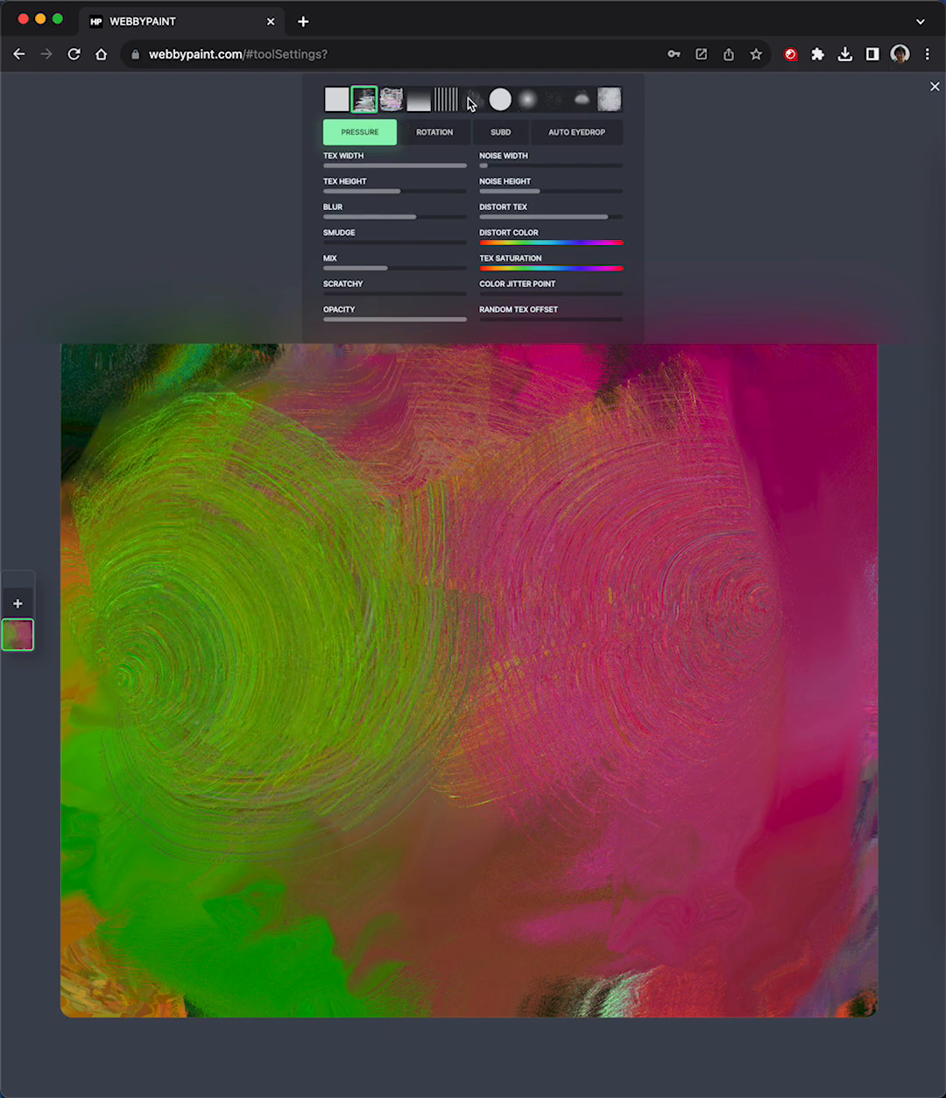
- Switch to the striped texture and swirl pink strokes over the lower right
{"action": "left_click", "coordinate": [445, 98]}
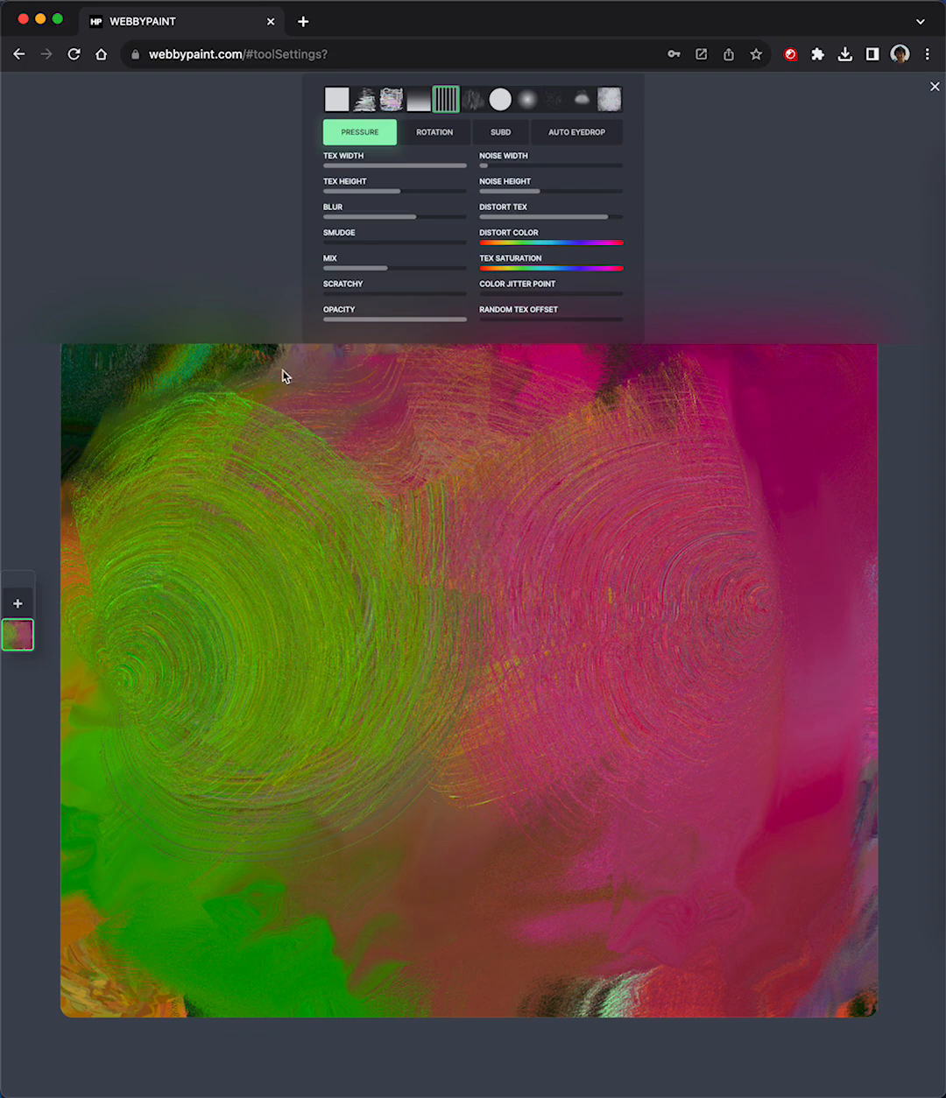
{"action": "left_click_drag", "start_coordinate": [284, 377], "coordinate": [552, 914]}
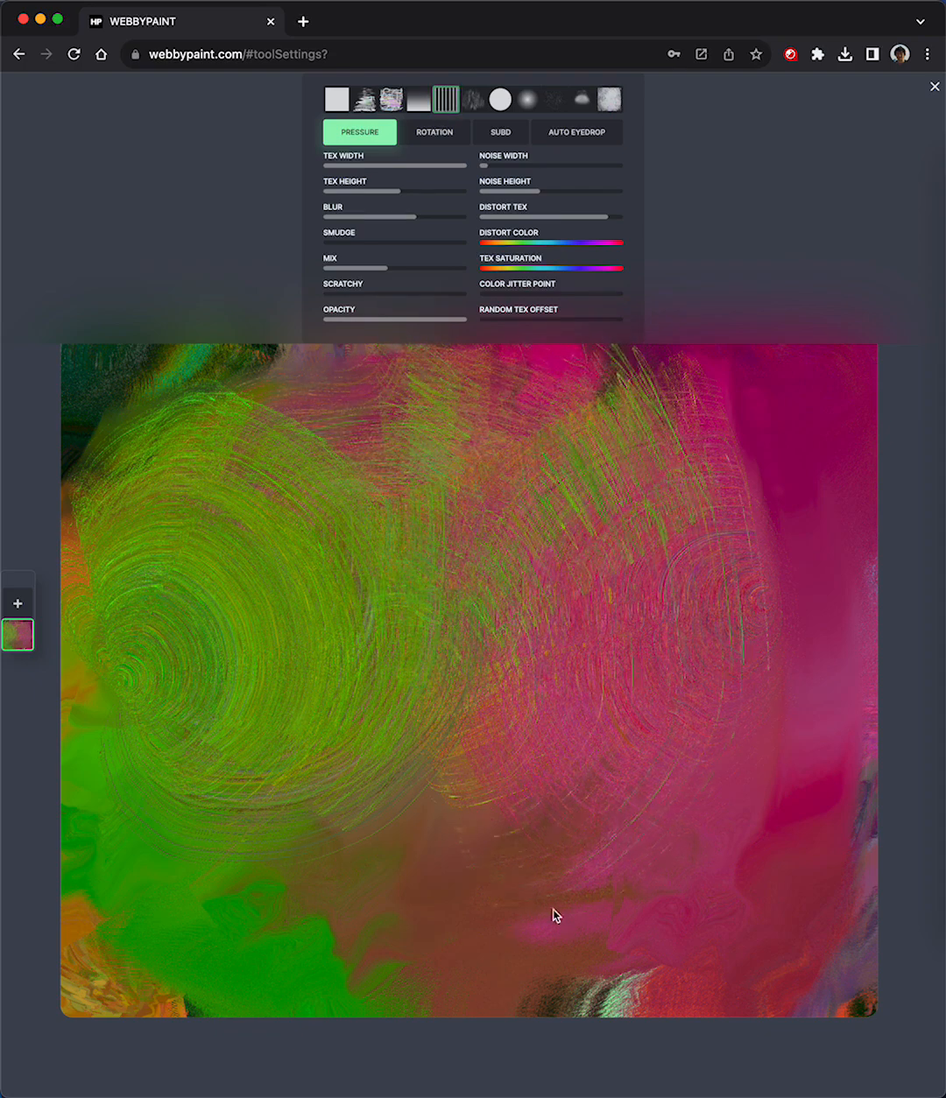